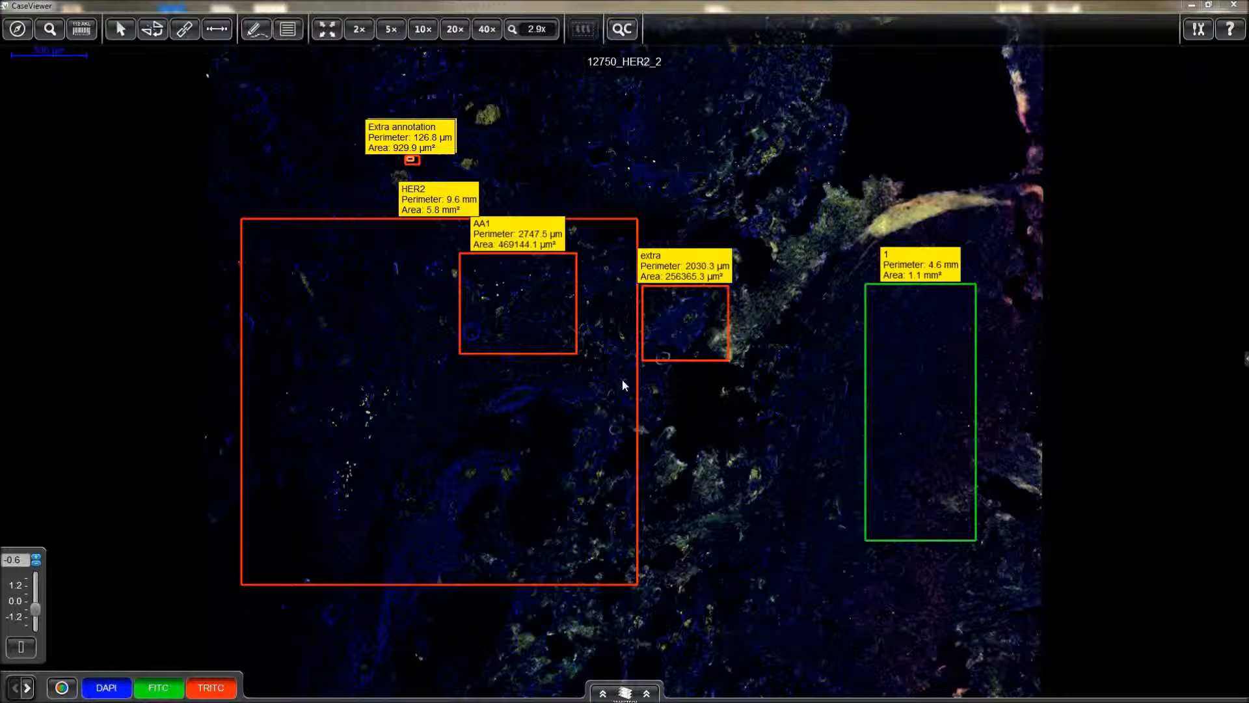
Launch quantification for the slide and toggle the TRITC, FITC and DAPI channel display on and off
click(623, 30)
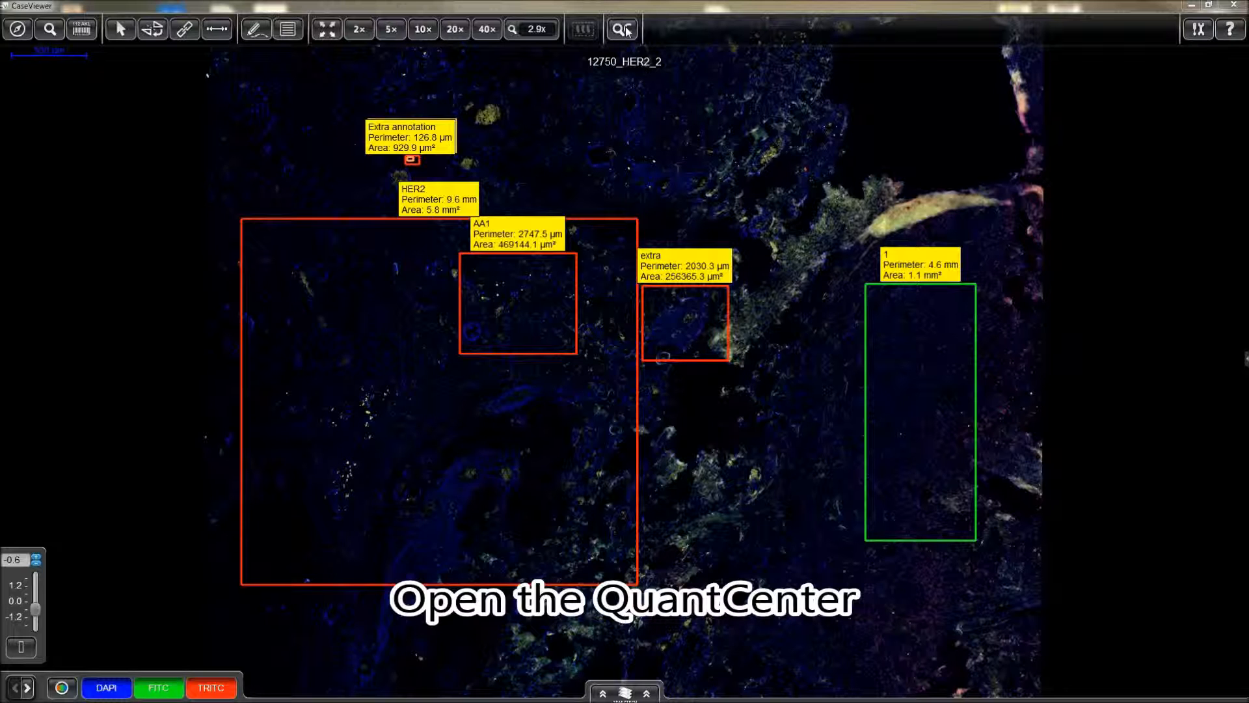
click(622, 30)
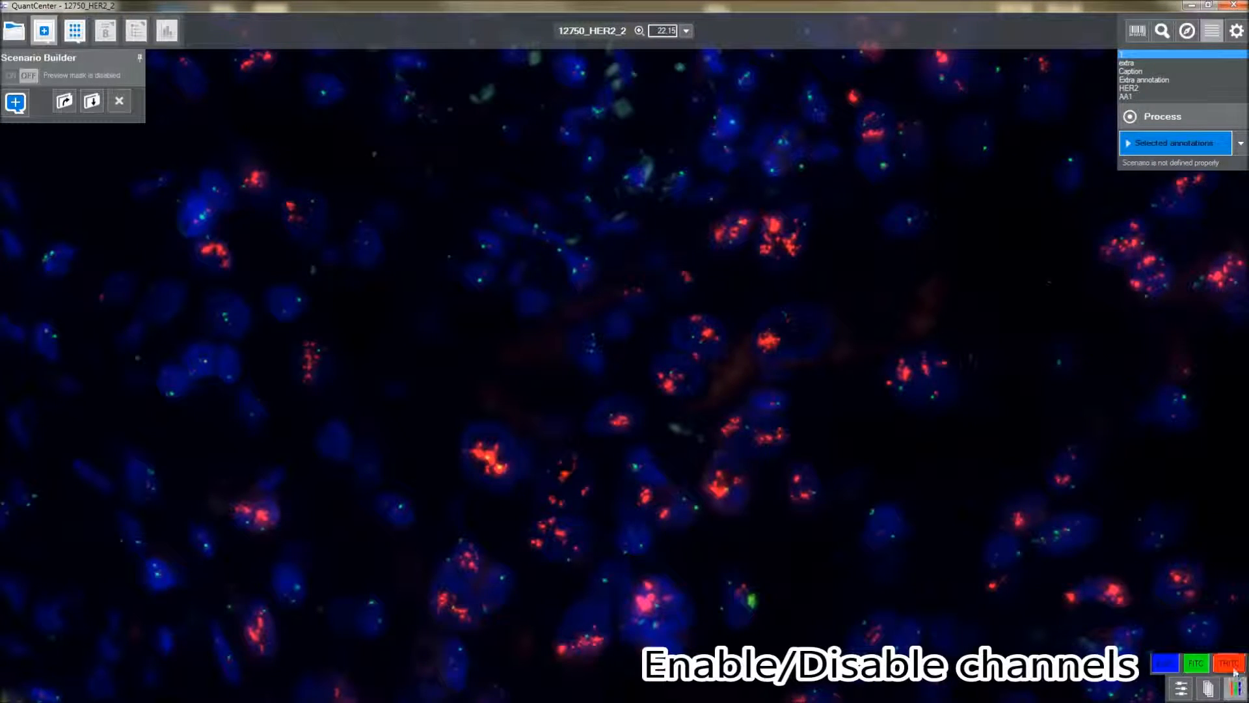
click(1231, 663)
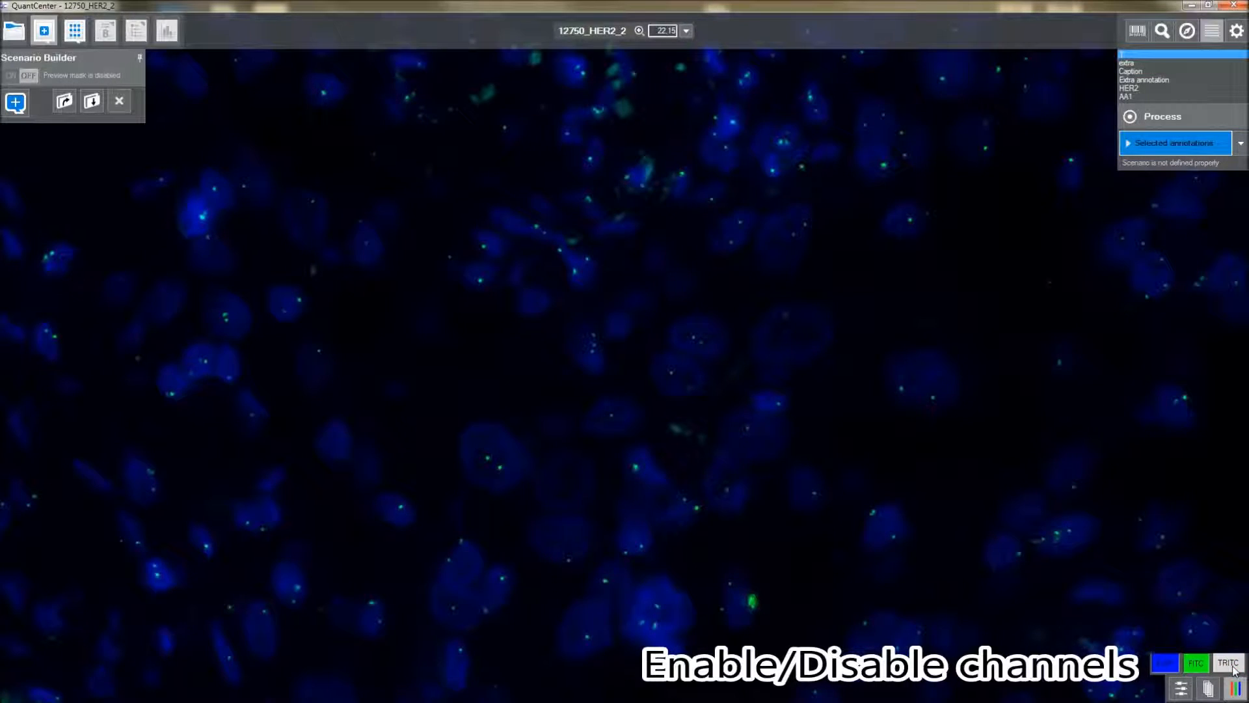
click(1230, 664)
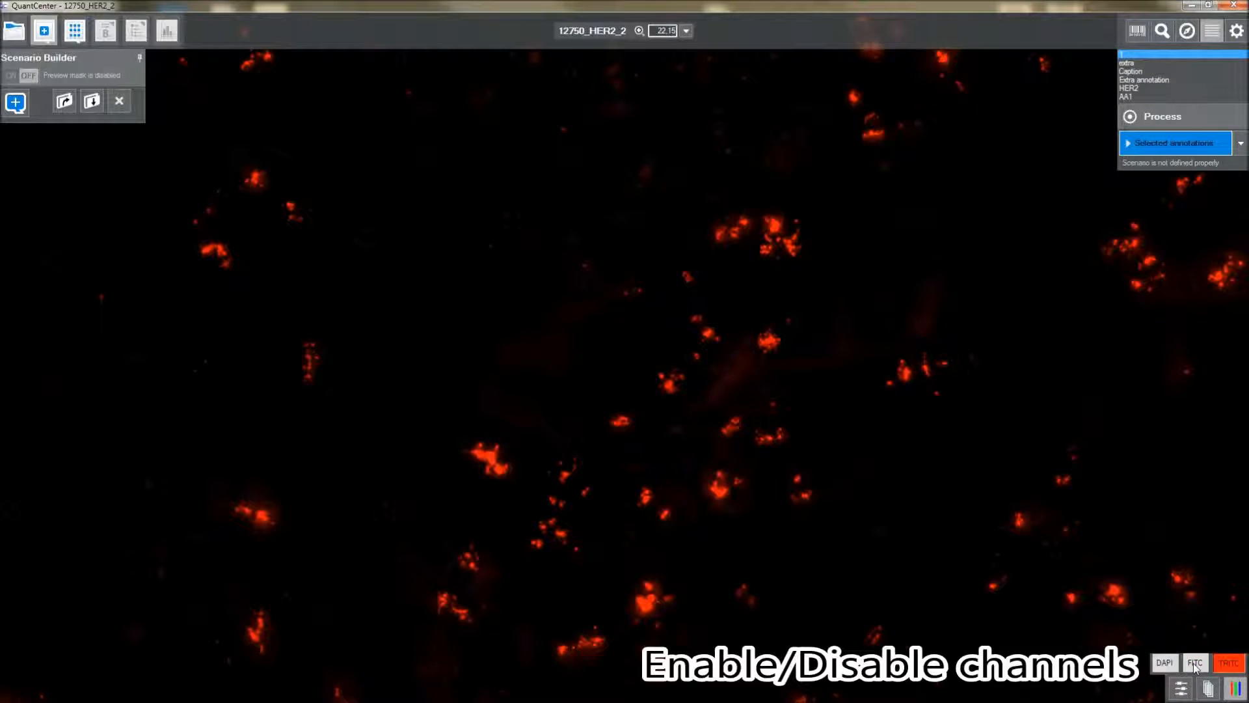
click(1199, 662)
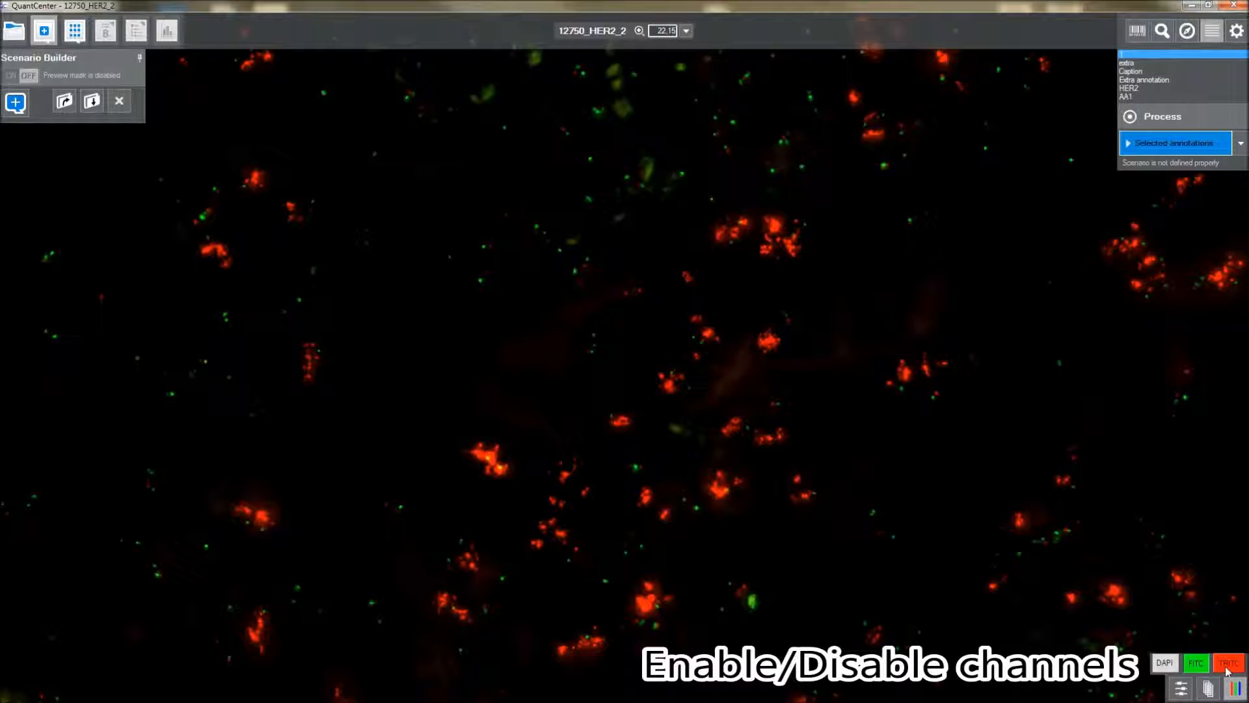
click(1226, 662)
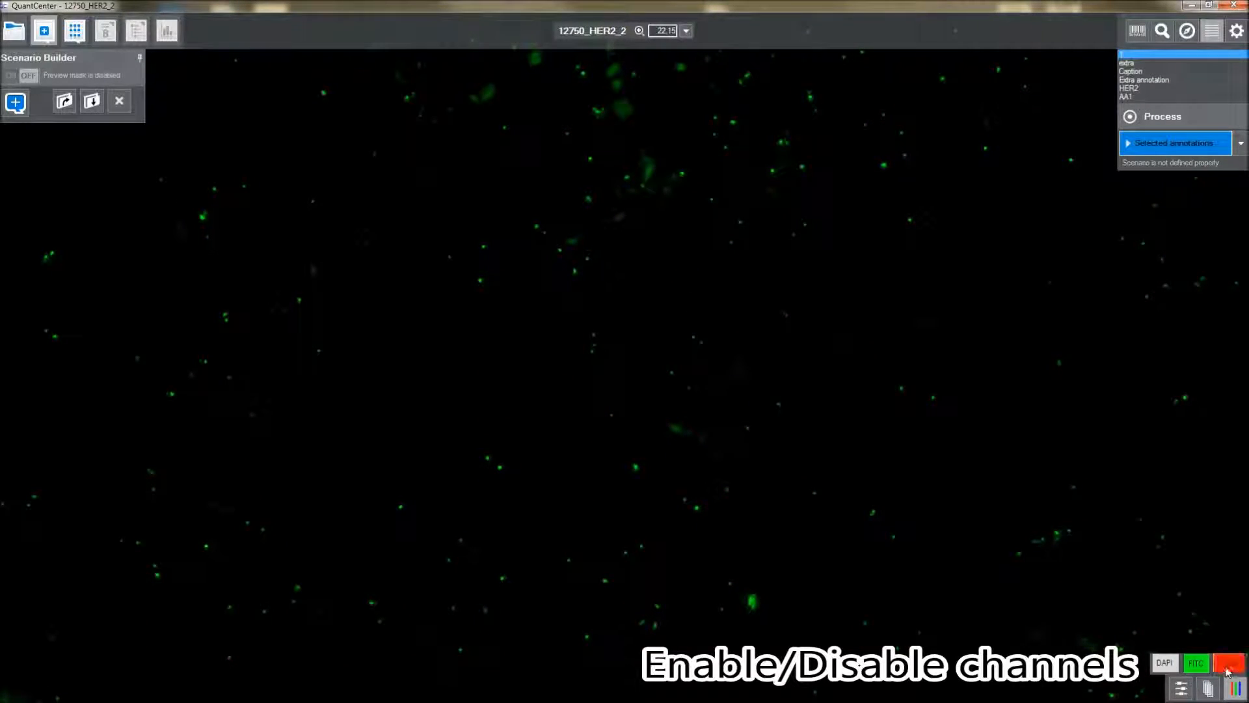
click(1227, 659)
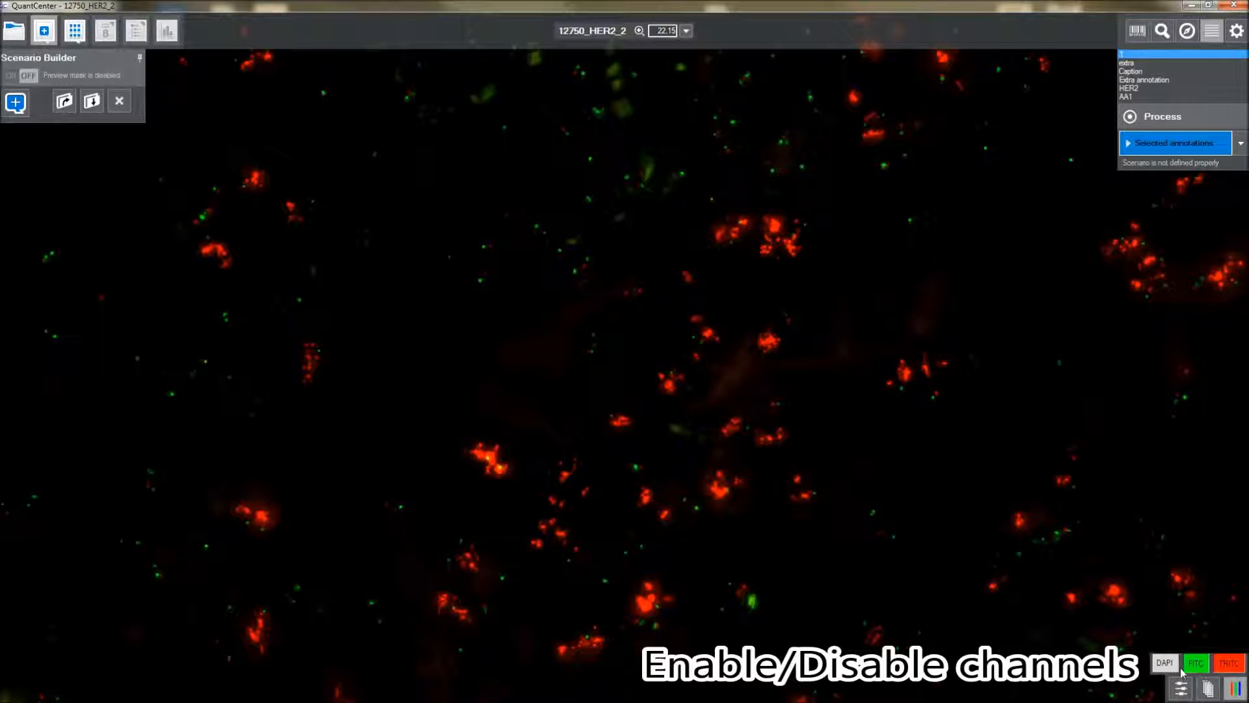
click(1168, 661)
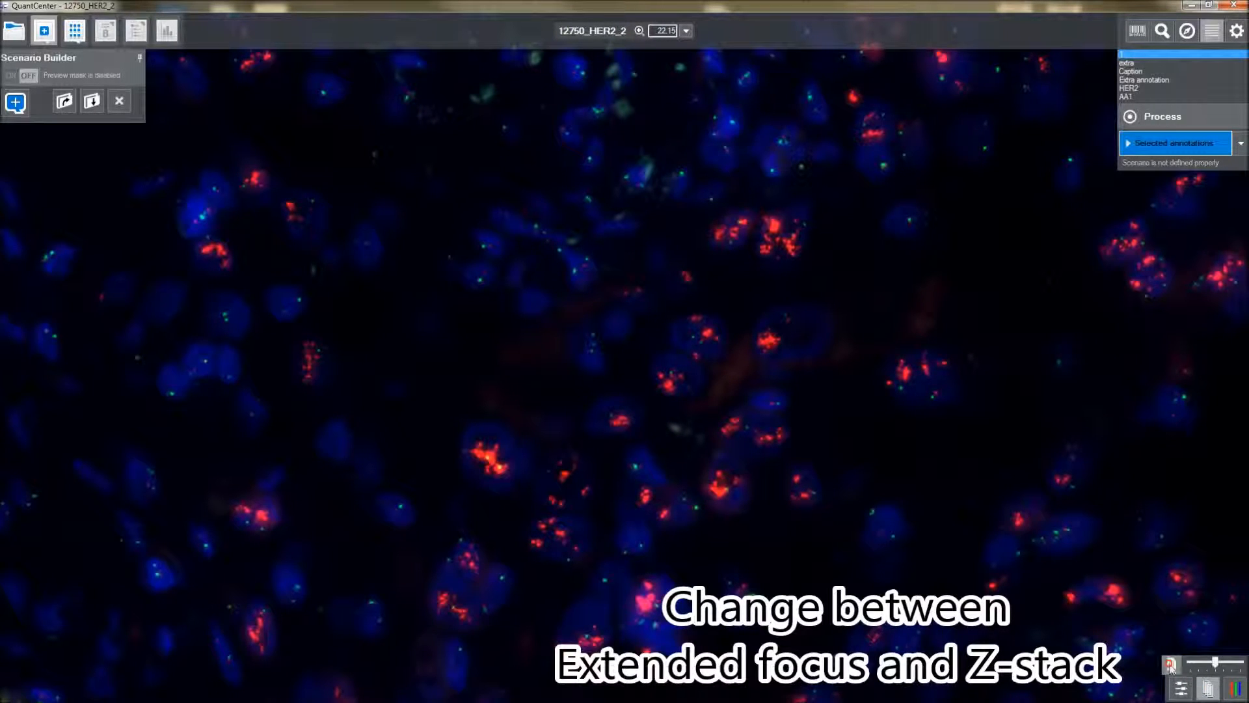
Step through the Z-stack focal planes, then bring up the brightness, contrast and gamma adjustments
drag(1215, 663, 1222, 663)
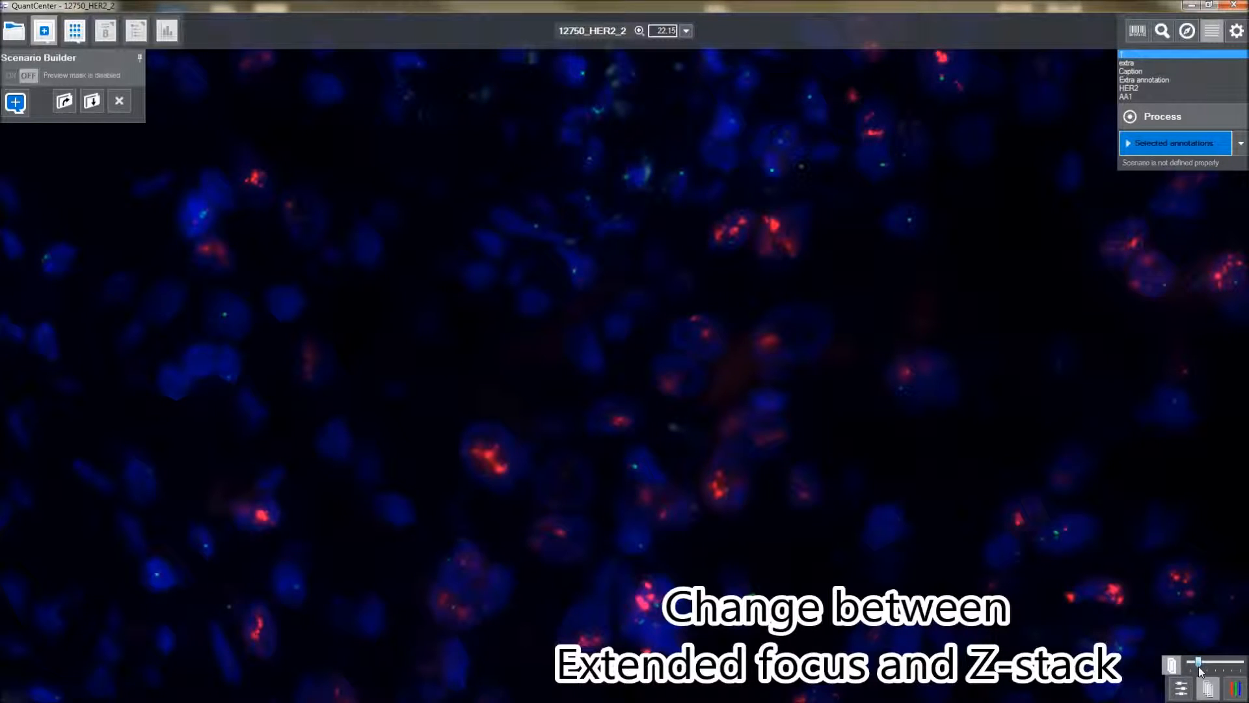
drag(1195, 664, 1214, 664)
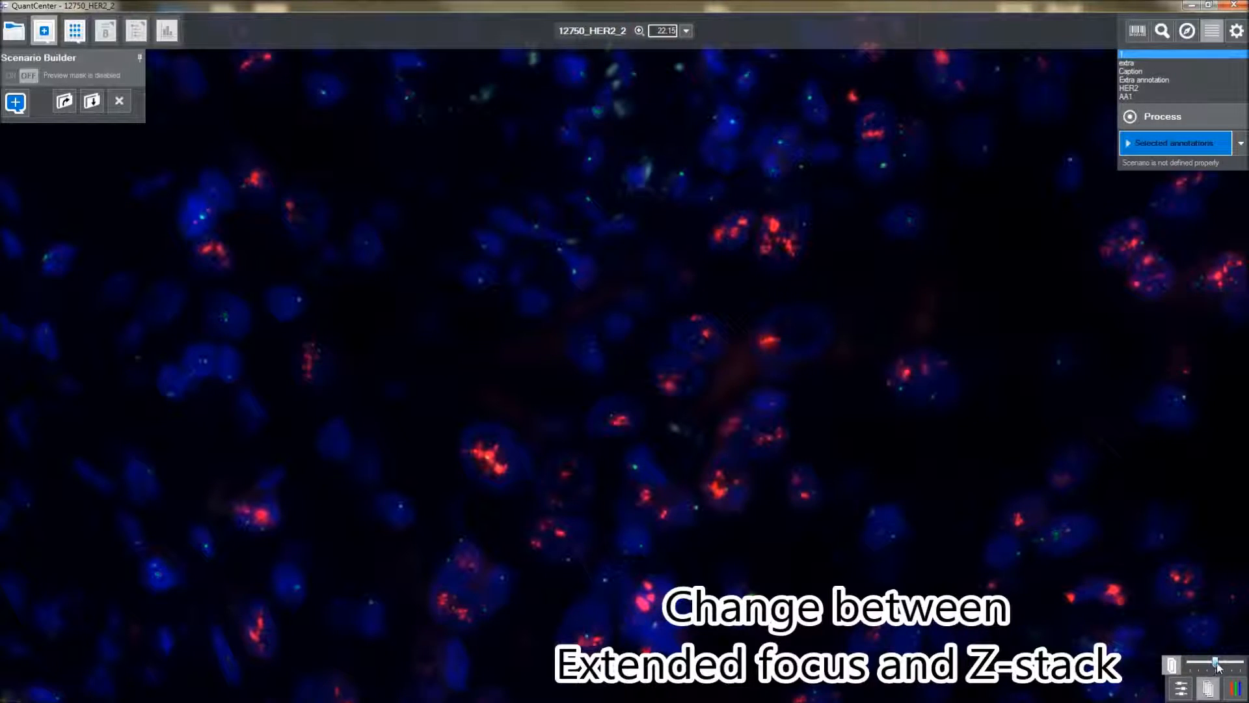
drag(1199, 664, 1235, 663)
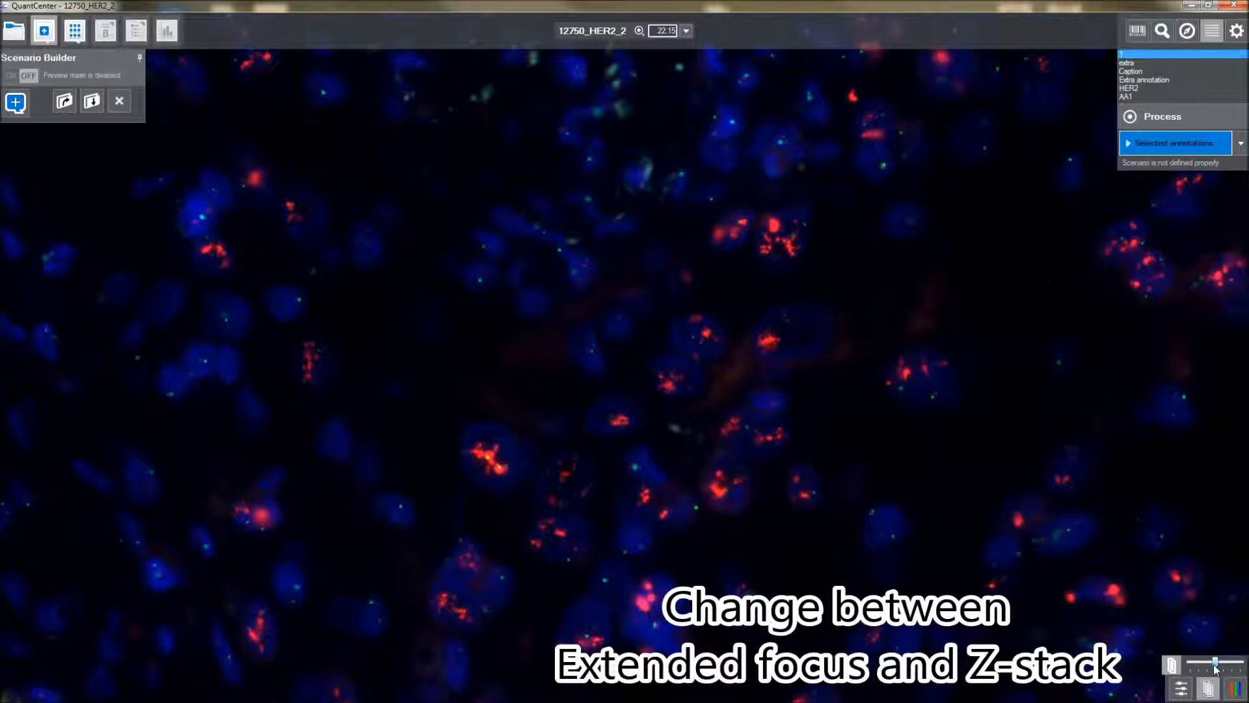
drag(1216, 665, 1205, 664)
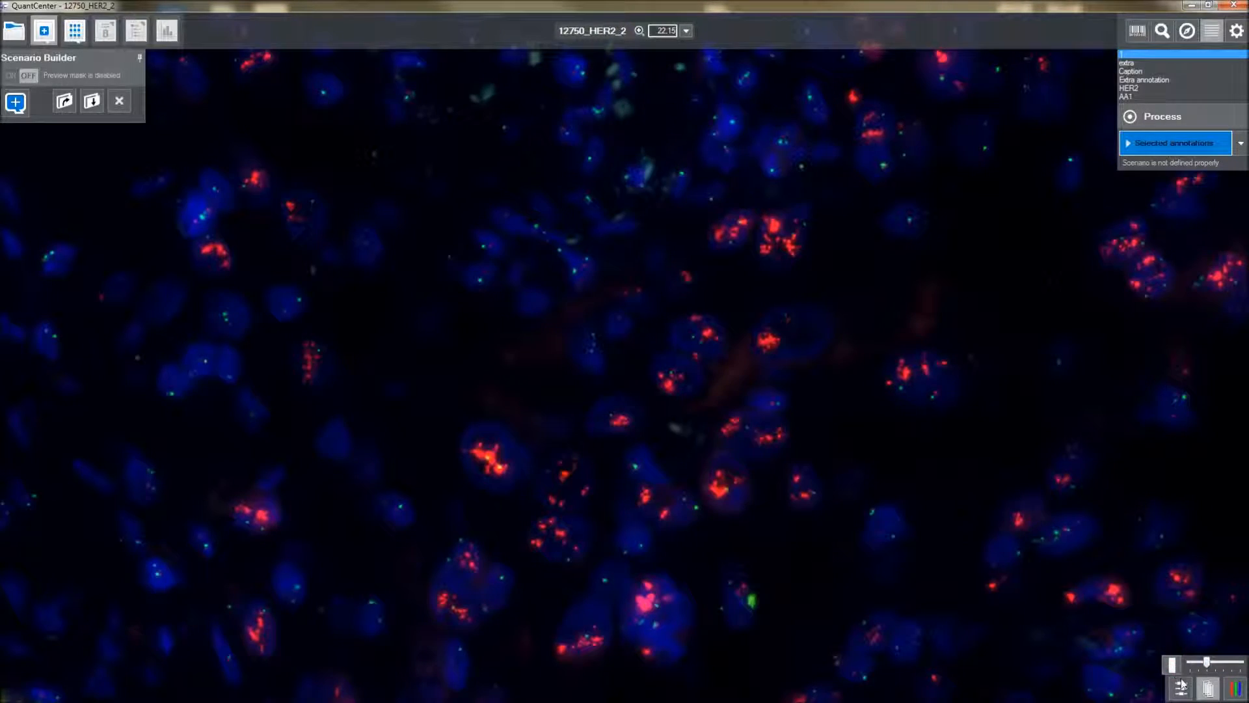
click(1184, 686)
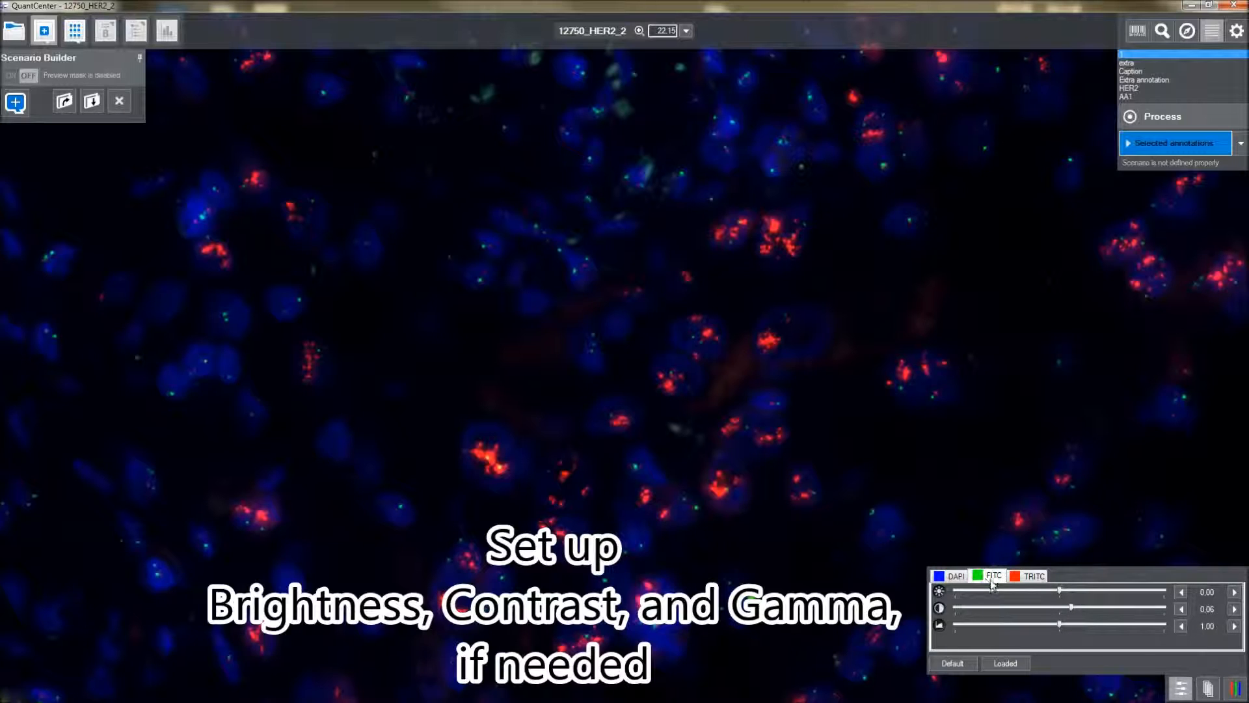
Try the DAPI contrast slider across the TRITC and DAPI channels, then restore default brightness, contrast and gamma
click(1032, 575)
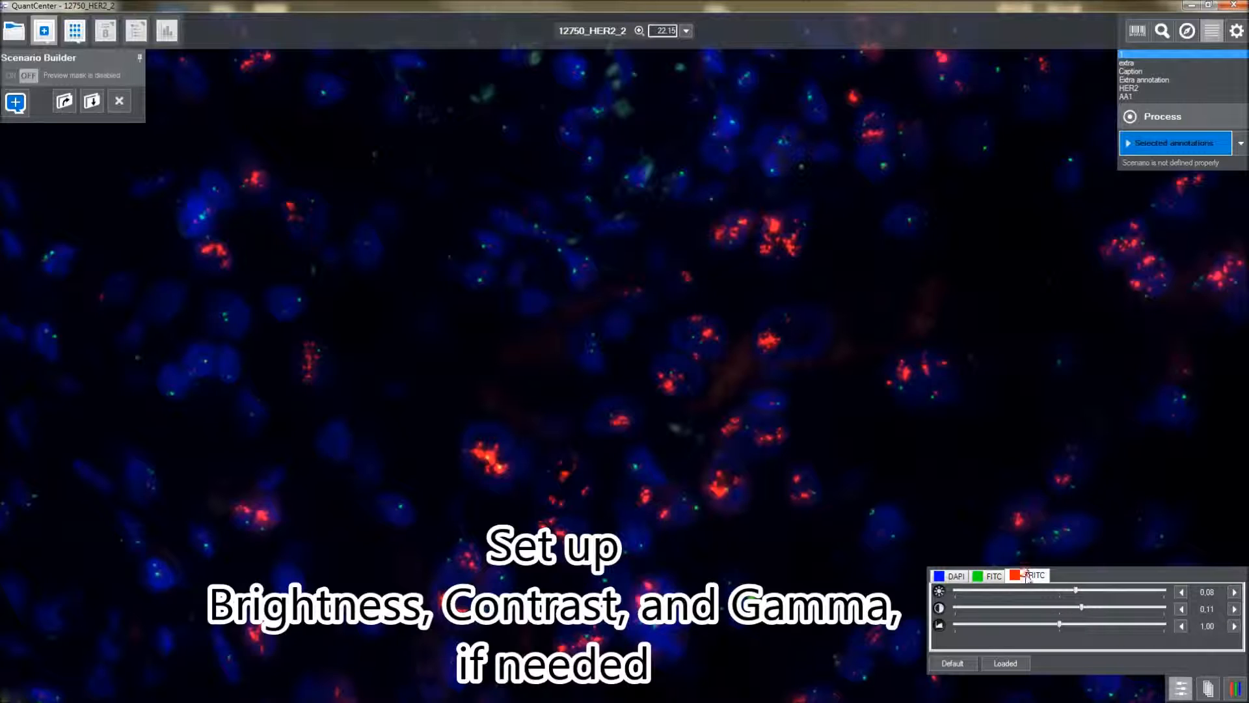
click(953, 575)
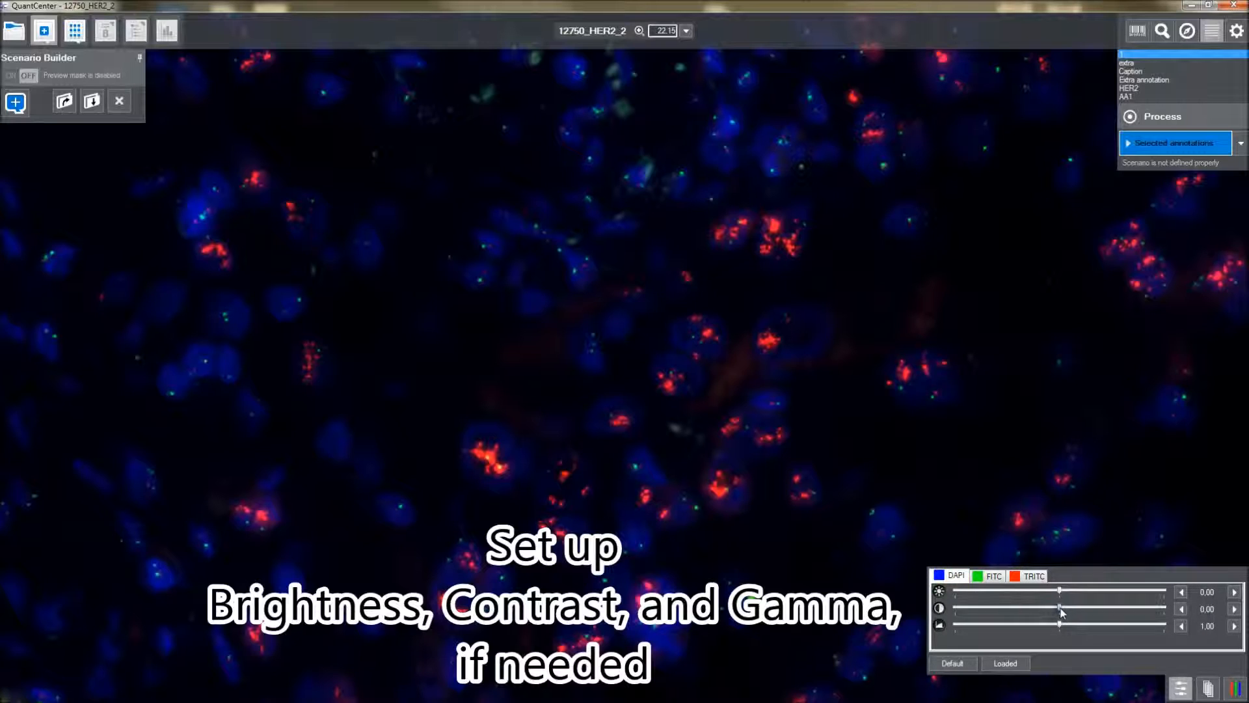
drag(1060, 609, 1074, 610)
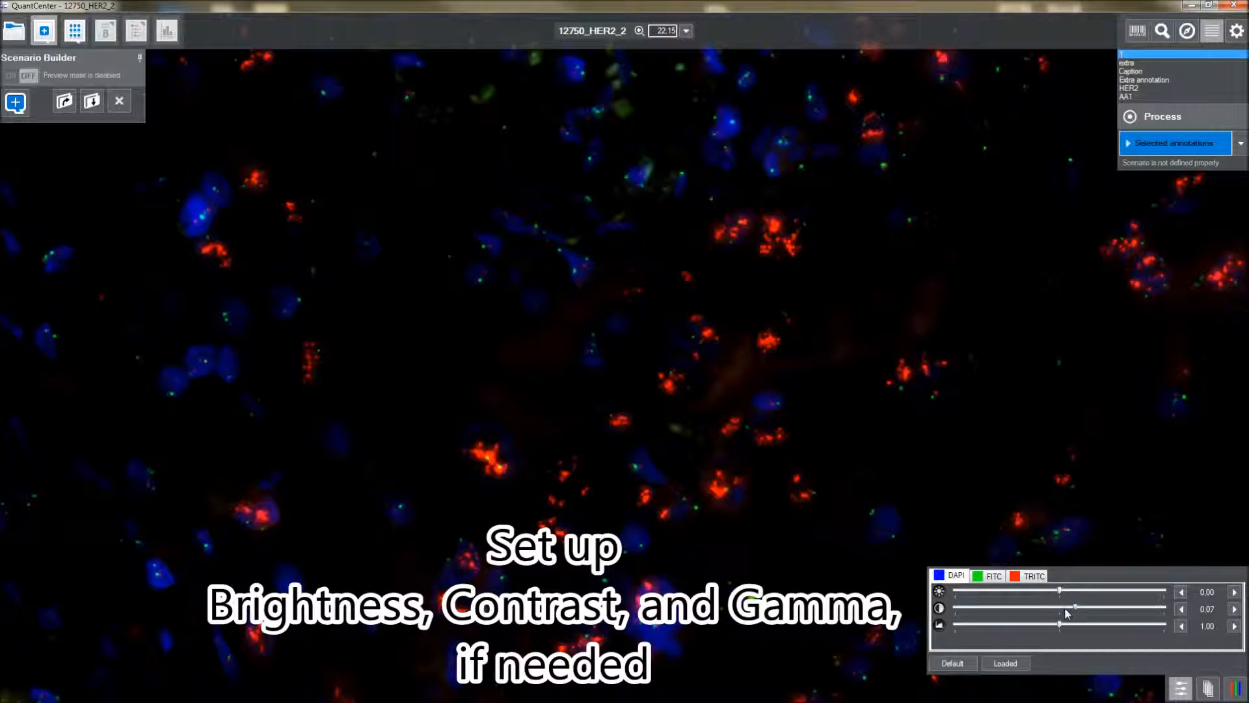
drag(1074, 609, 1035, 609)
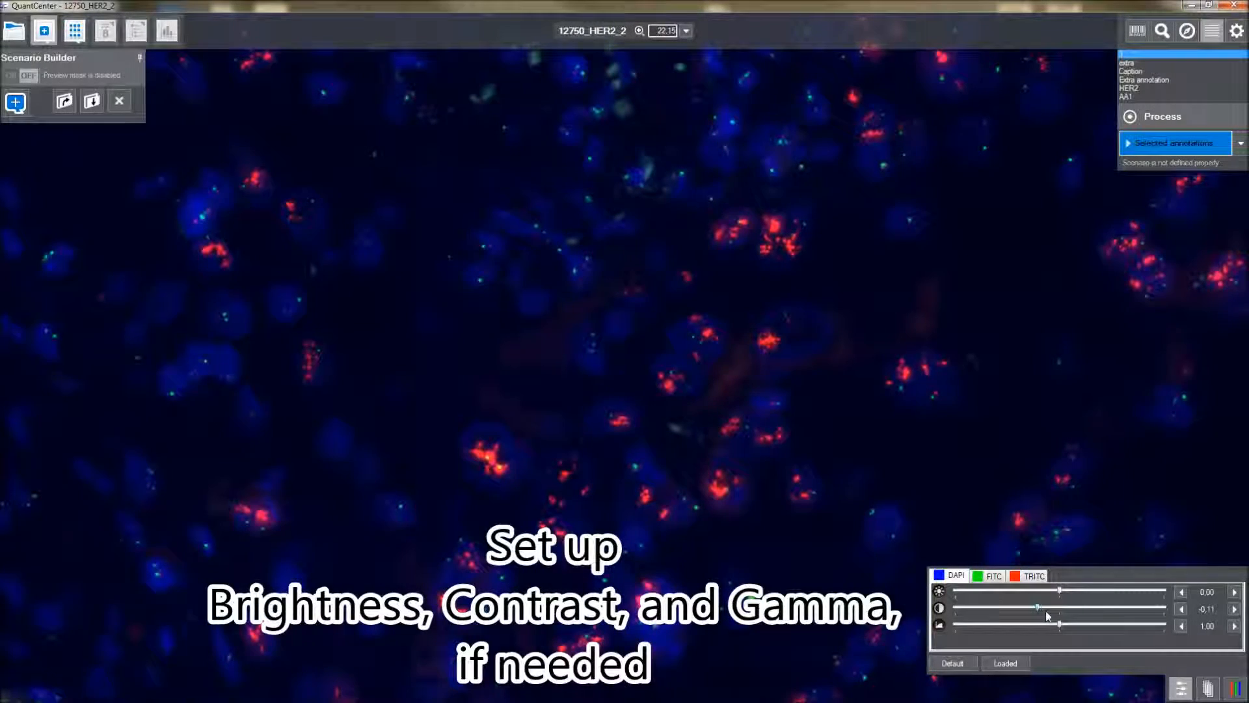
drag(1035, 609, 1059, 609)
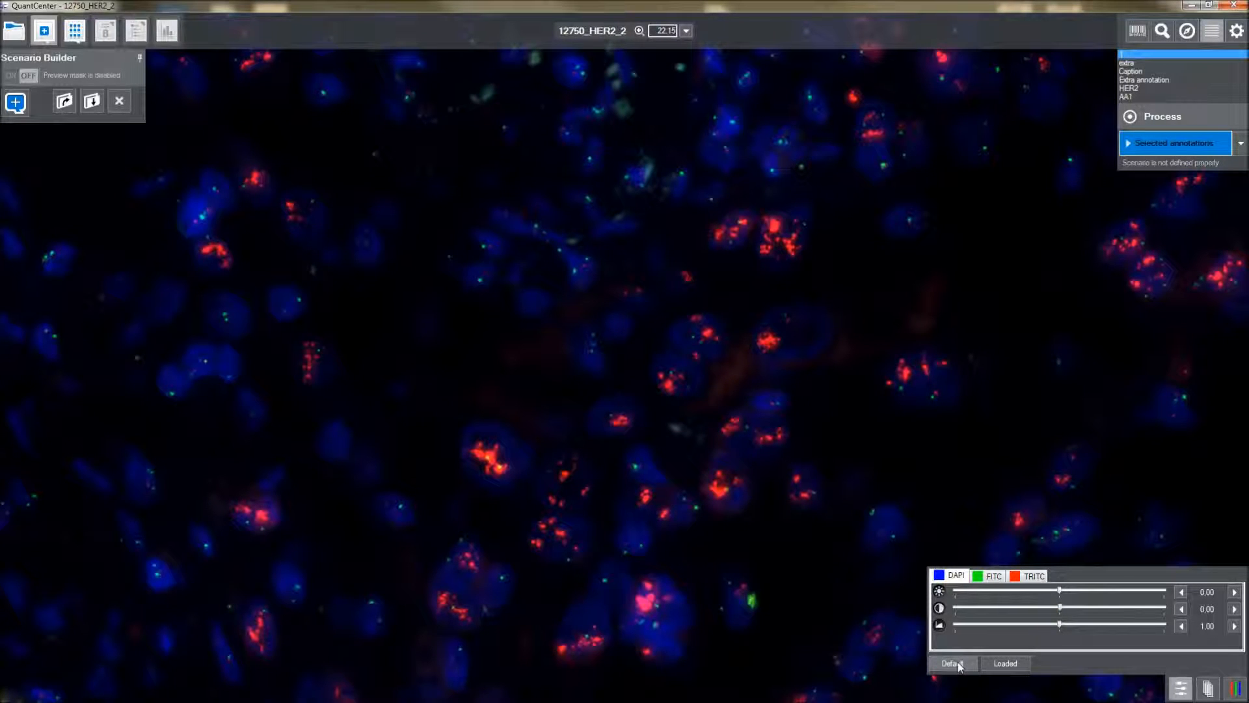
click(1005, 662)
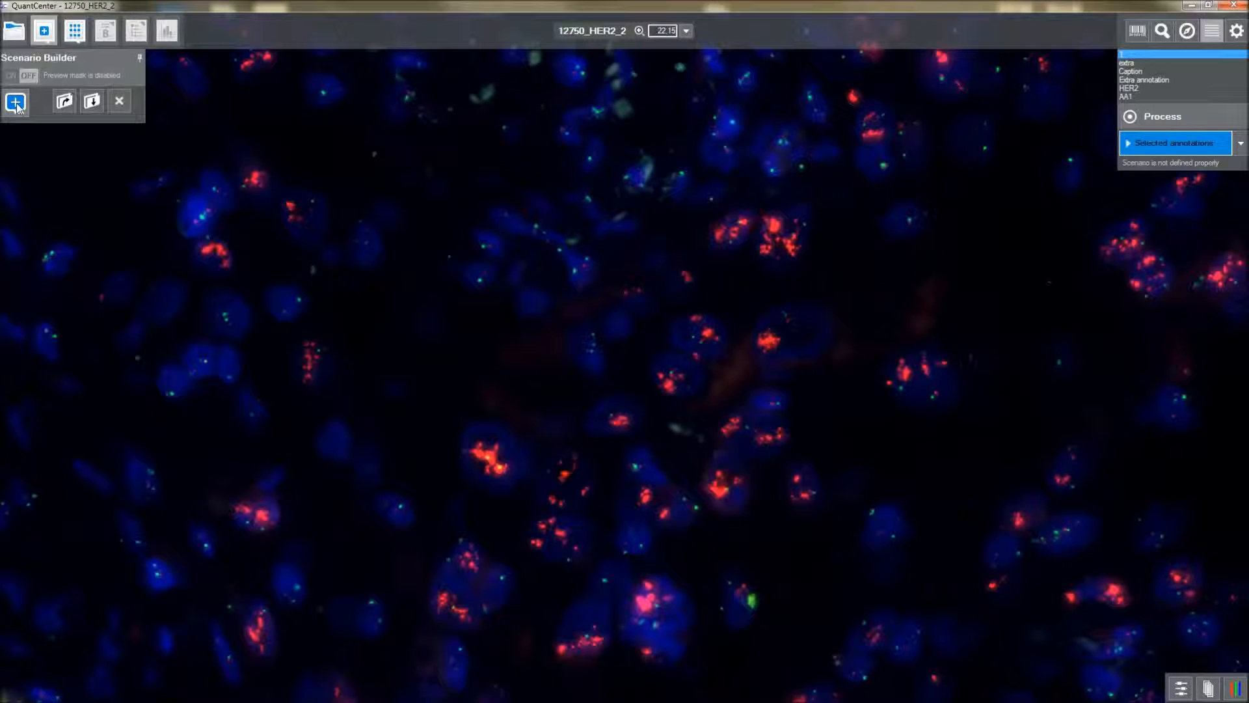
Add the FISH quant to the Scenario Builder and start adding a probe under Channel Assignment
click(16, 103)
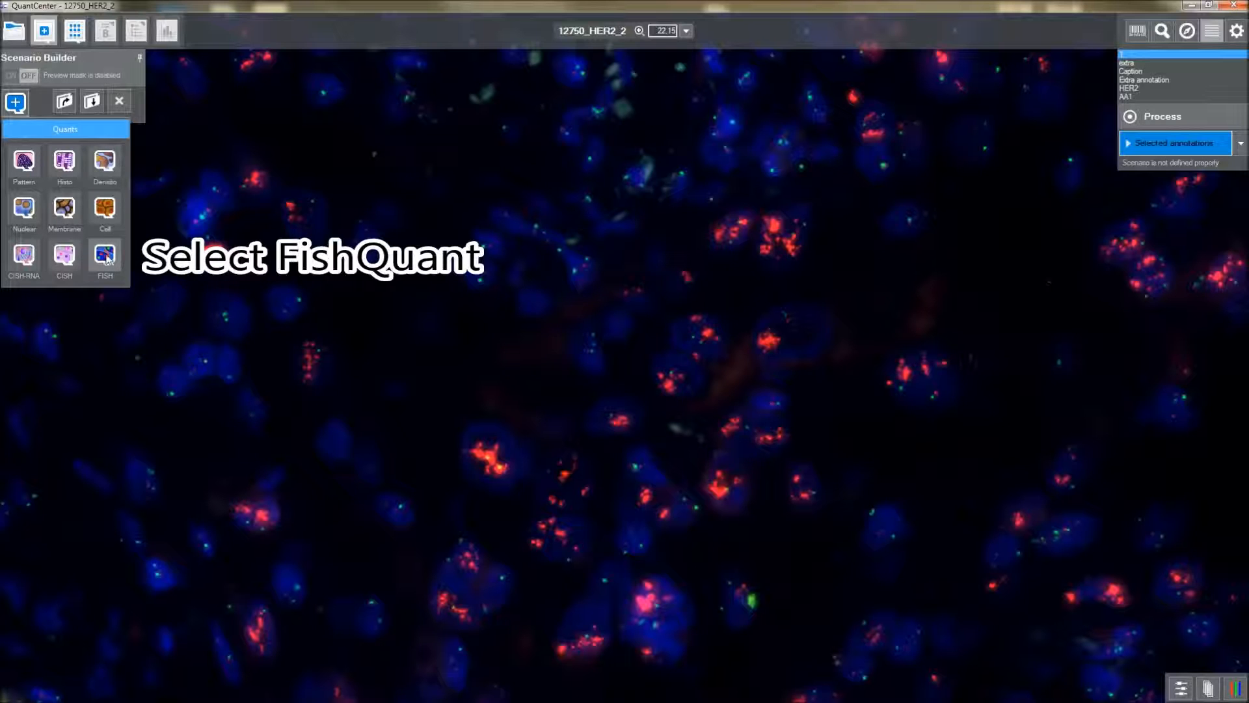
click(104, 254)
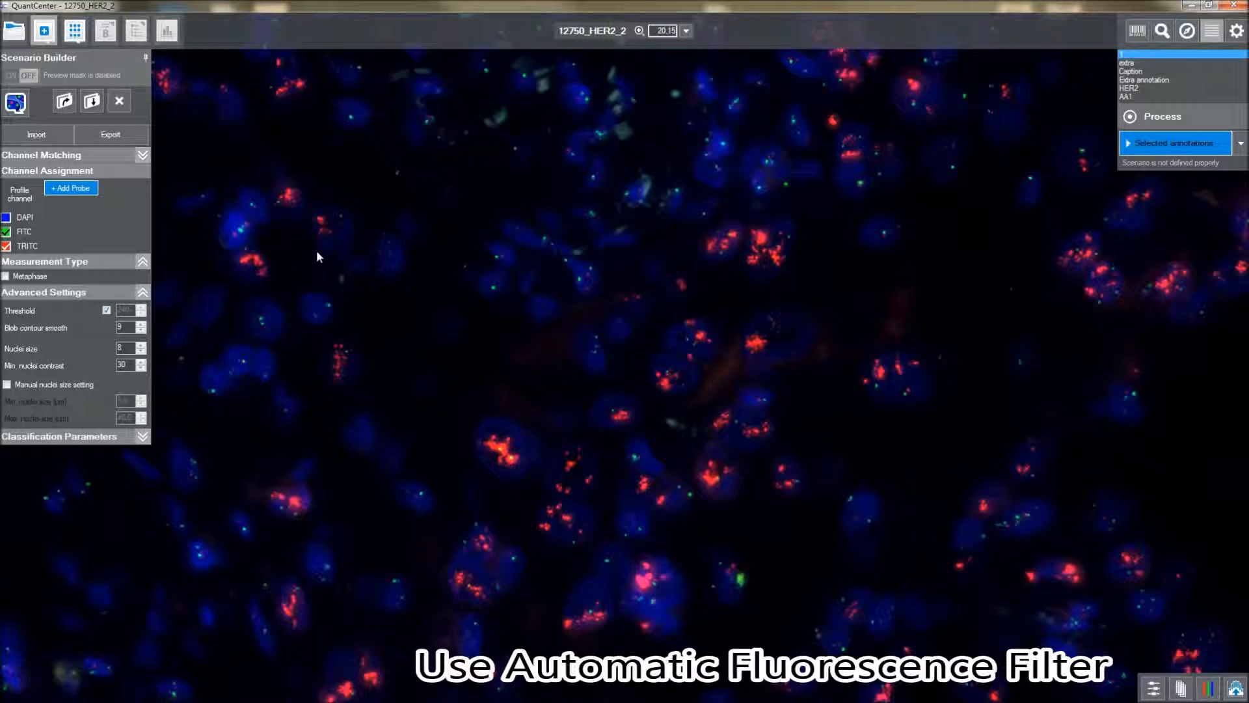
click(70, 187)
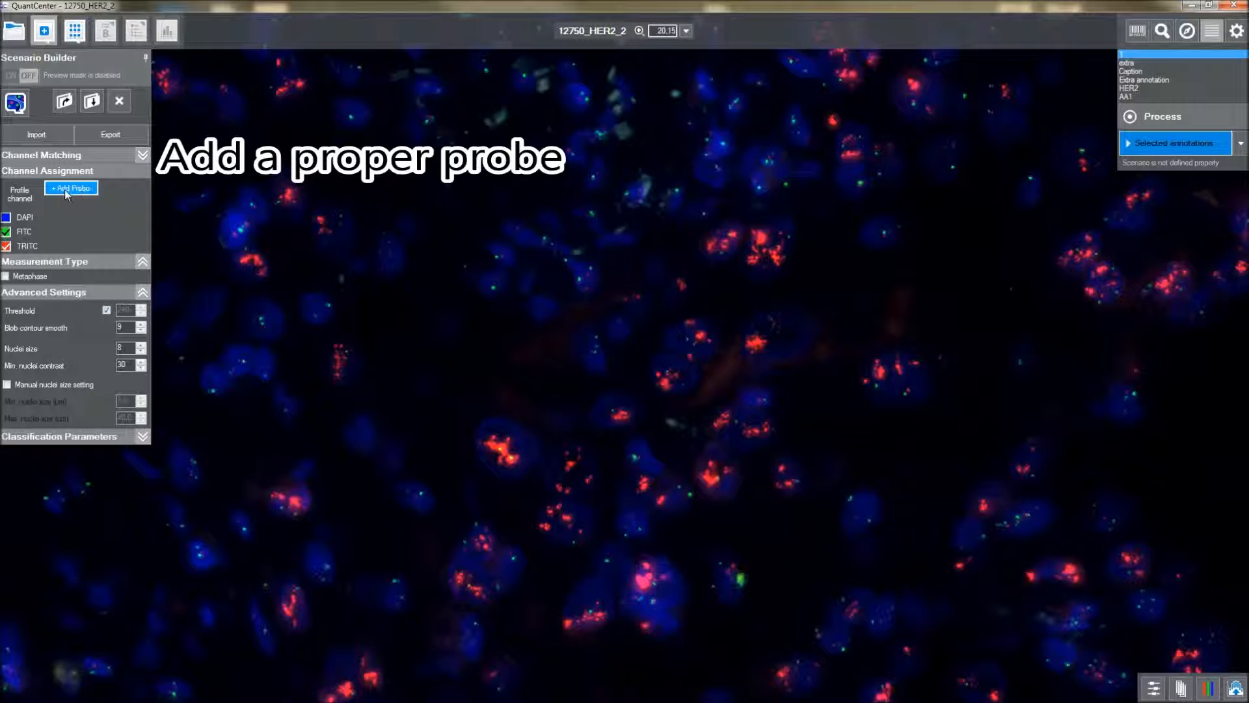
click(71, 188)
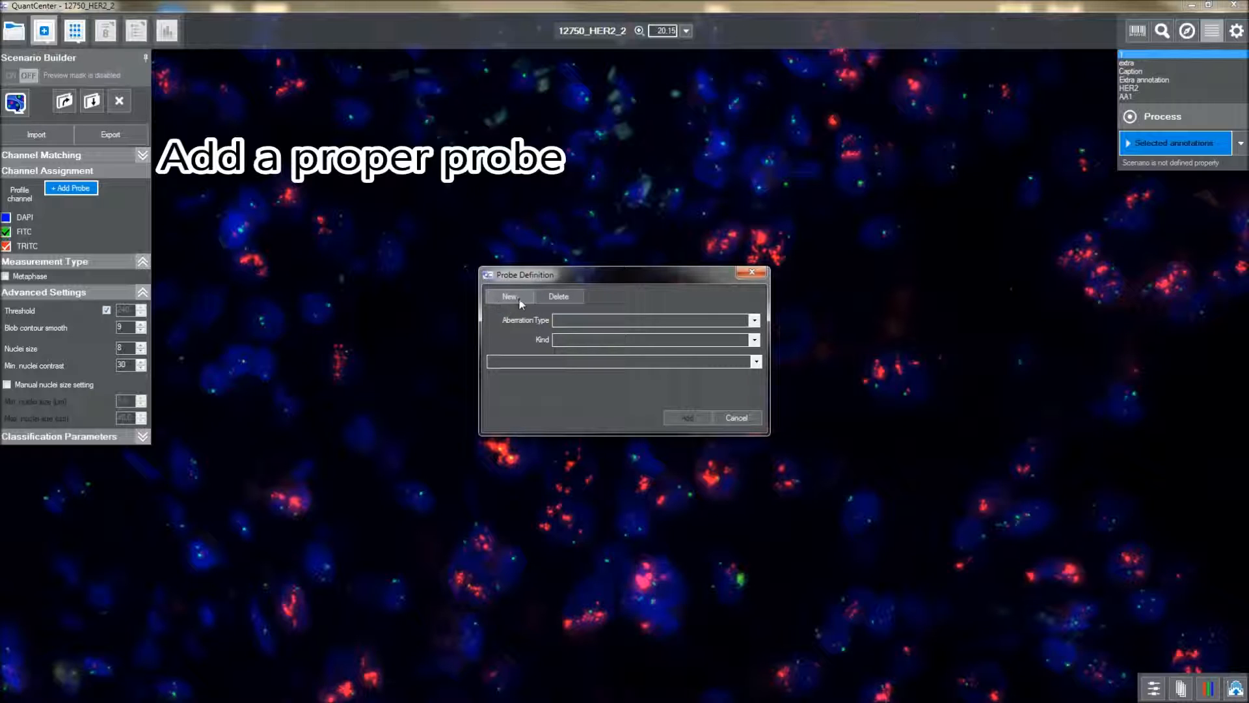
Define an Amplification probe HER2_R with gene HER2 and control CEP17, save it and add it to the scenario
click(509, 296)
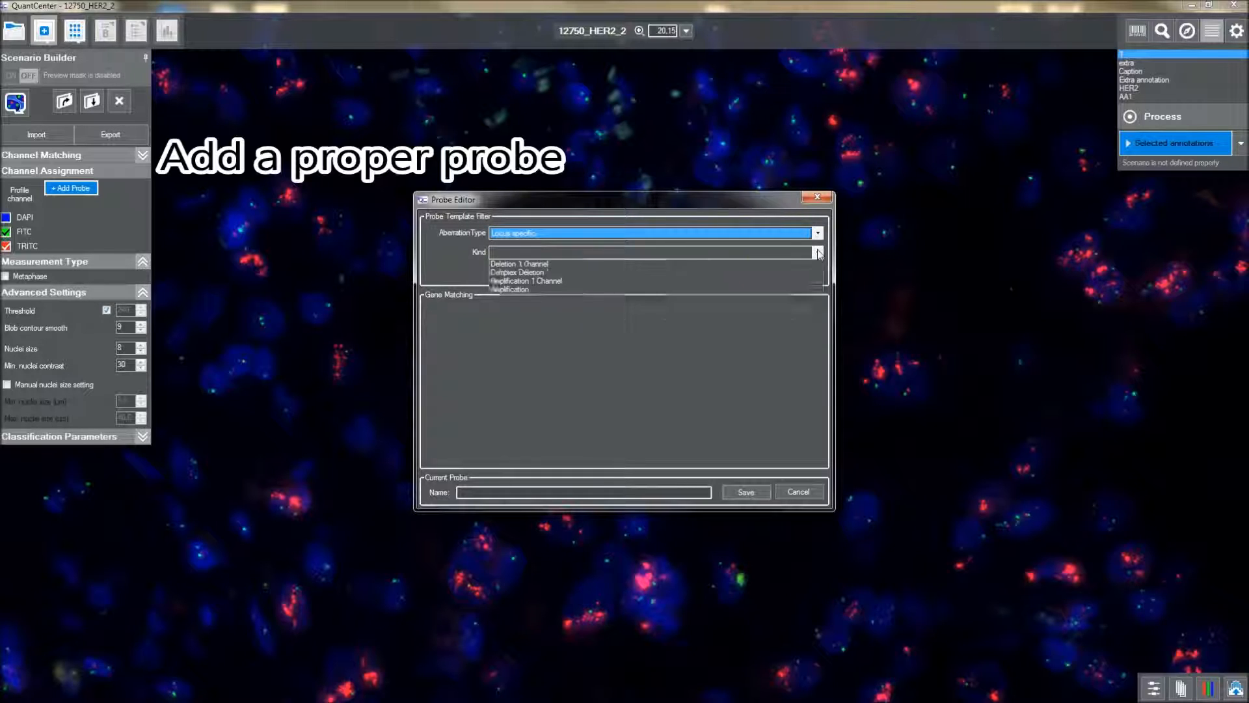
click(817, 251)
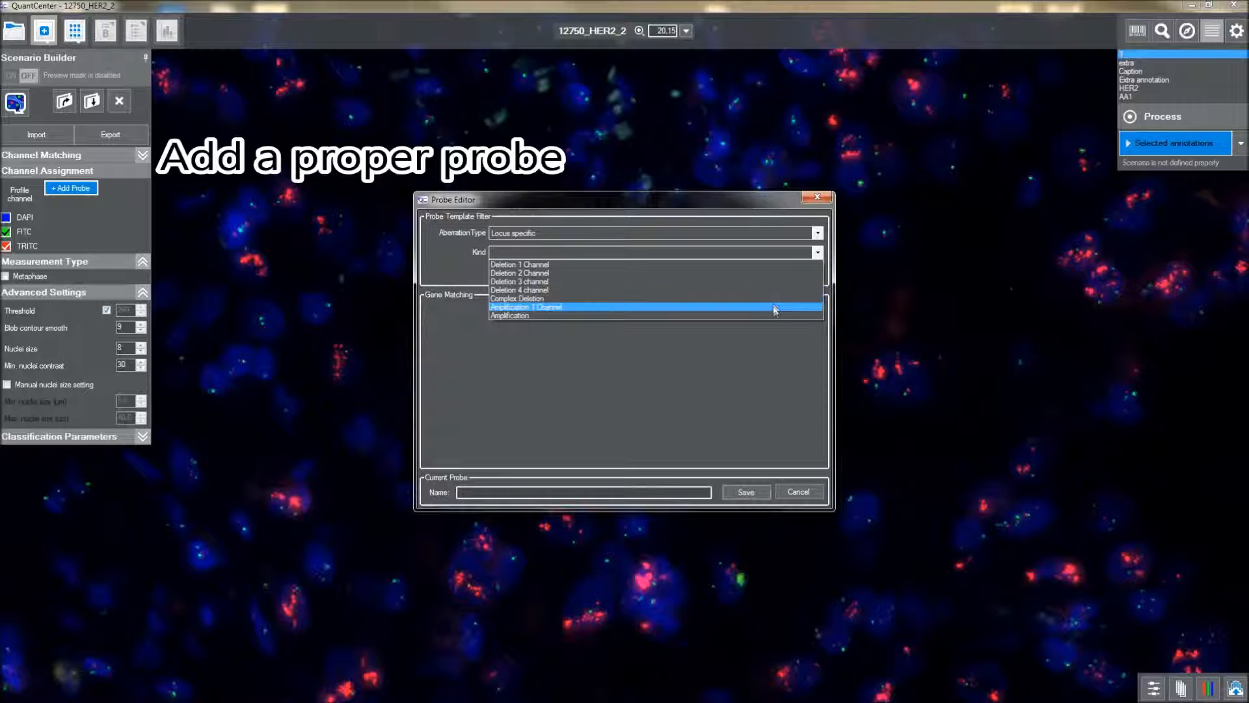
click(509, 315)
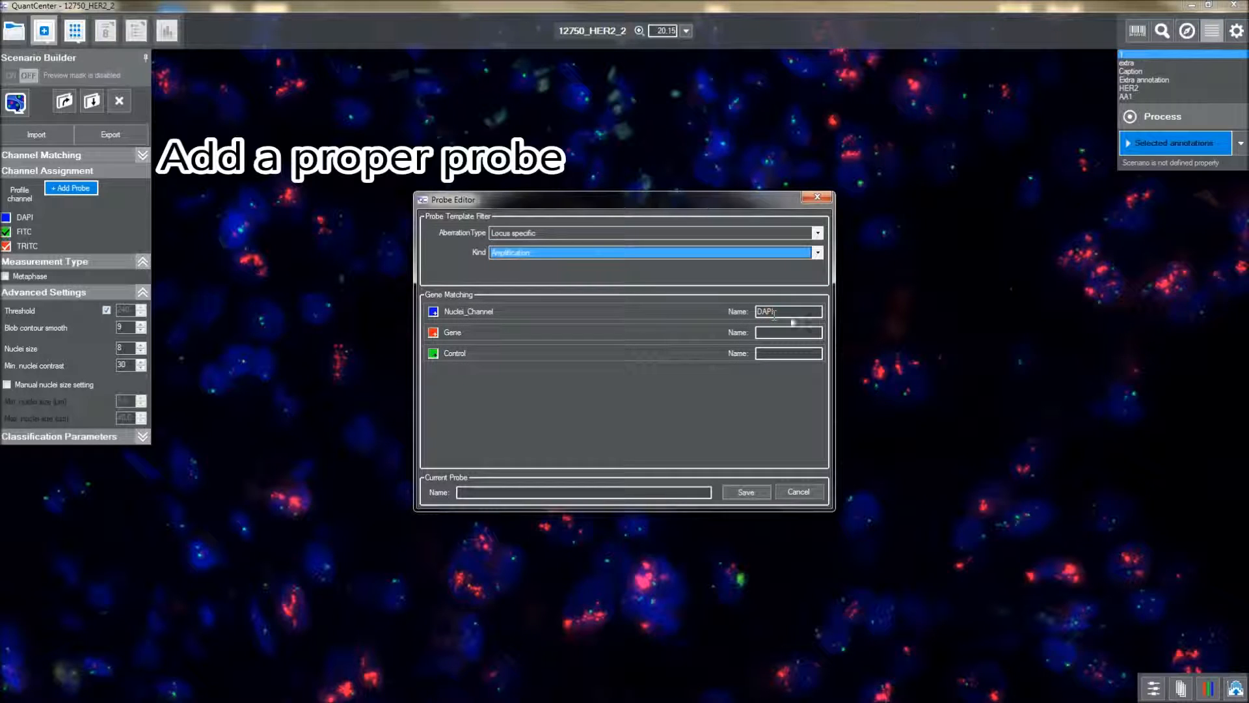
click(788, 332)
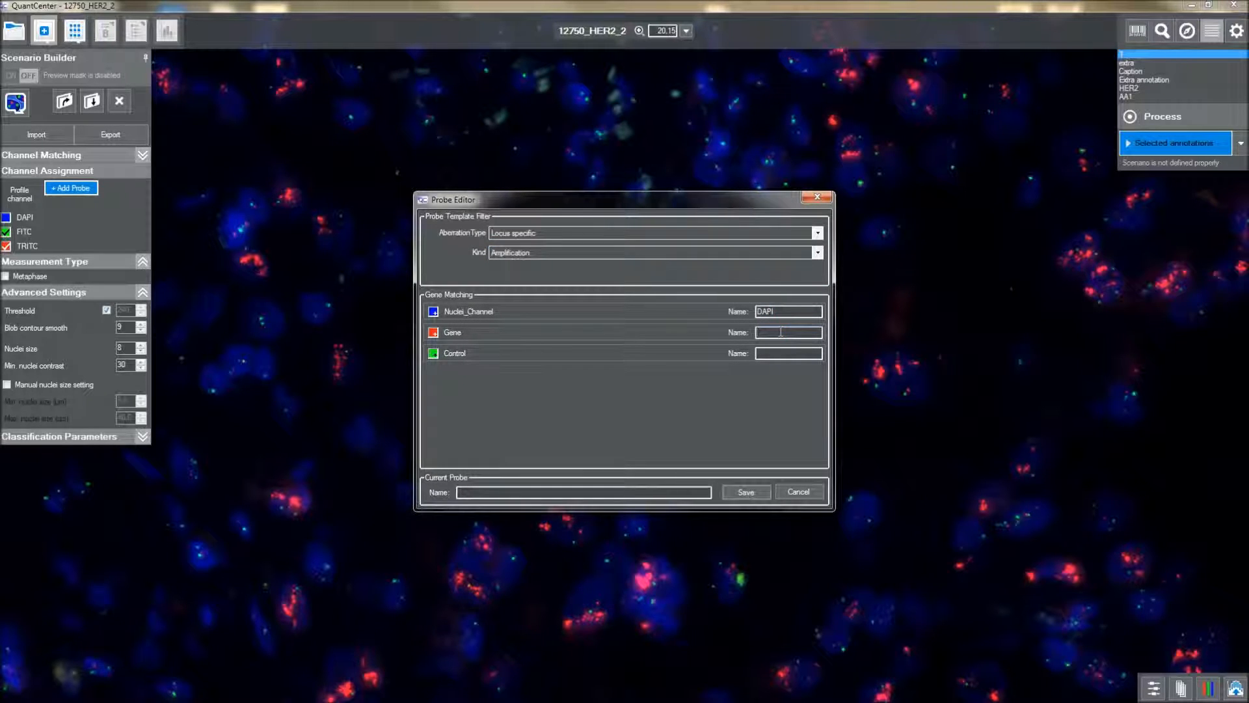
text(HER2)
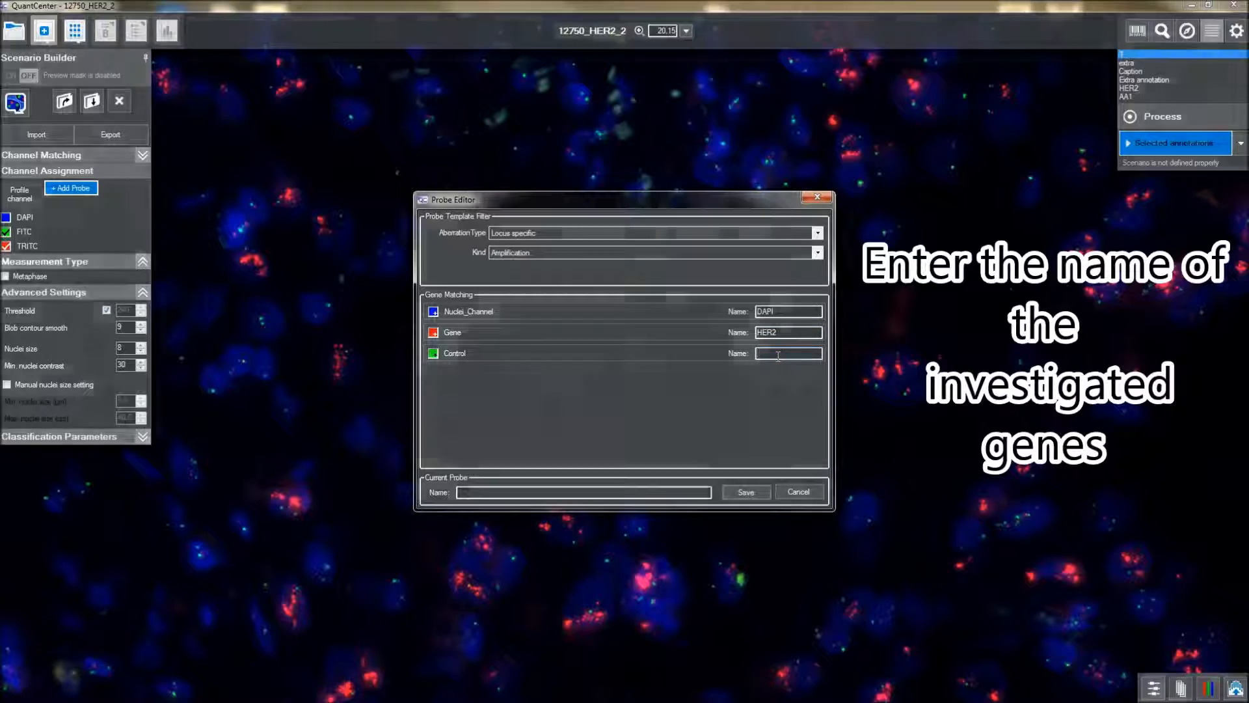
text(CEP1)
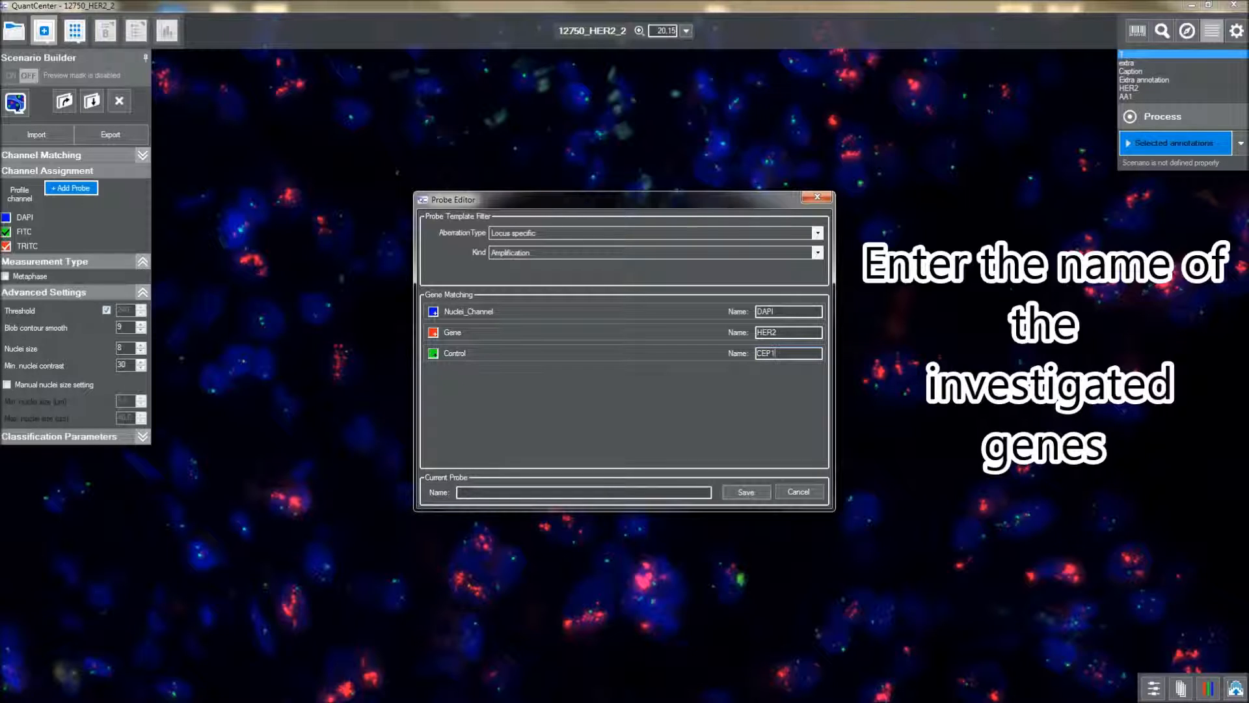
text(7)
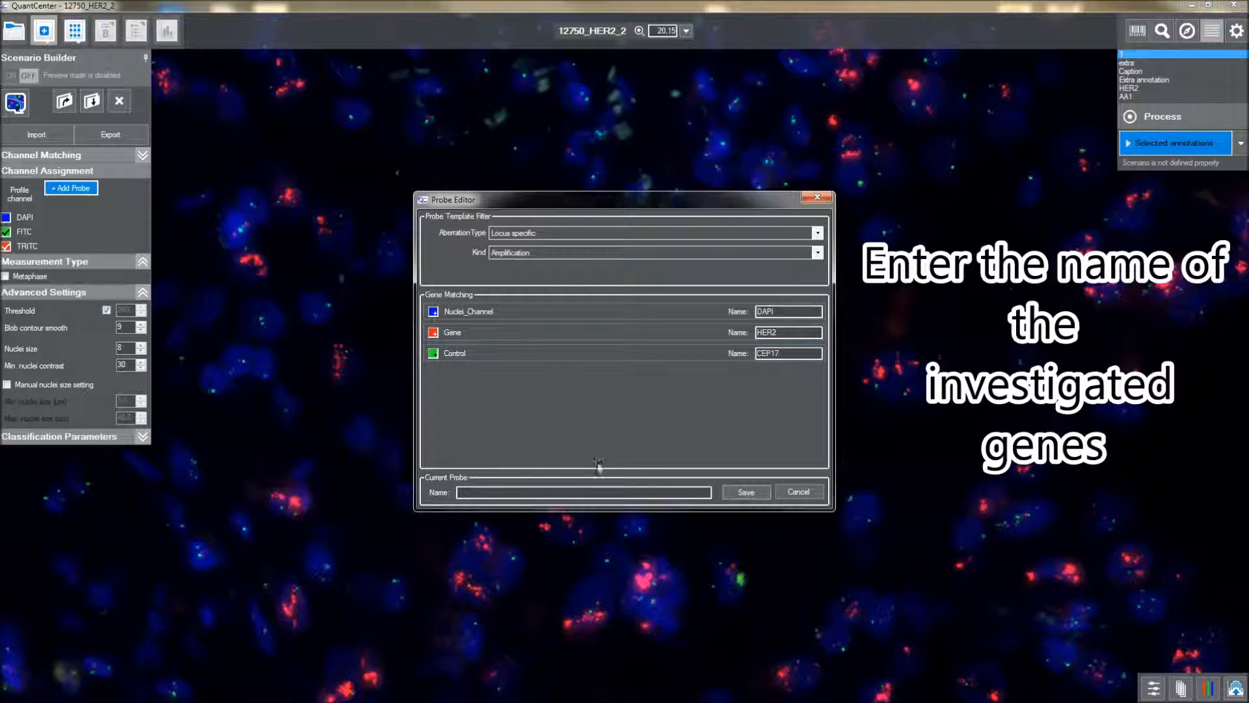
text(HER2_R)
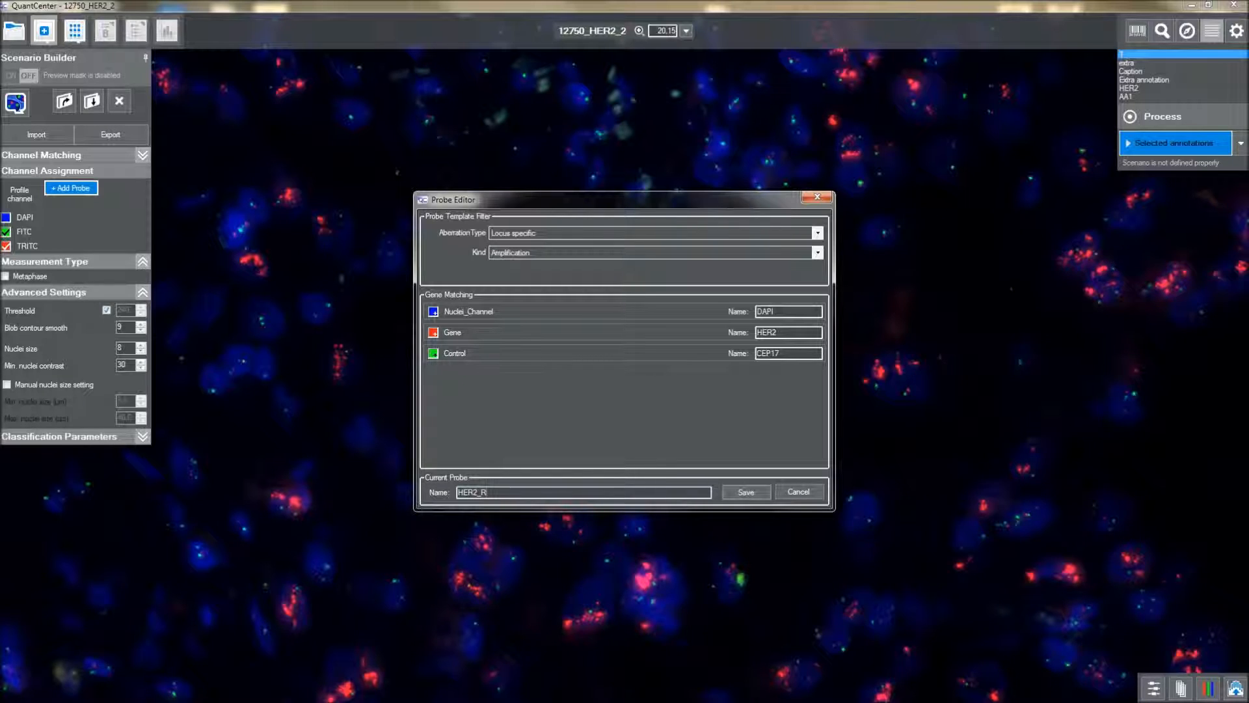
click(743, 490)
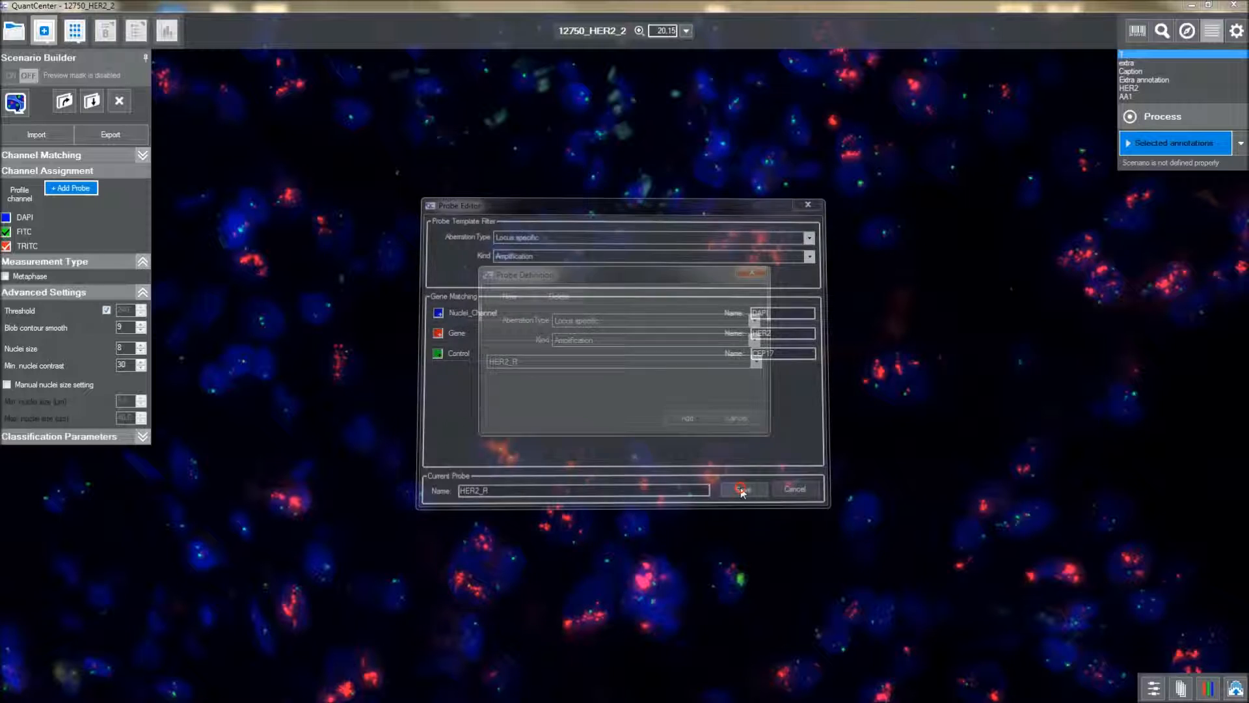
click(742, 490)
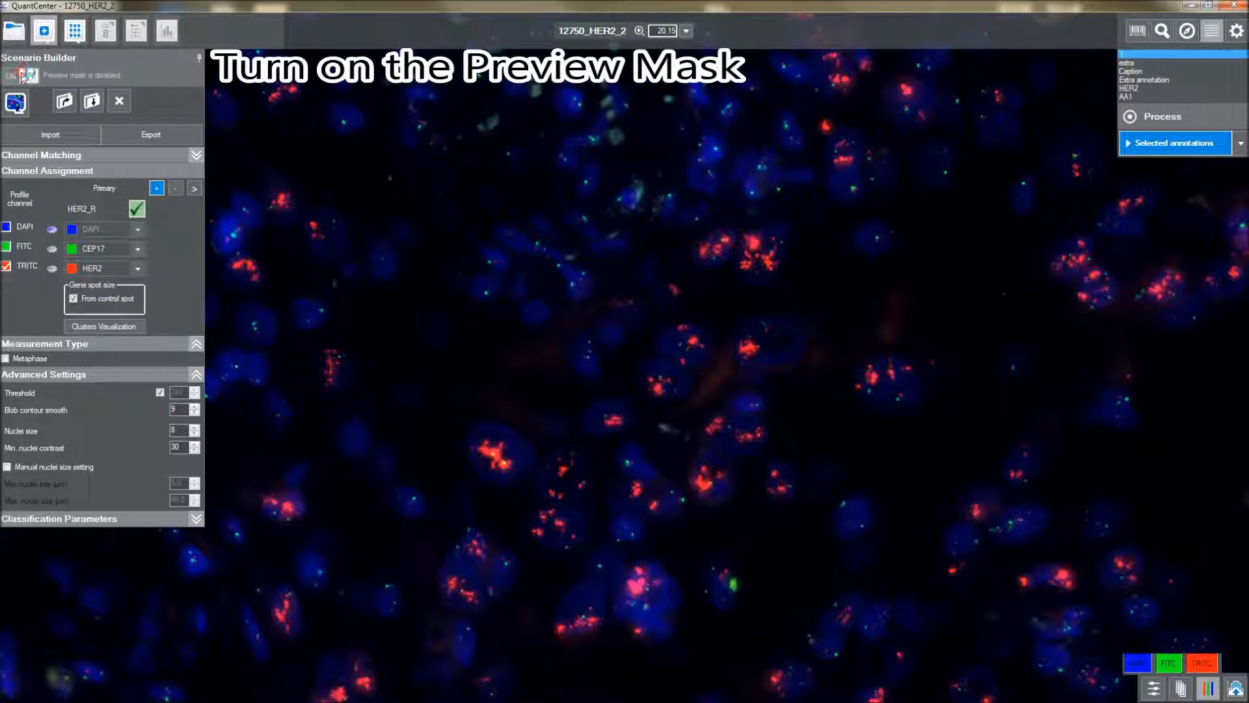
Switch Preview mode on and display the detected nuclei as filled masks
click(27, 75)
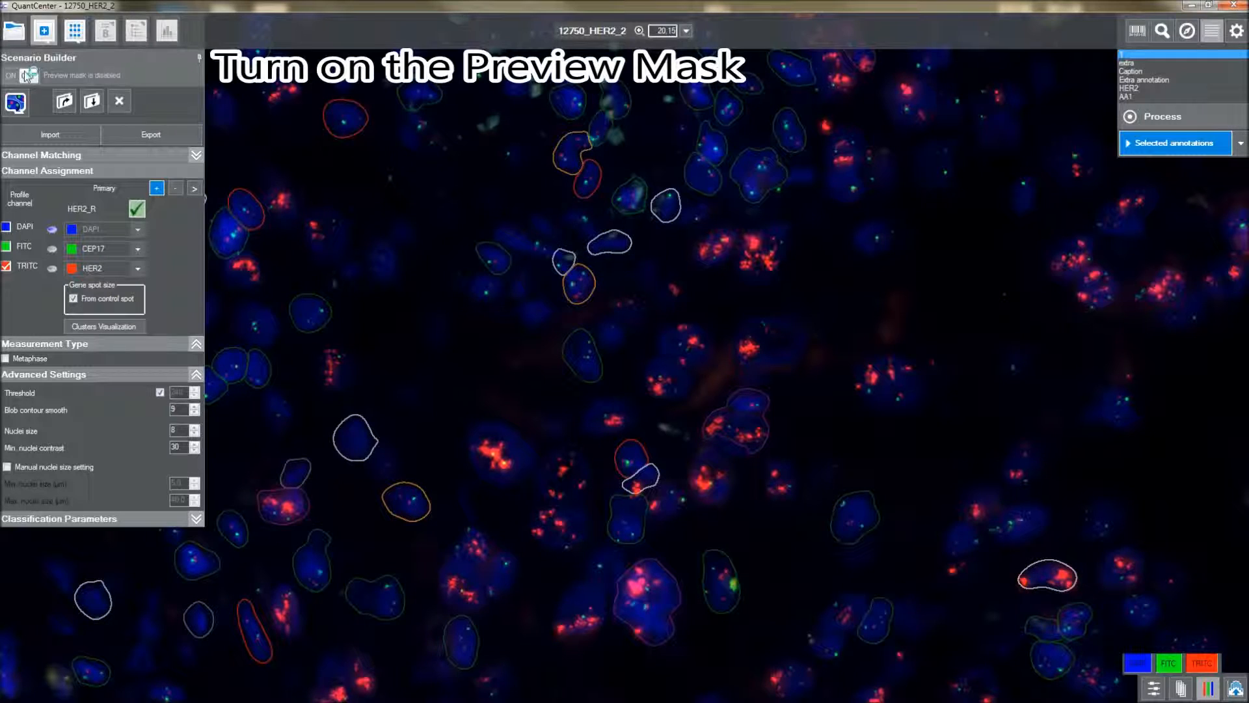
click(11, 75)
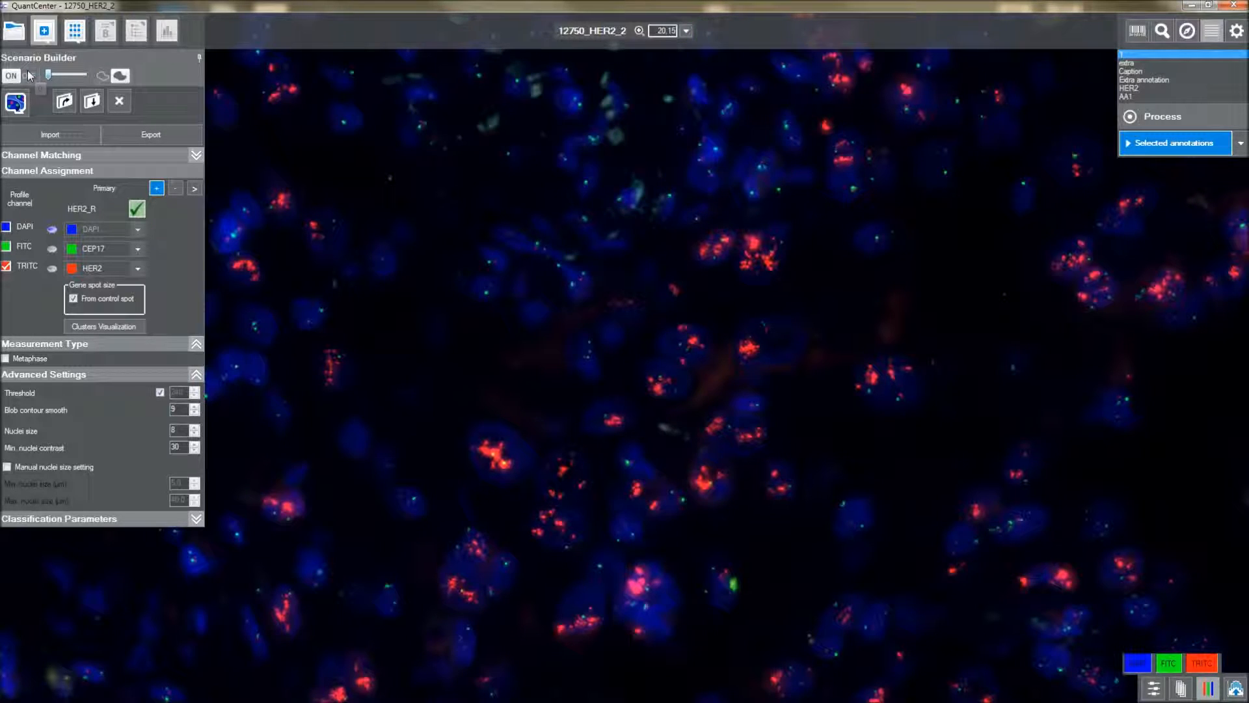
click(31, 76)
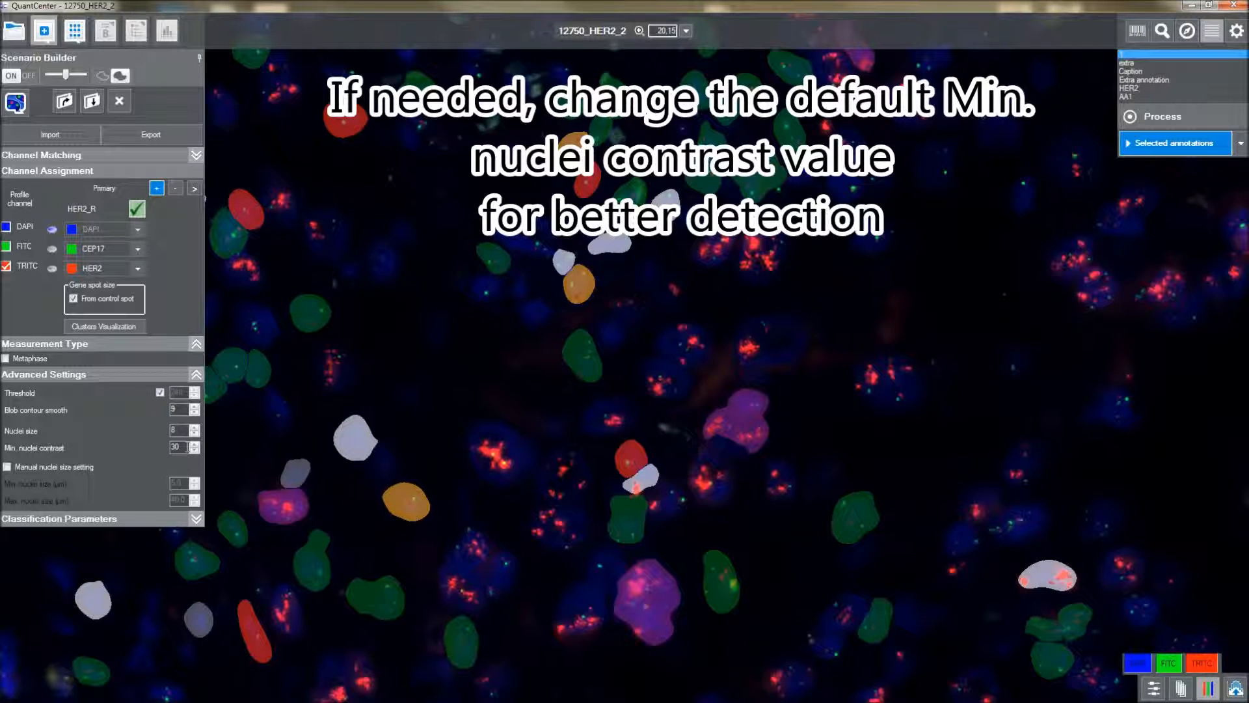
Set Min. nuclei contrast to 10 and raise the Nuclei size to 10
text(10)
text(1)
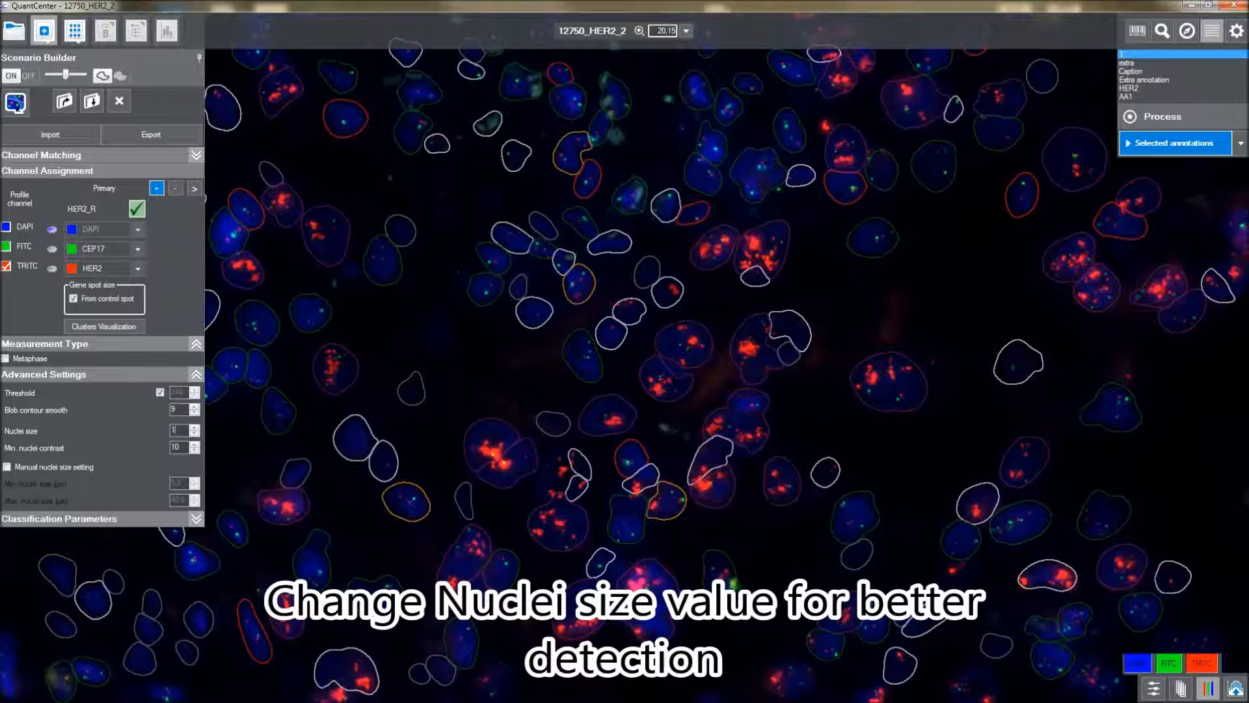
click(195, 427)
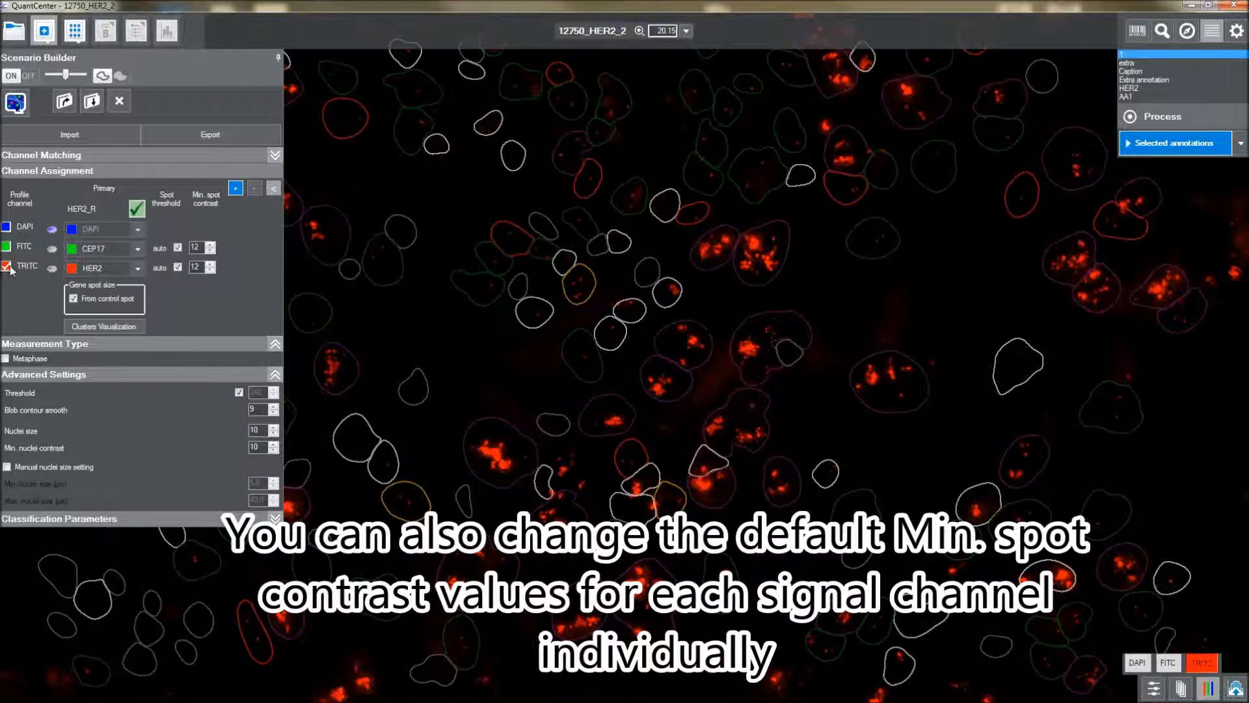
Raise the HER2 minimum spot contrast to 15
click(9, 266)
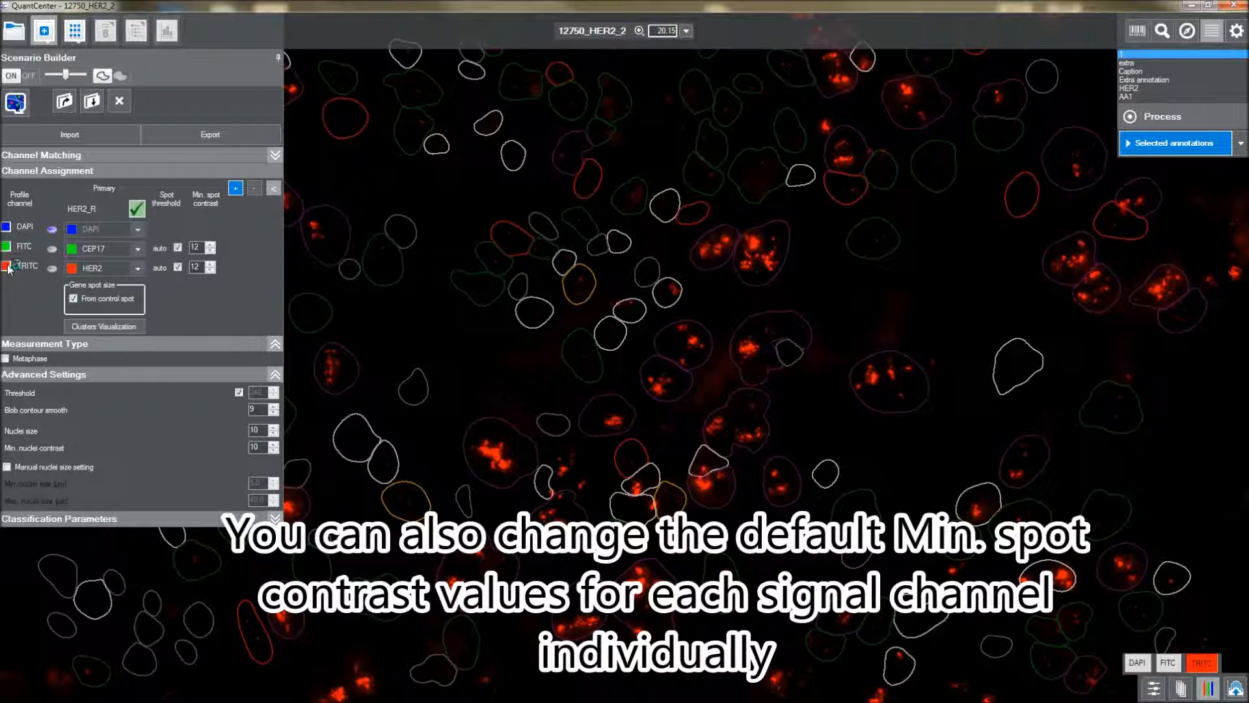
click(8, 266)
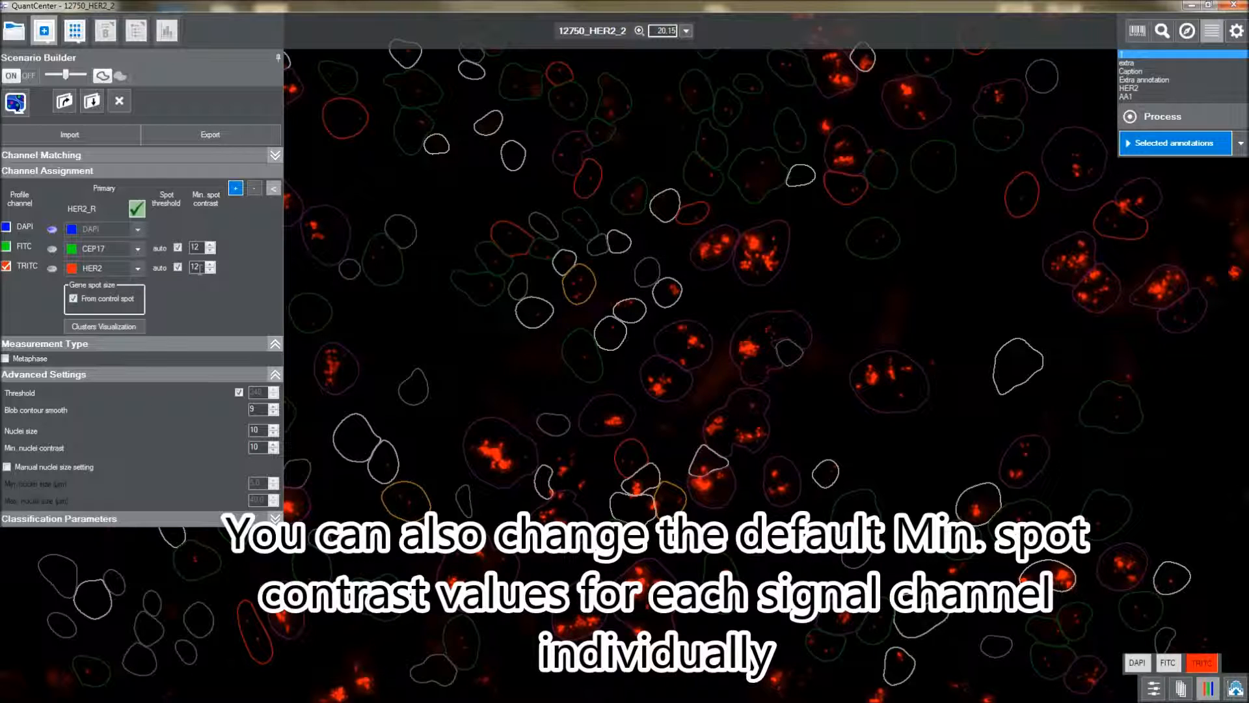
click(209, 264)
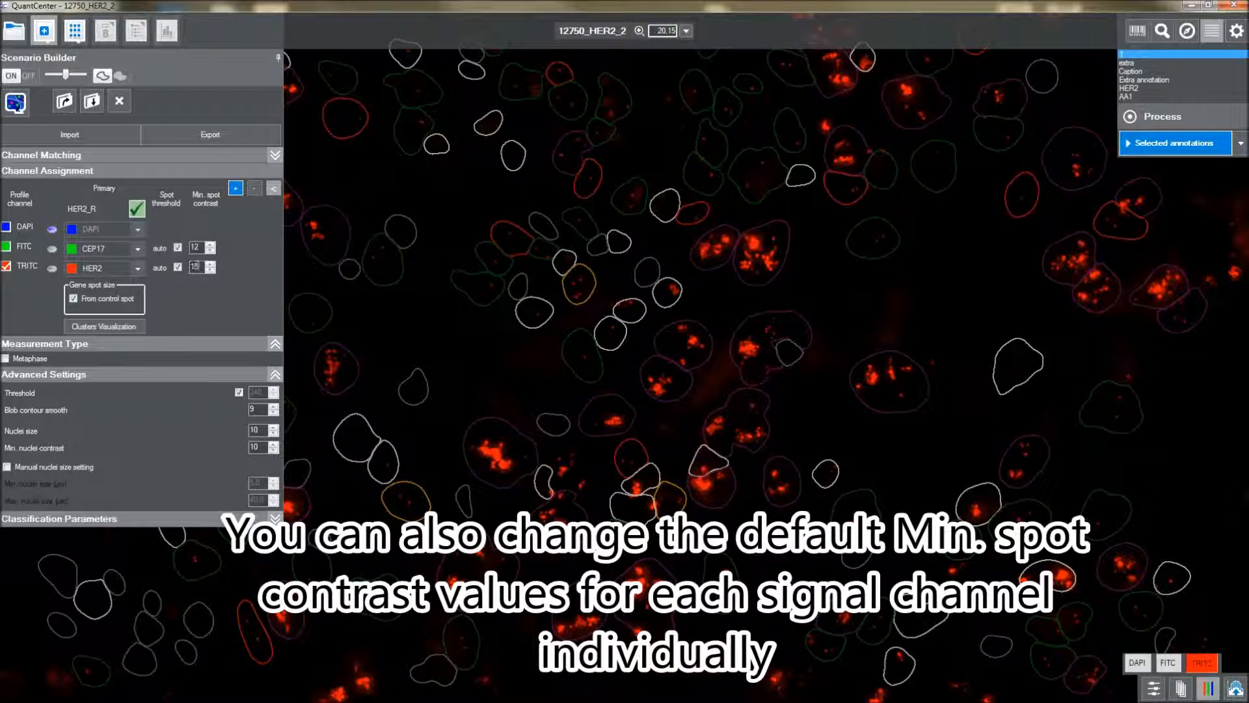
click(211, 271)
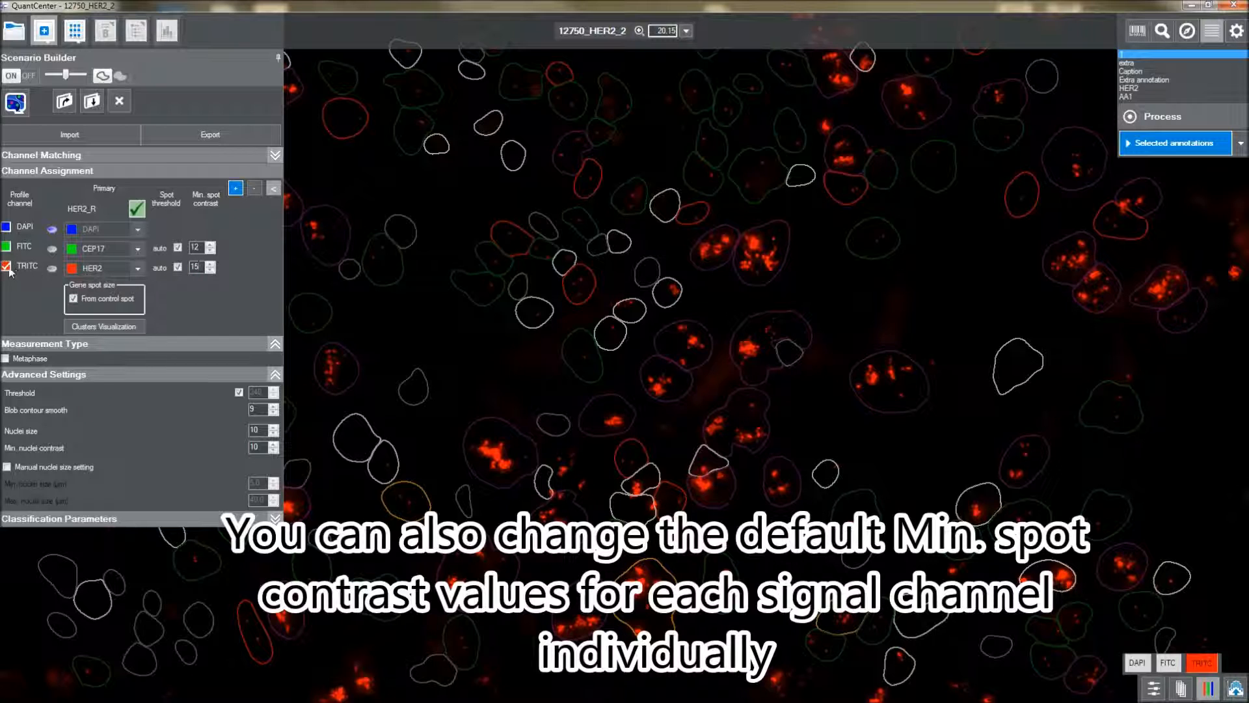
click(7, 265)
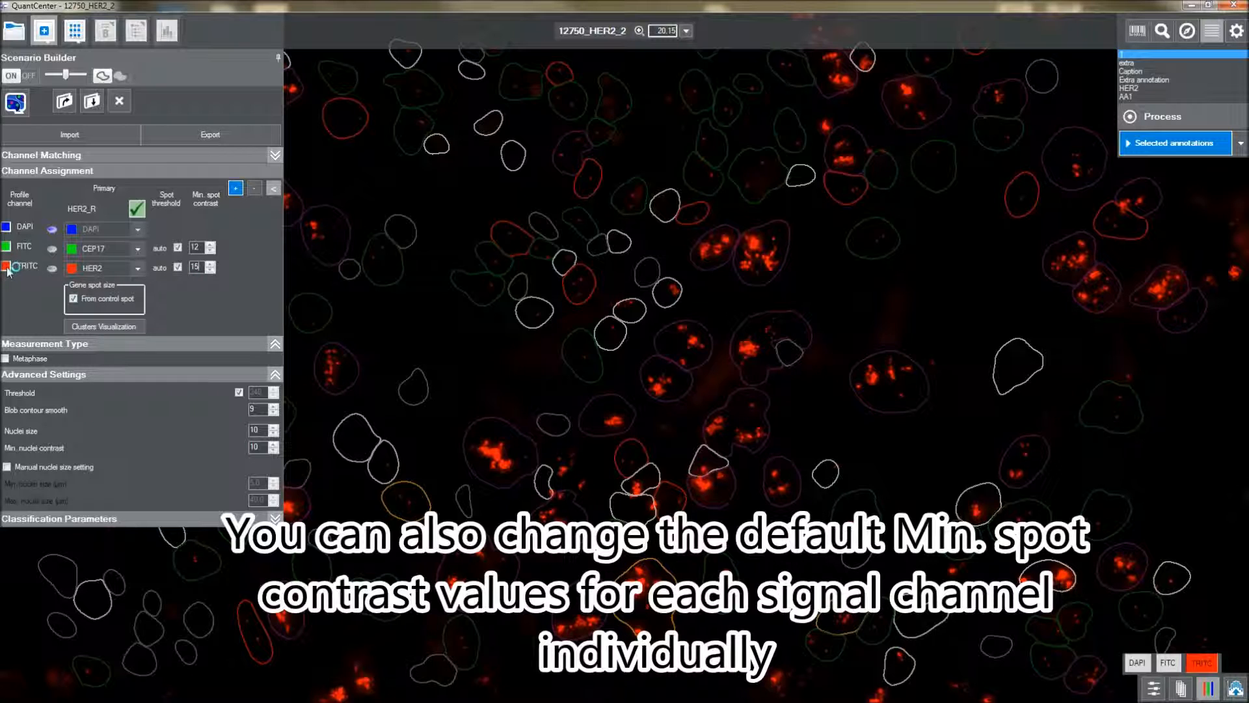
click(5, 266)
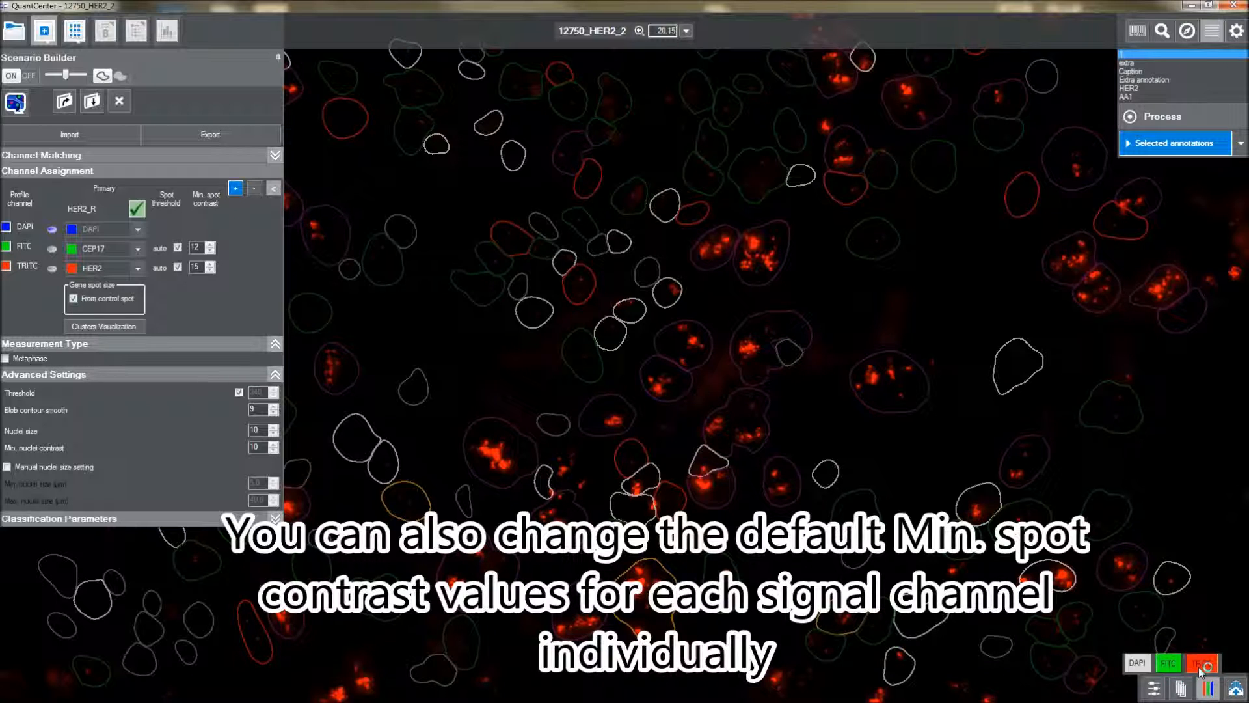
Show only the green CEP17 signals, raise CEP17 minimum spot contrast to 16, then show the red HER2 signals again
click(1172, 663)
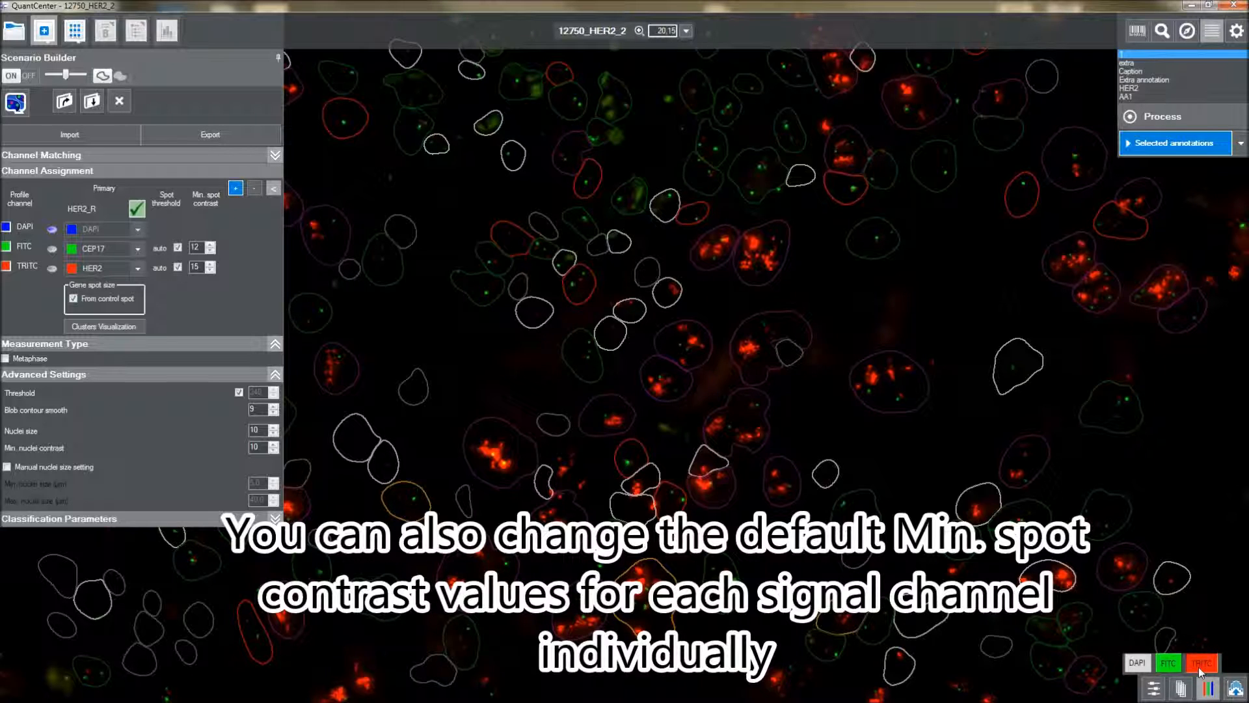
click(1206, 662)
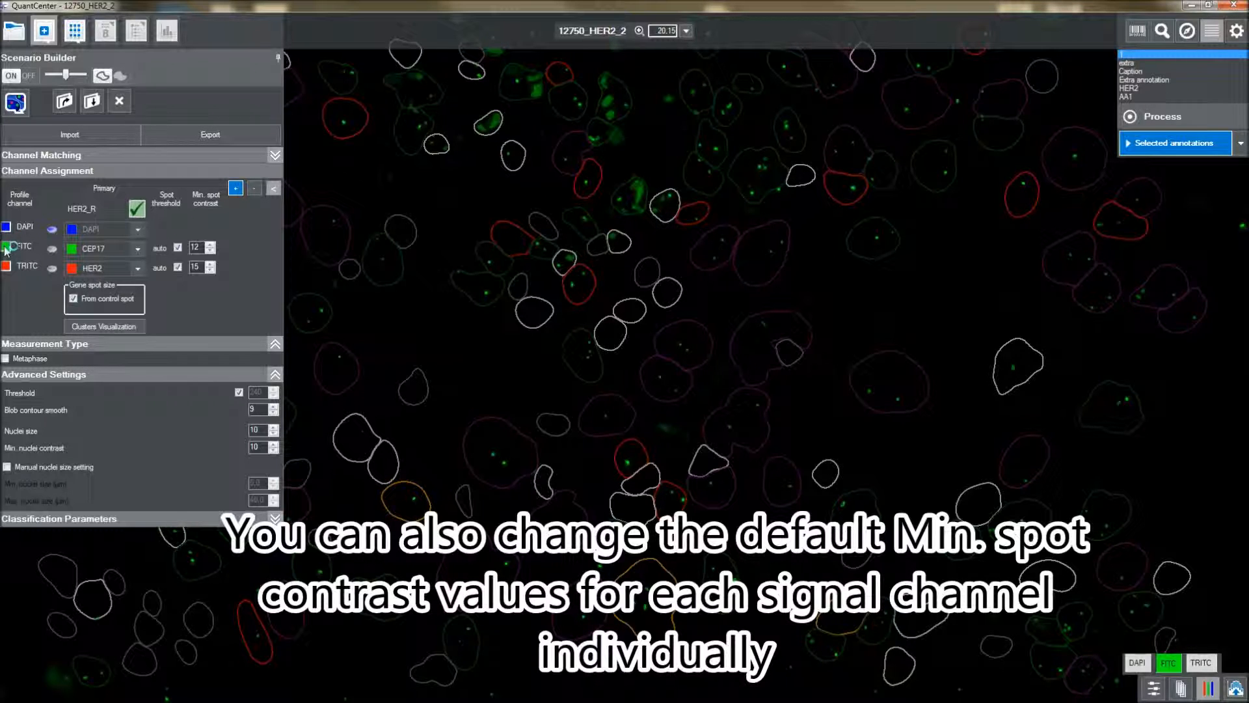
mouse_move(210, 248)
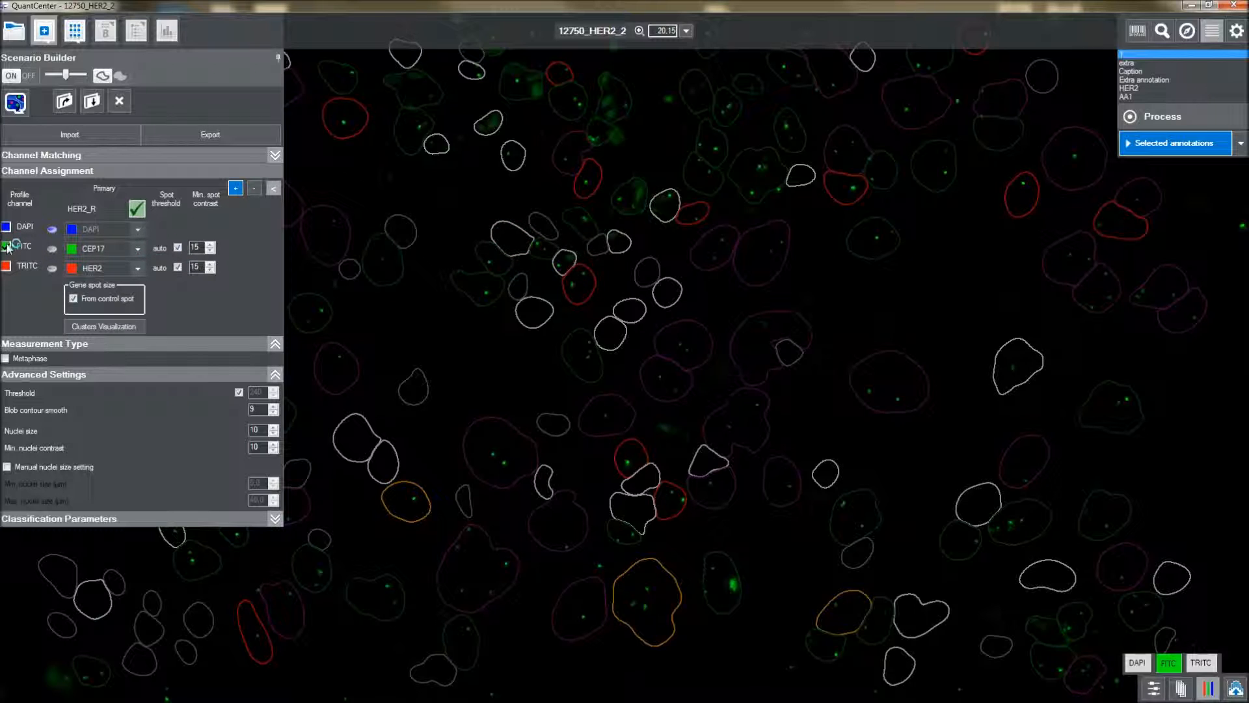
click(7, 246)
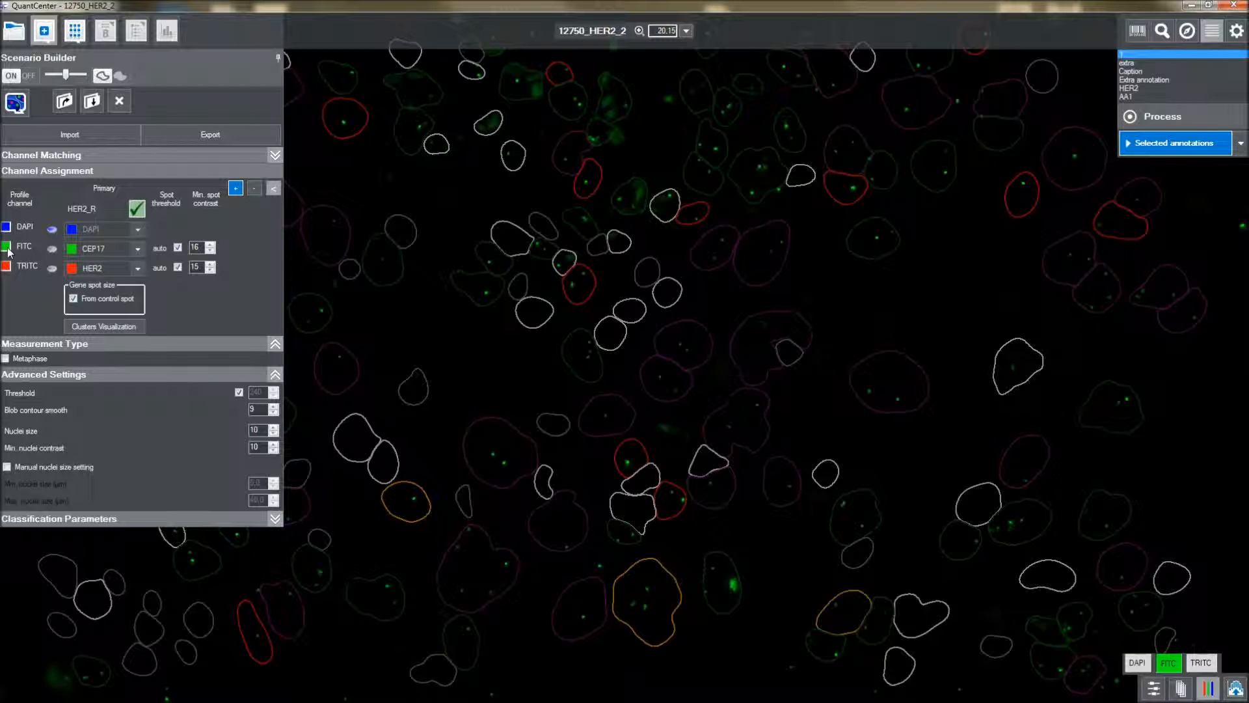
click(8, 245)
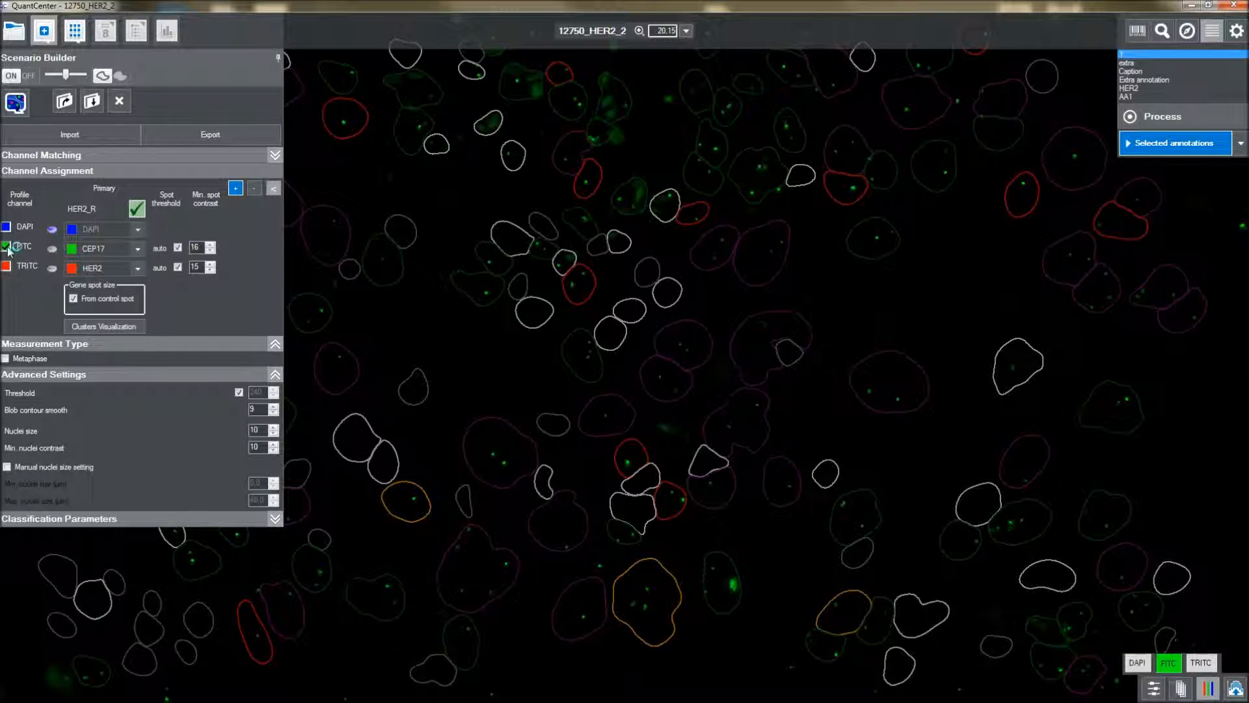
click(6, 246)
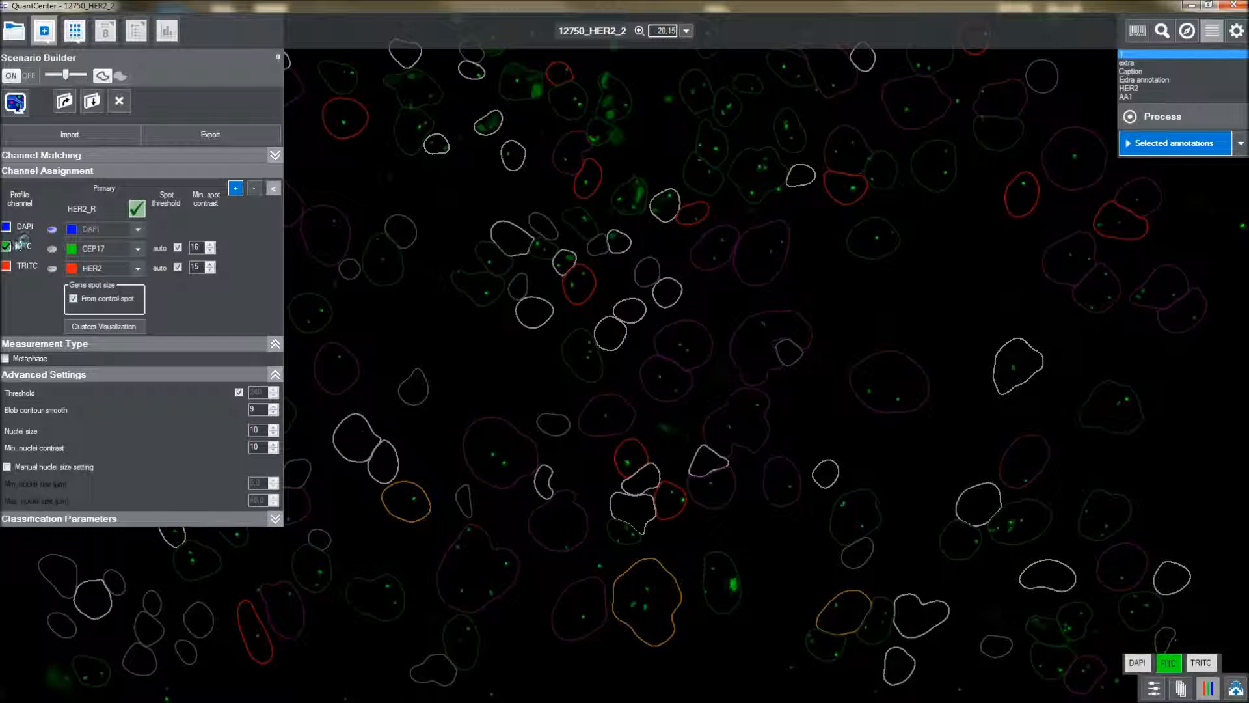
click(1202, 661)
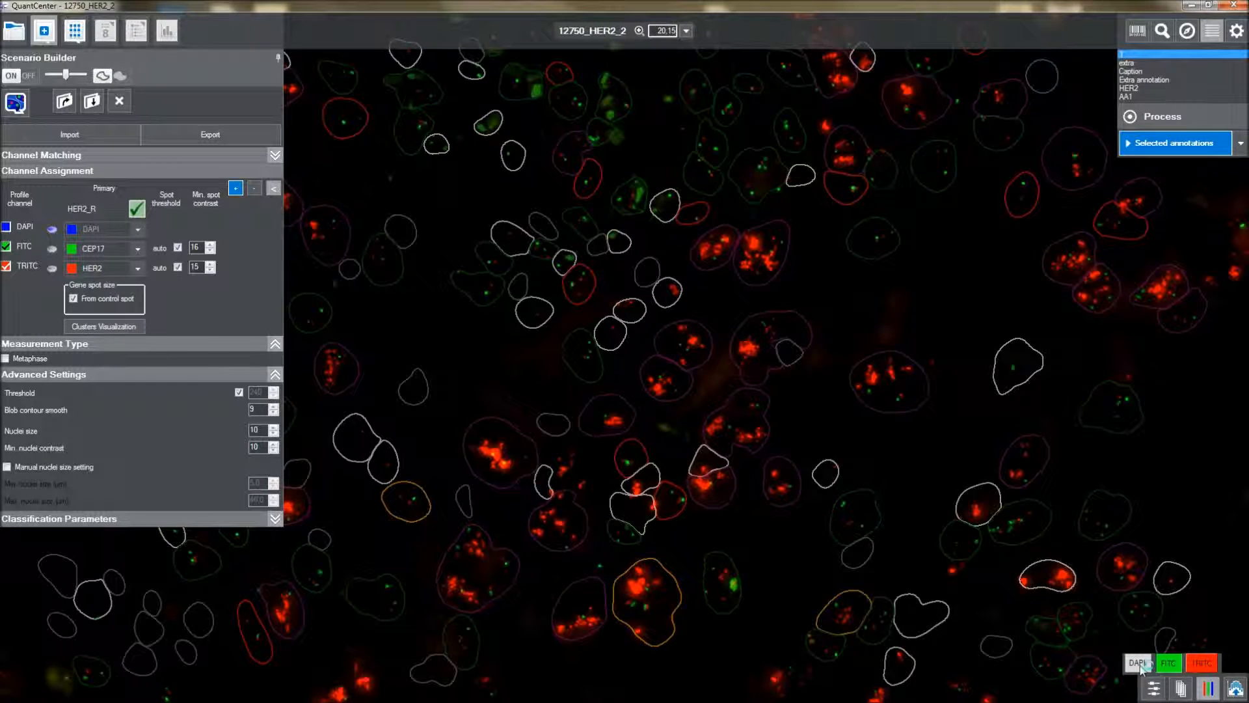
Bring back the blue DAPI nuclei so all three channels display together
click(1138, 662)
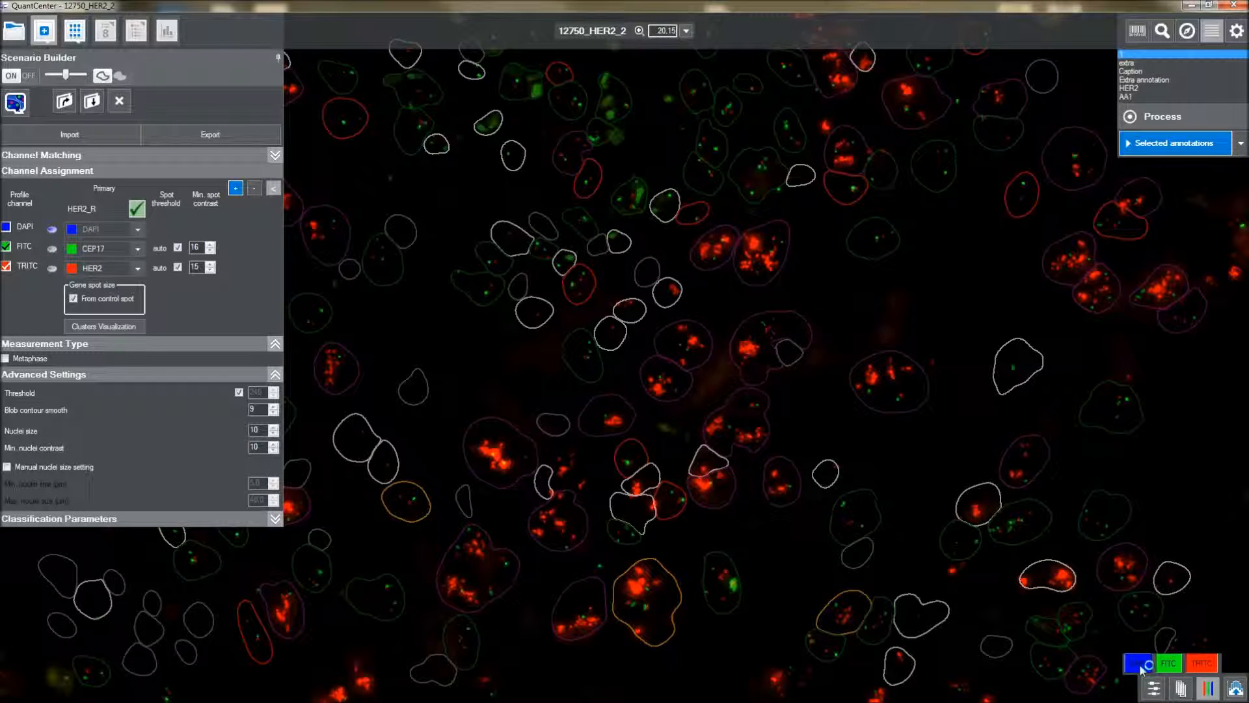
click(1137, 662)
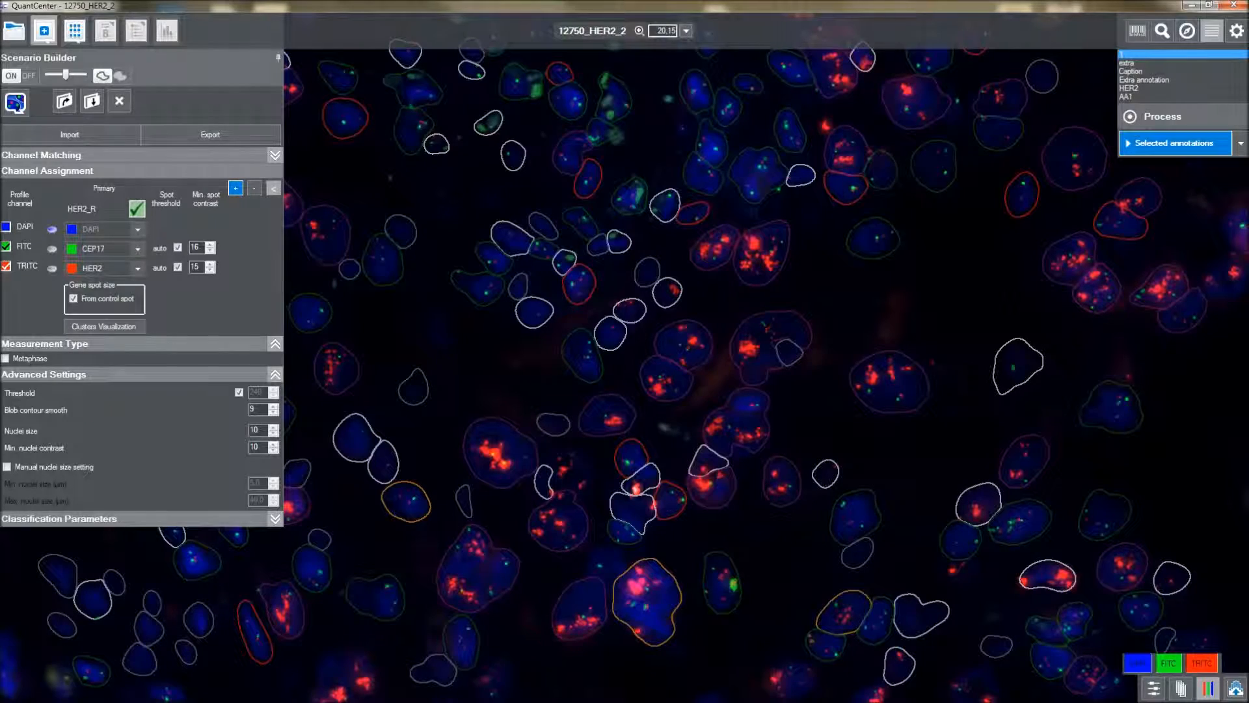
mouse_move(475, 400)
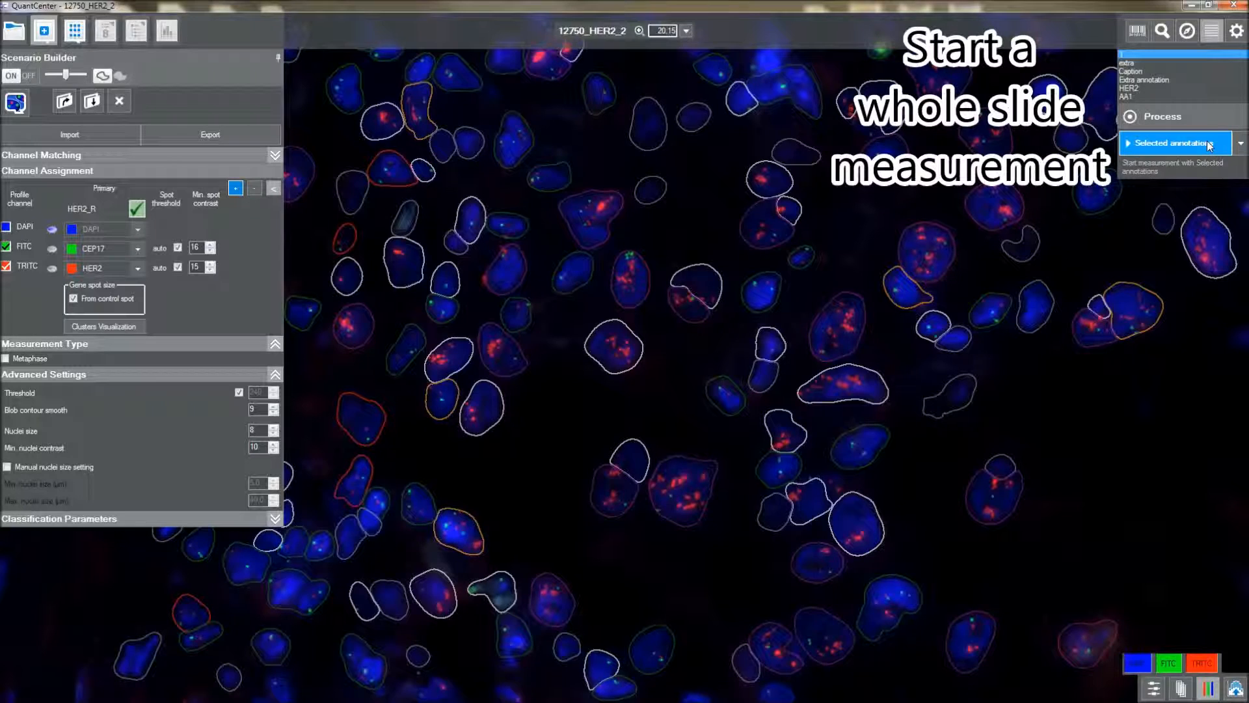
Run the FISHQuant measurement over the Whole slide and wait for processing to finish
click(1240, 143)
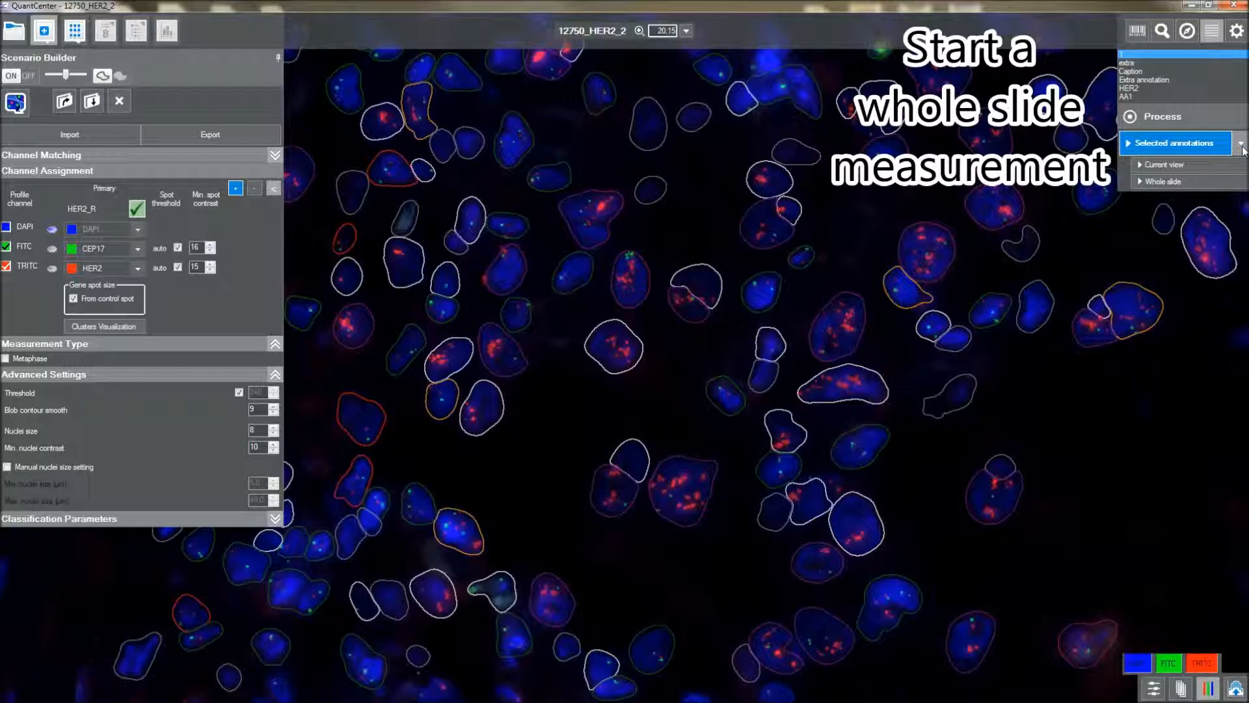
mouse_move(1165, 183)
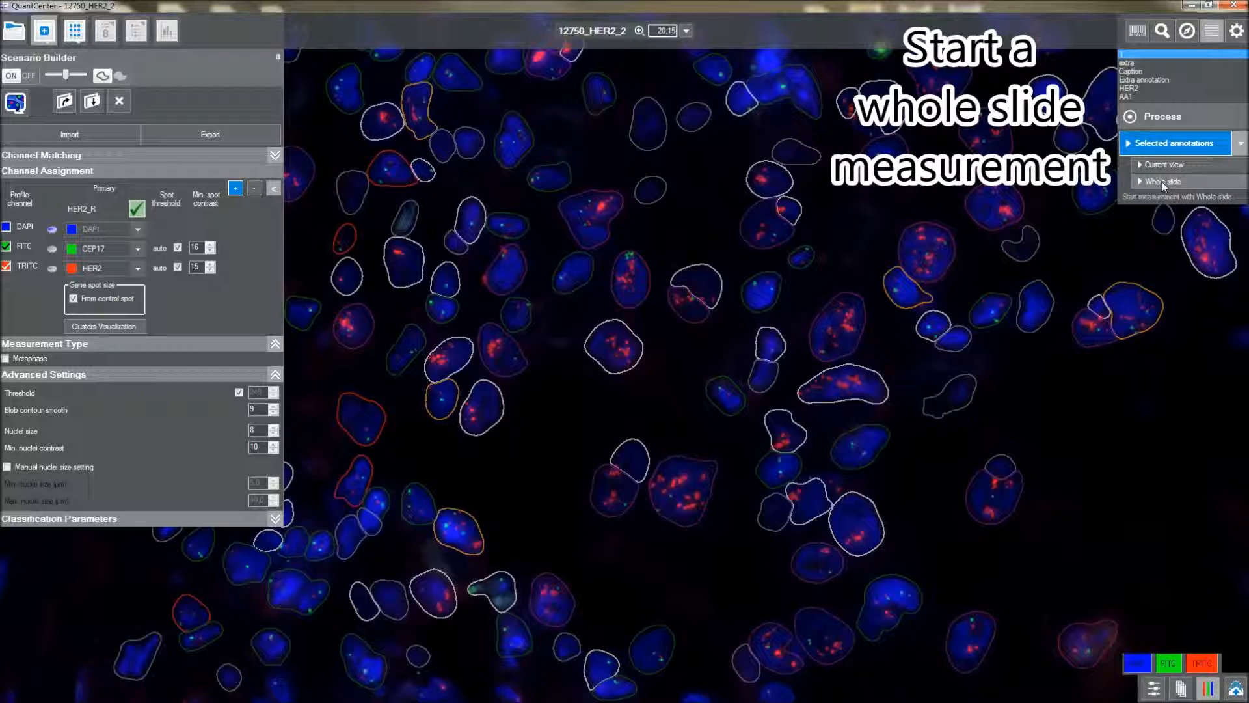
click(1163, 181)
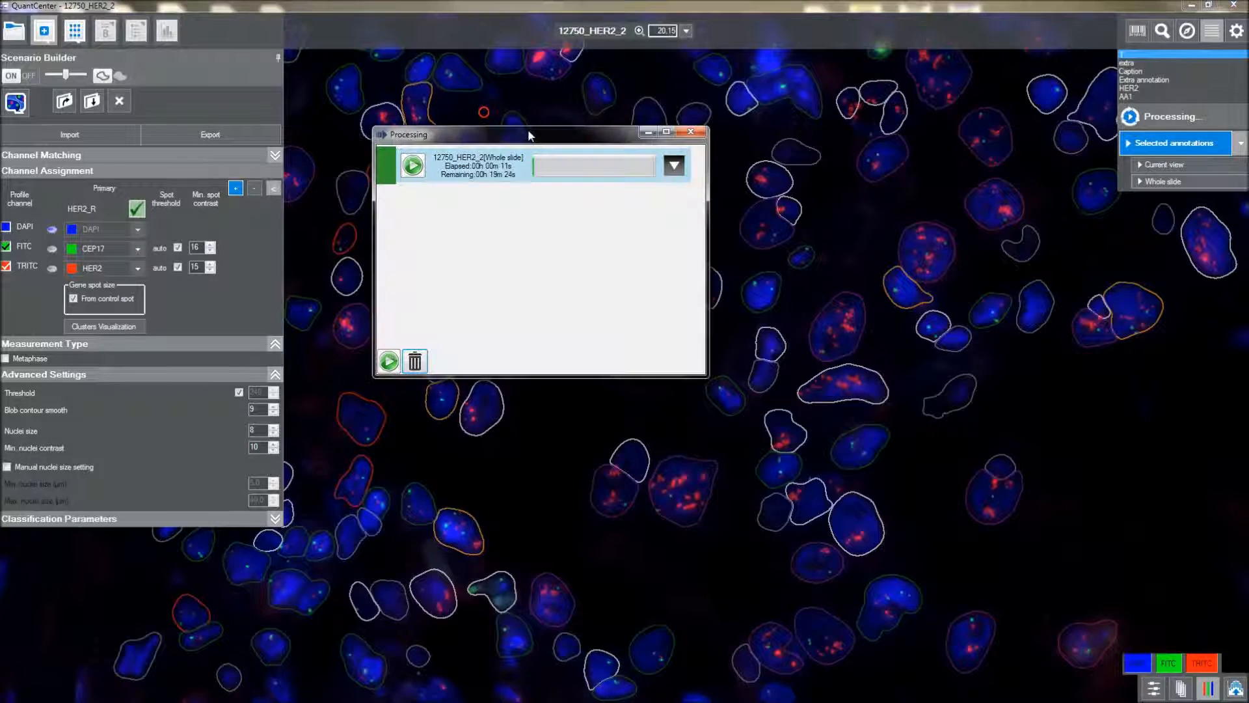
drag(530, 134, 564, 147)
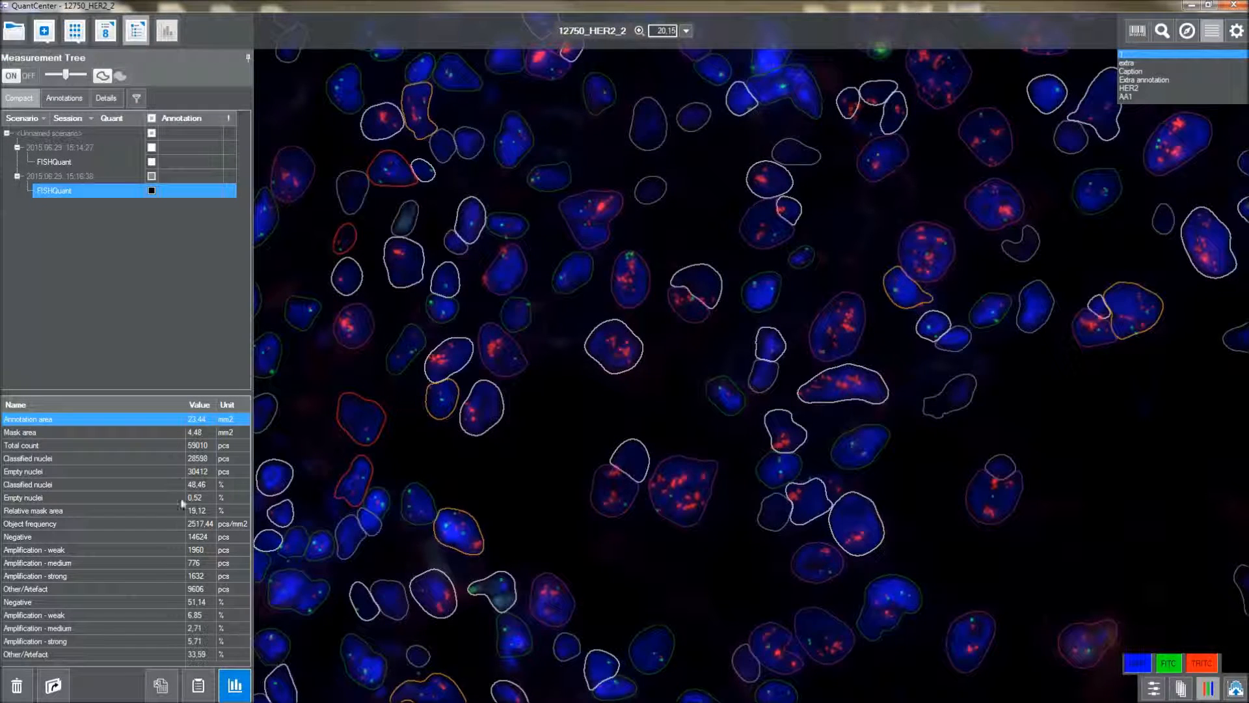
Launch the Data Visualization Tool showing the gallery of classified nuclei
click(231, 685)
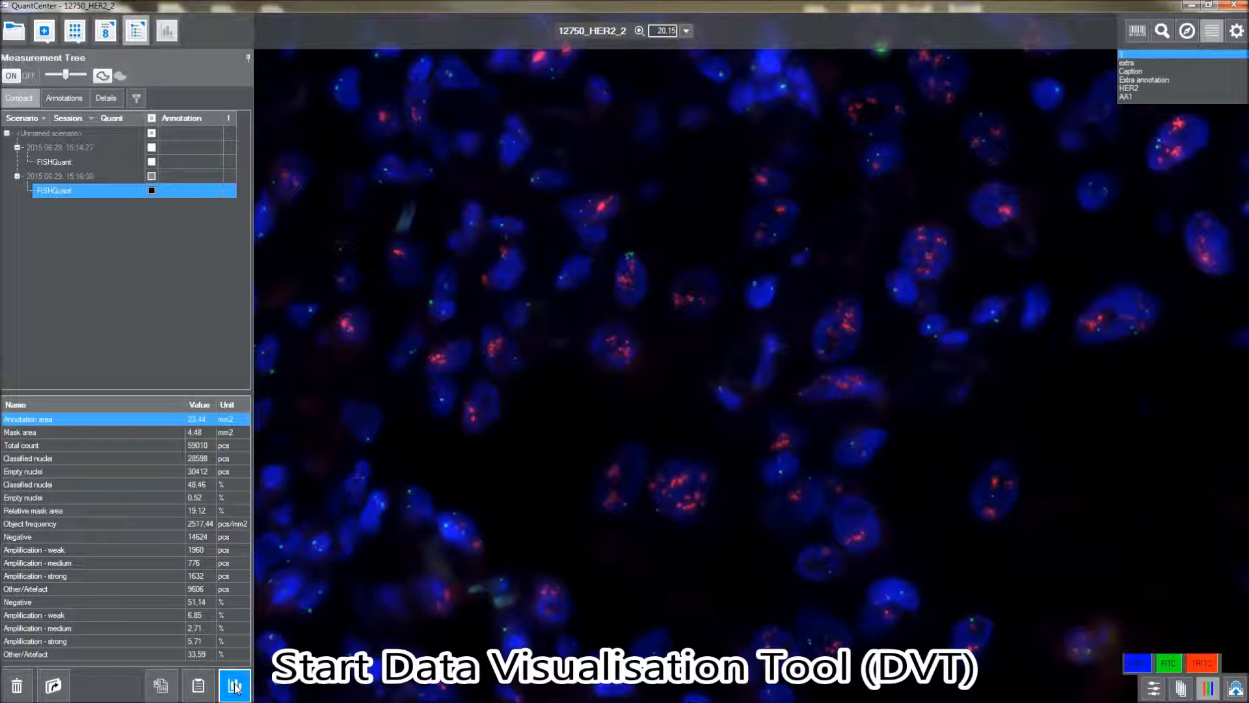
click(234, 685)
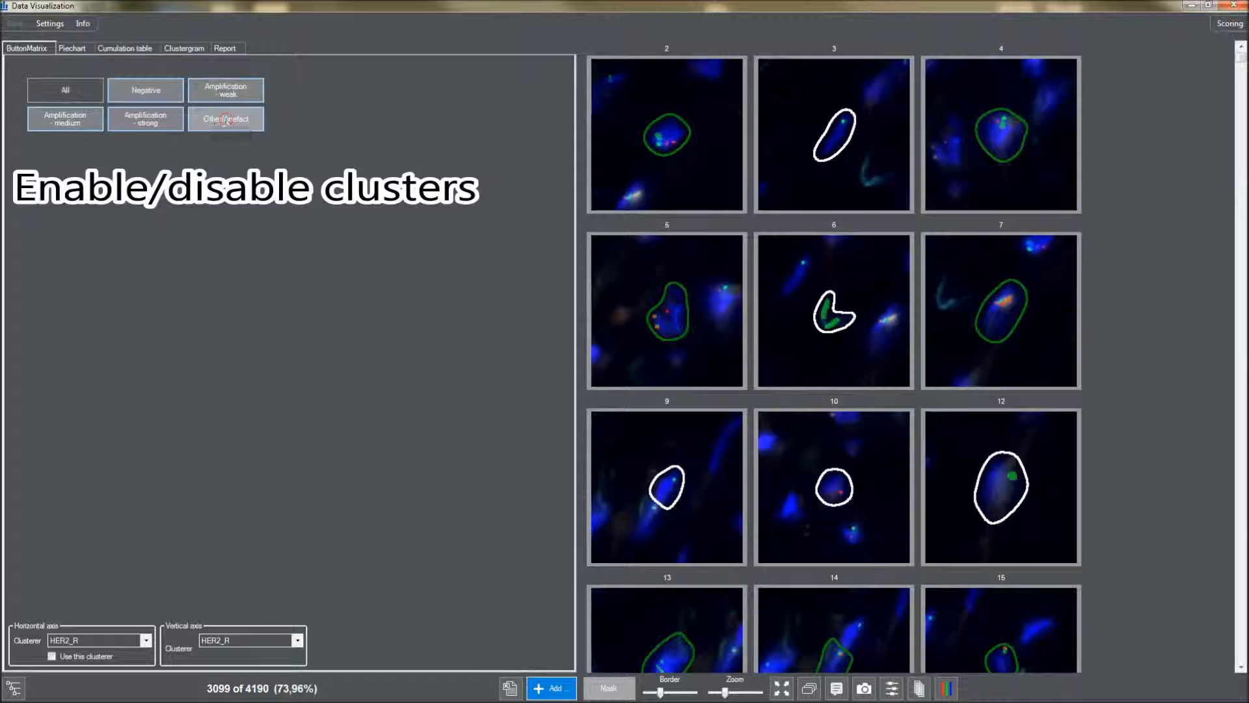
In ButtonMatrix, exclude Other/Artefact, preview each amplification class alone, then re-enable the four HER2 classes
click(64, 90)
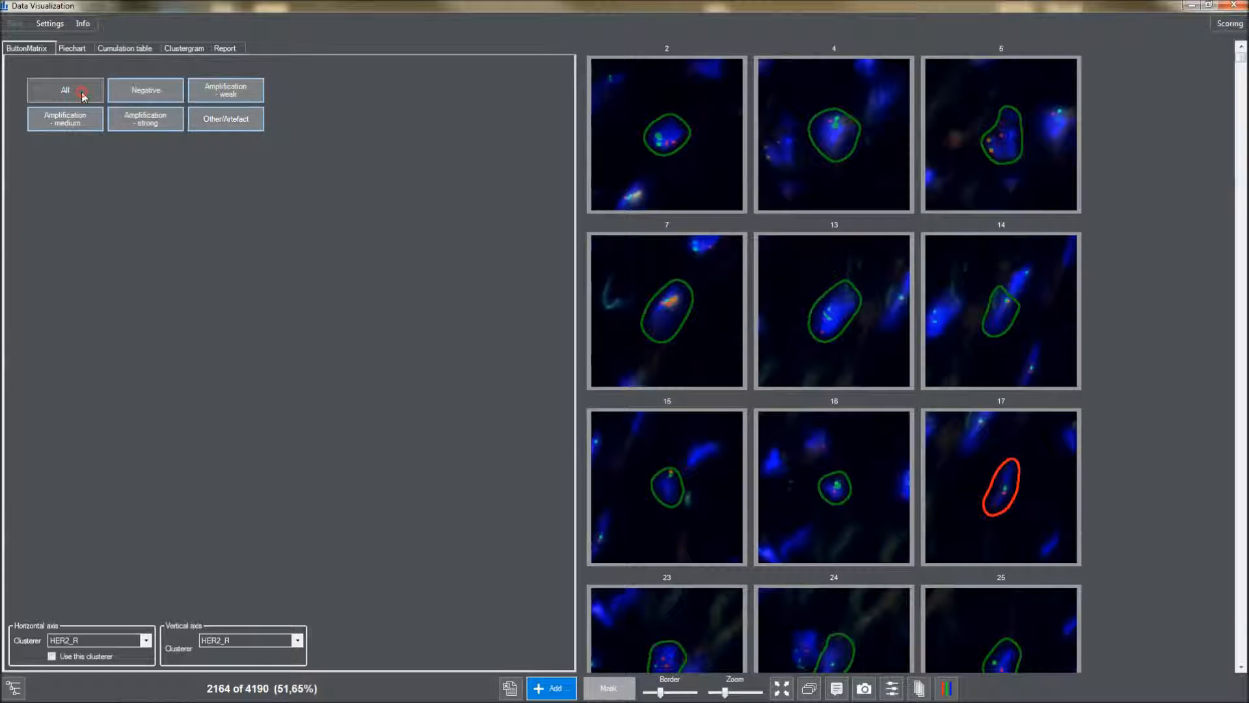
click(64, 89)
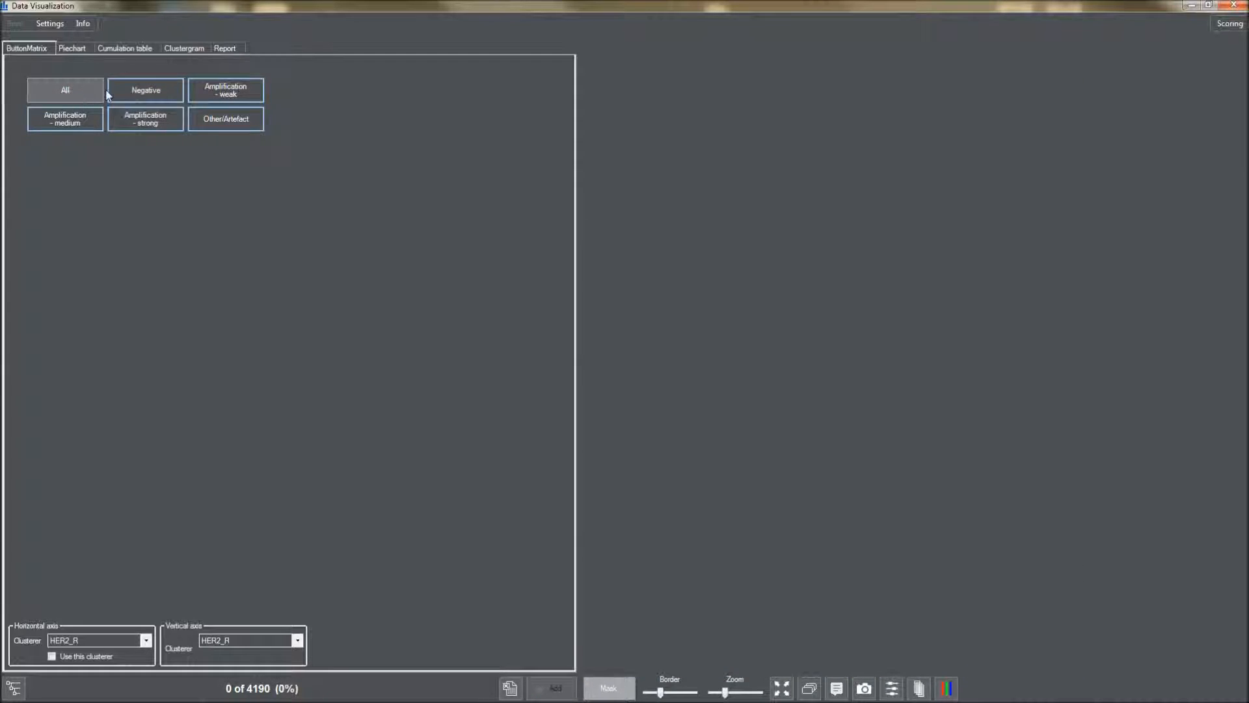
click(145, 90)
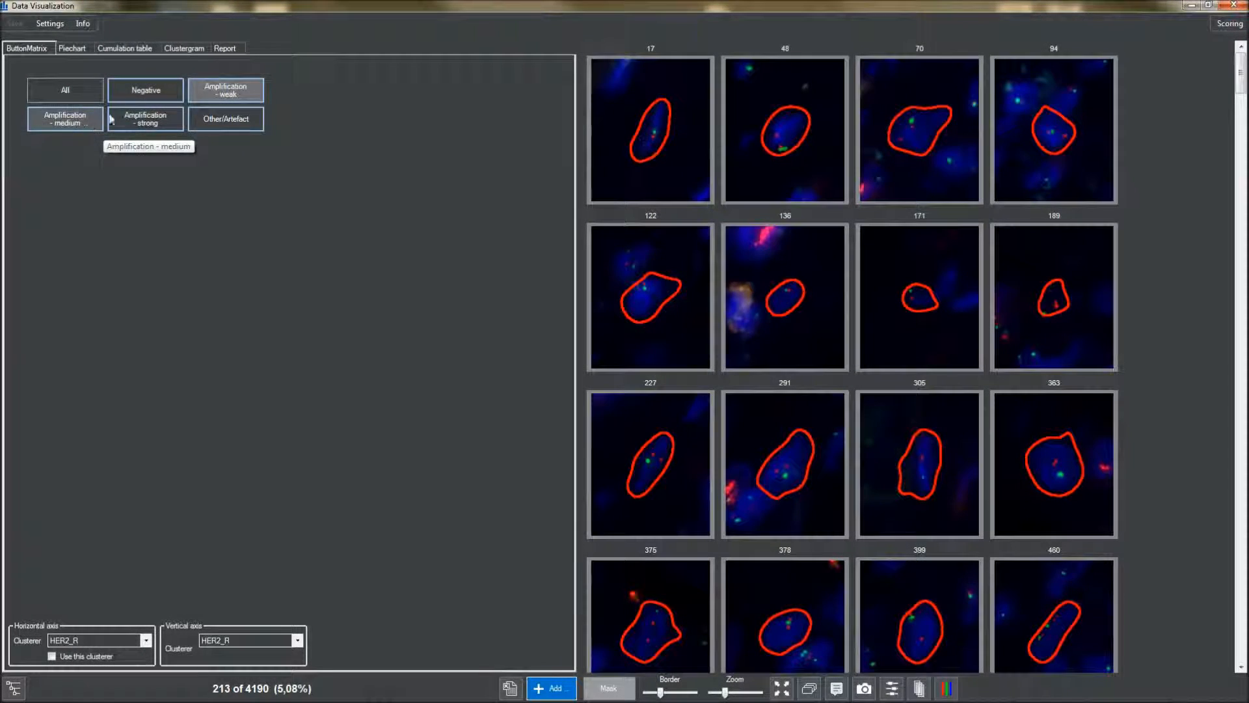
mouse_move(225, 90)
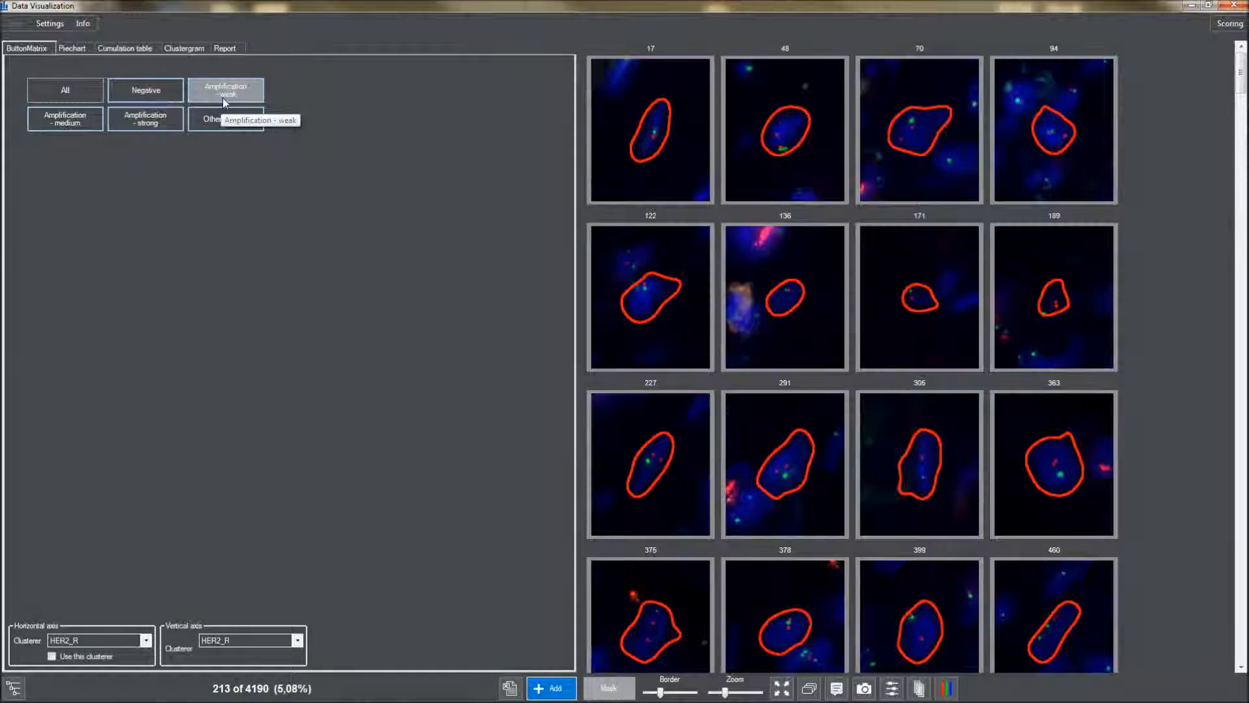
click(64, 119)
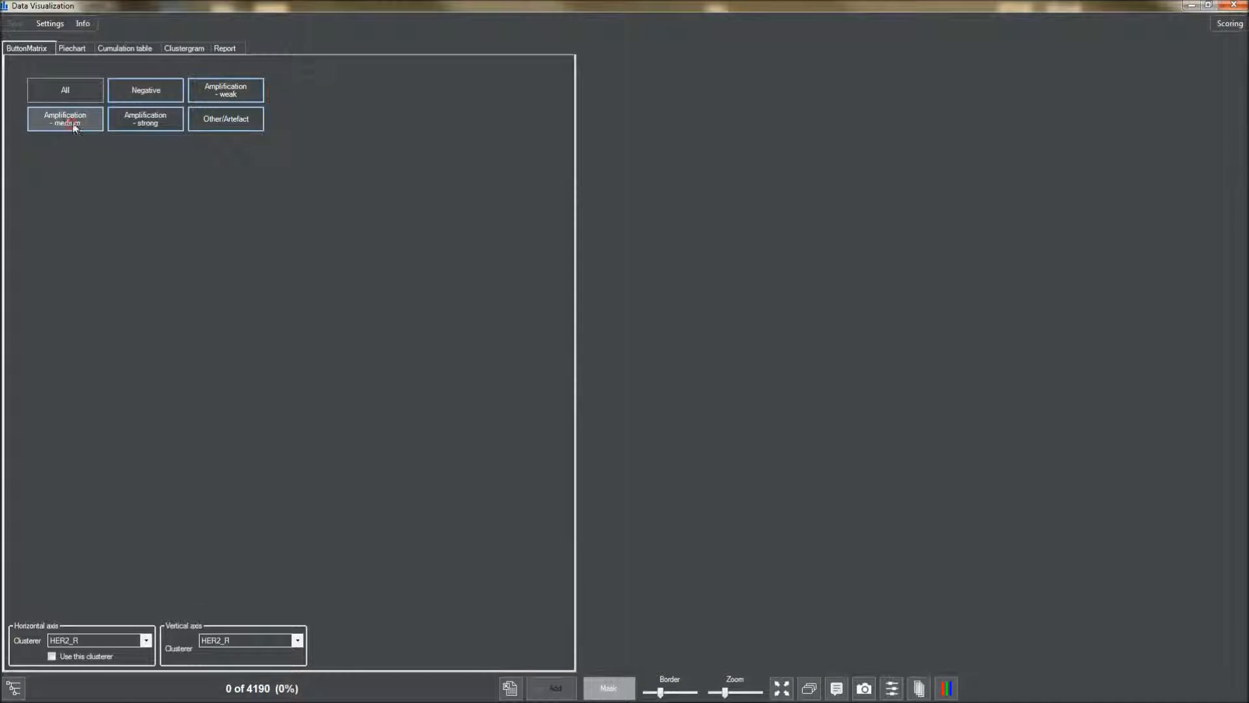
click(64, 119)
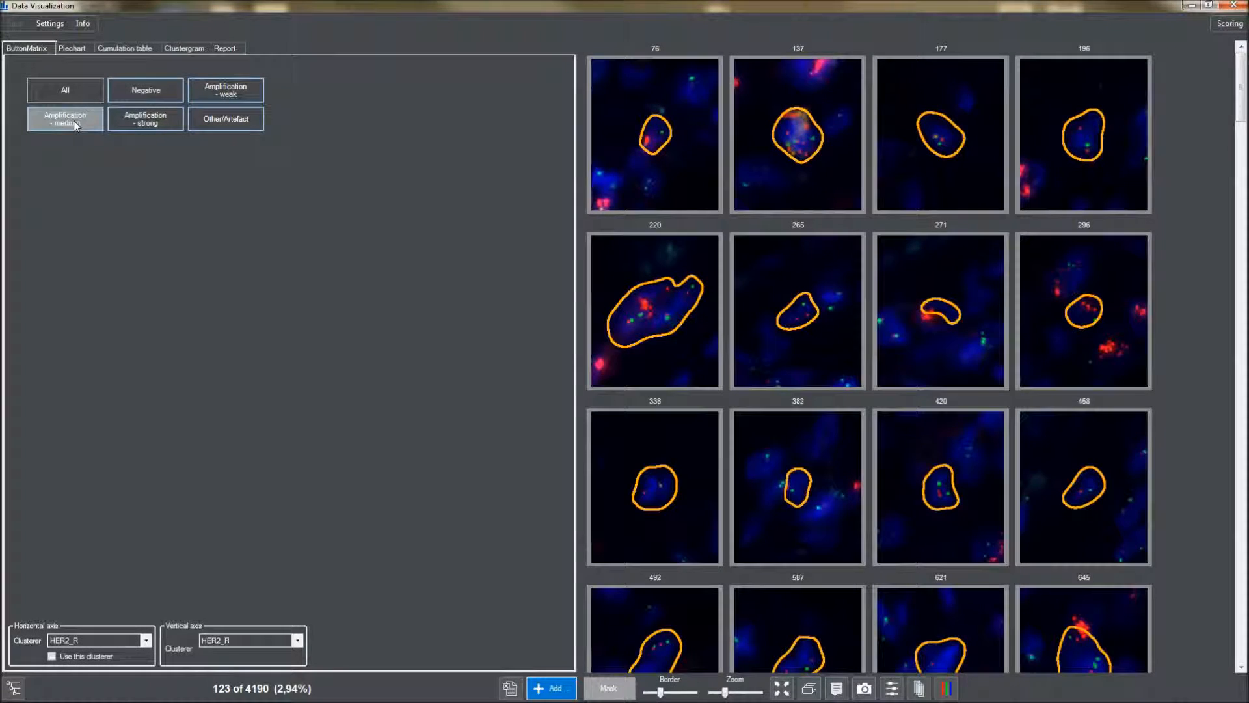
click(145, 119)
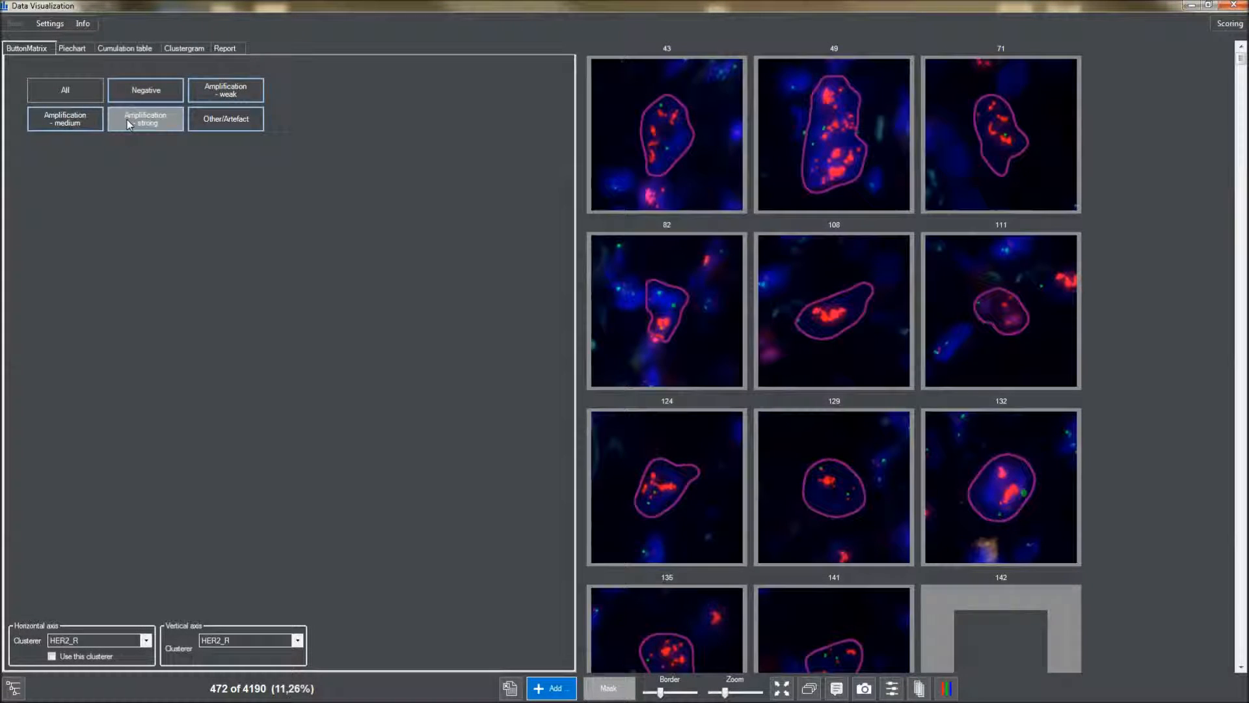
click(145, 89)
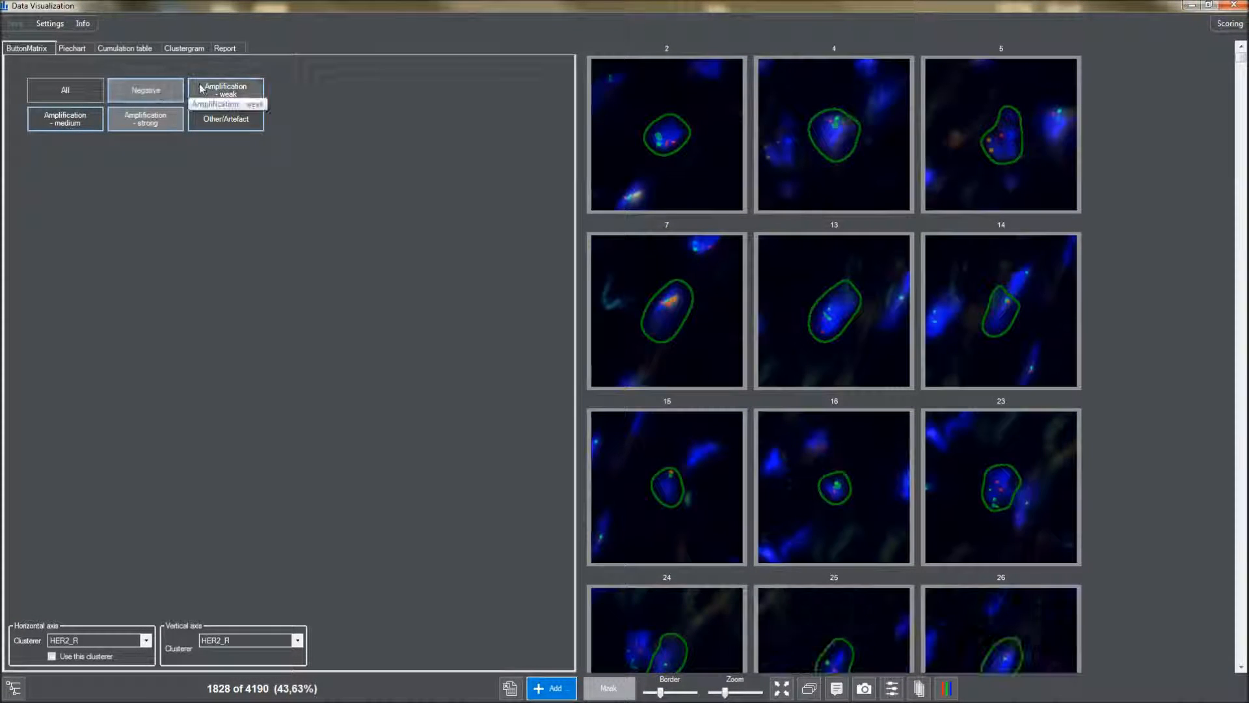
click(64, 119)
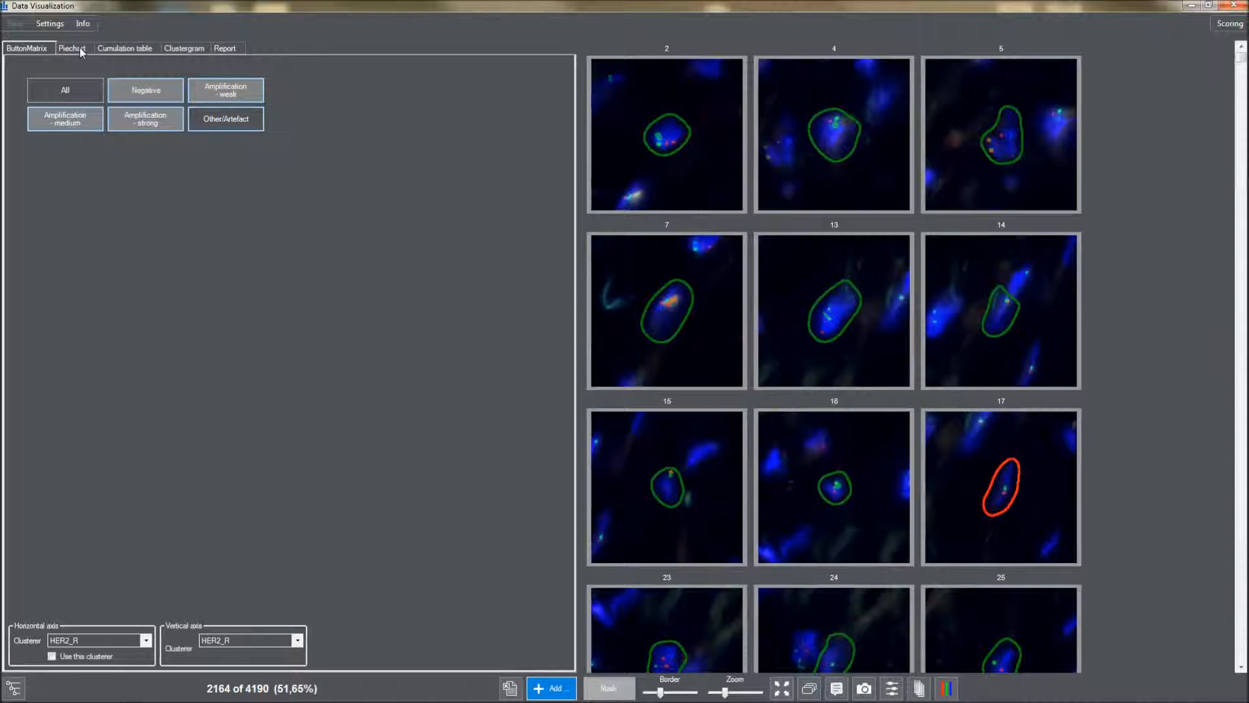
Show the HER2_R class distribution as a pie chart (Negative 62.66%, strong amplification 21.81%)
click(70, 48)
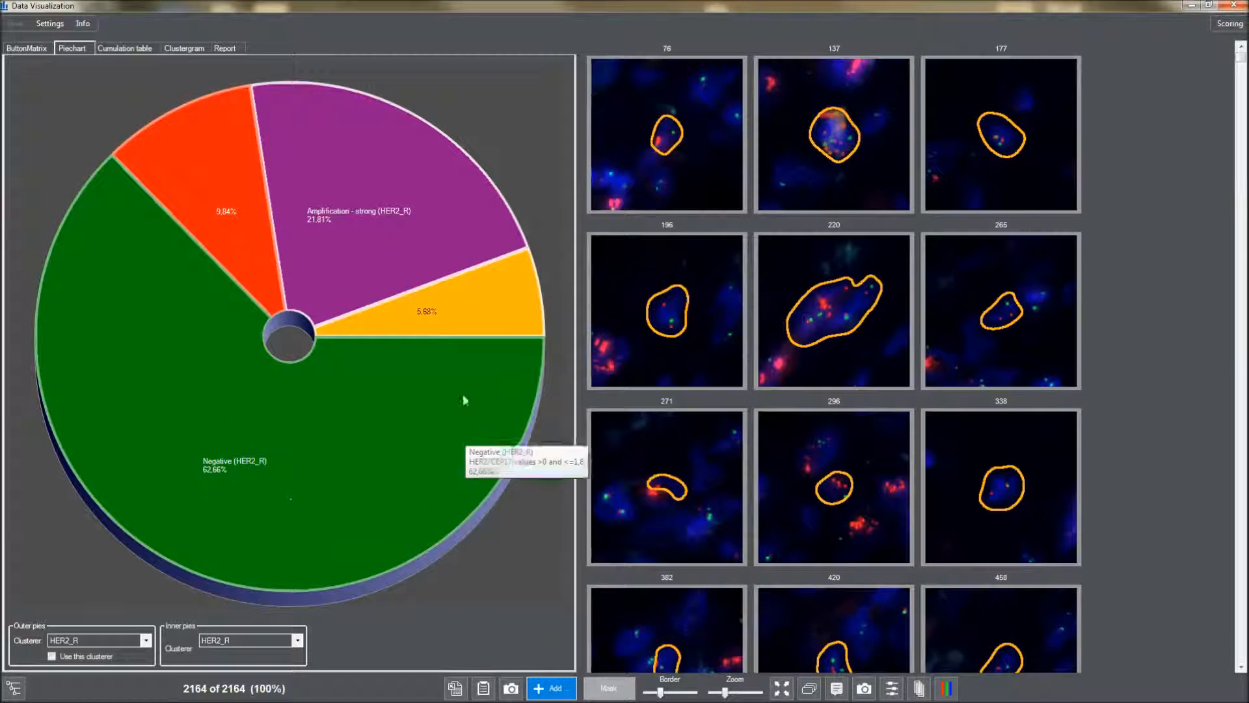
mouse_move(465, 399)
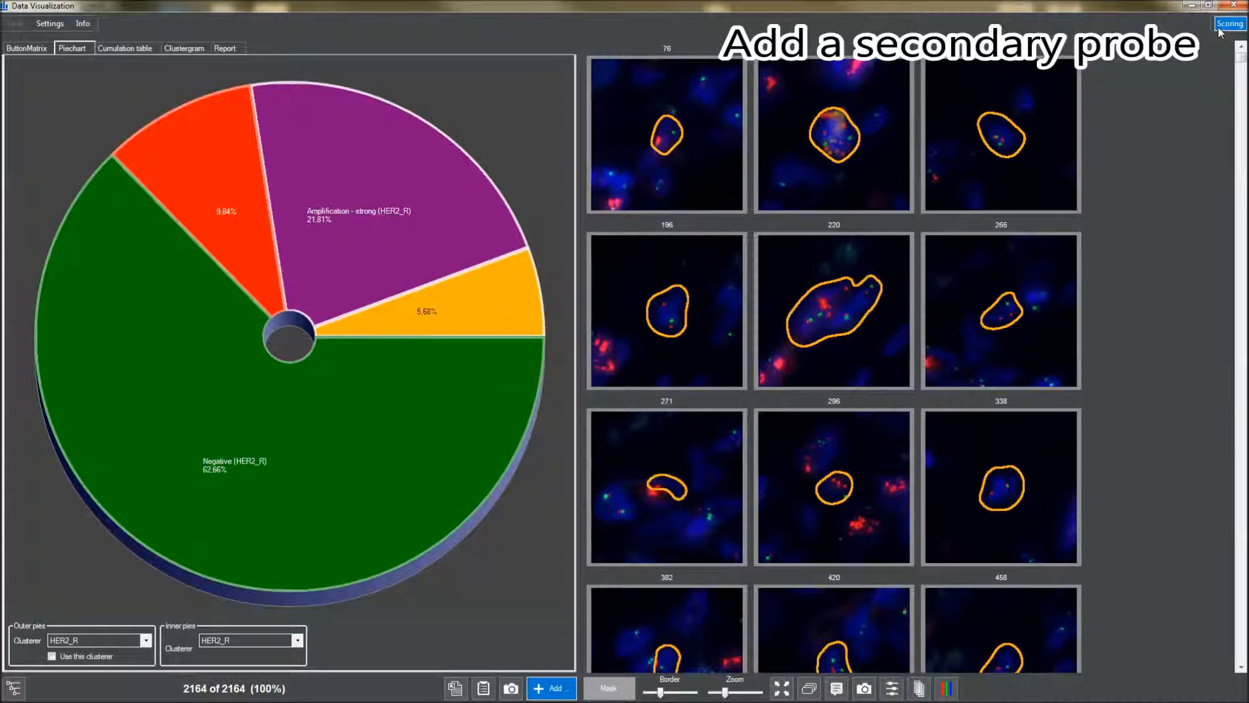
In the Scoring Manager, add CEP17 as a 1 Channel secondary probe and close it
click(1227, 23)
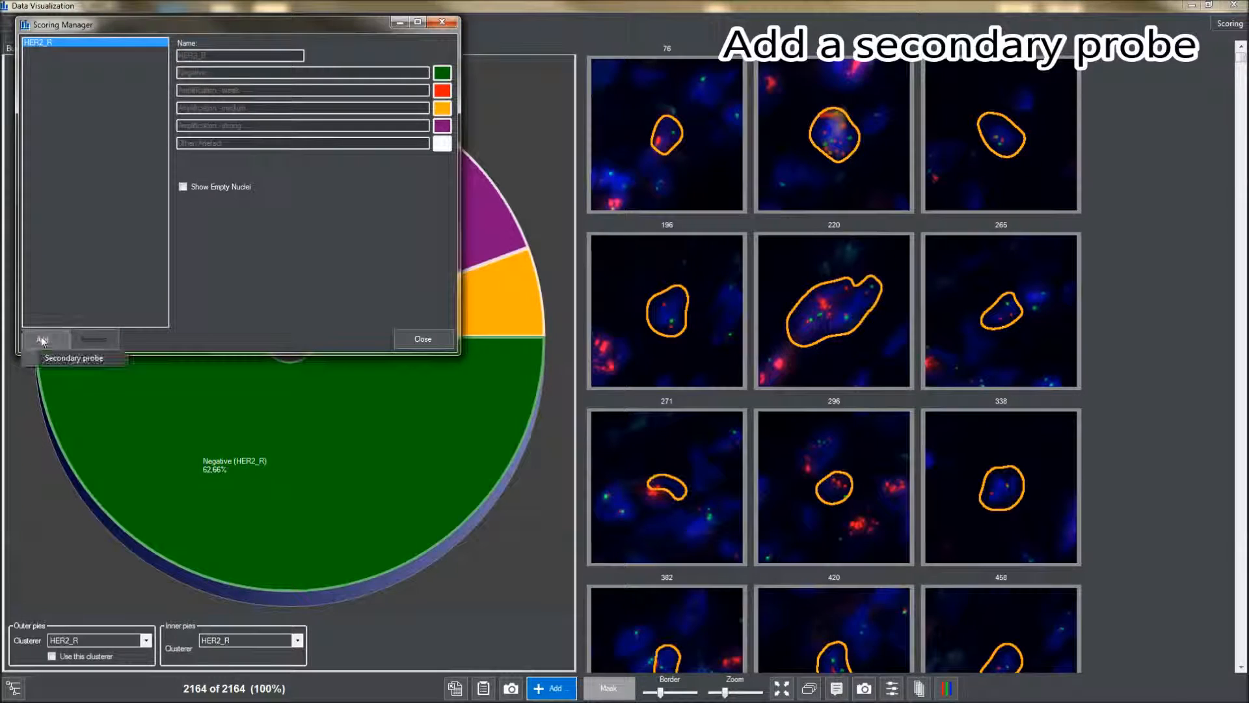
click(41, 339)
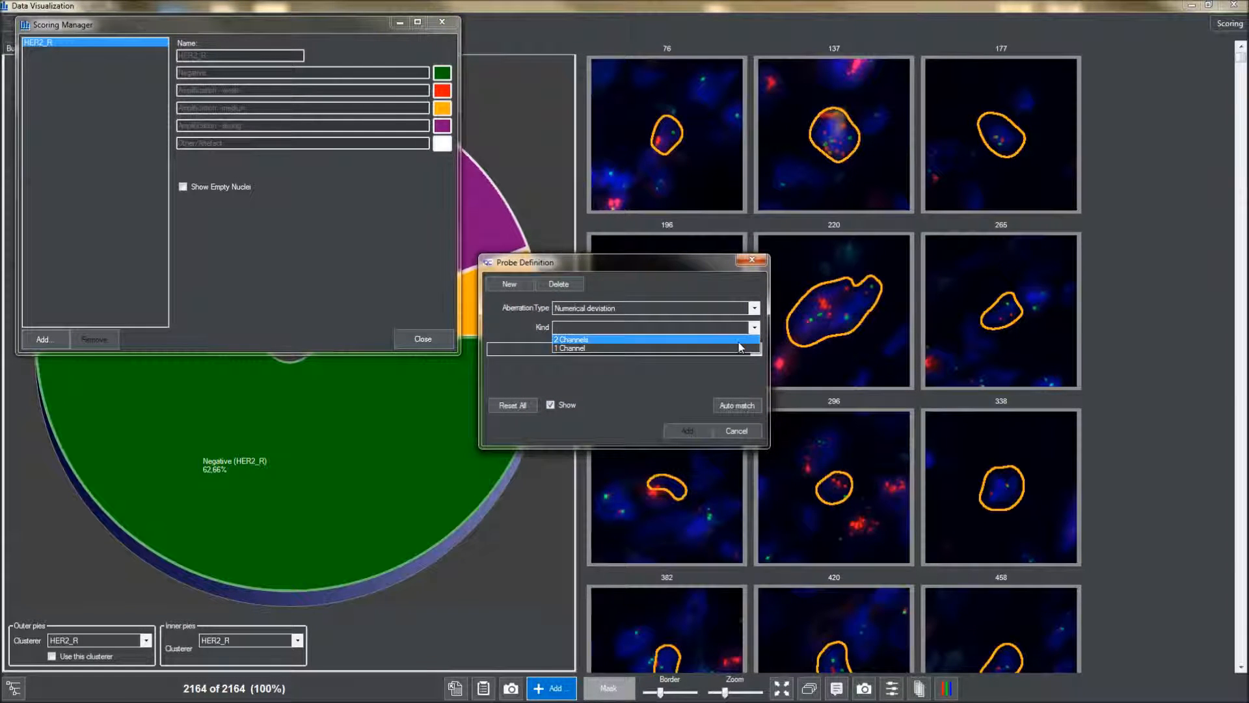
click(568, 347)
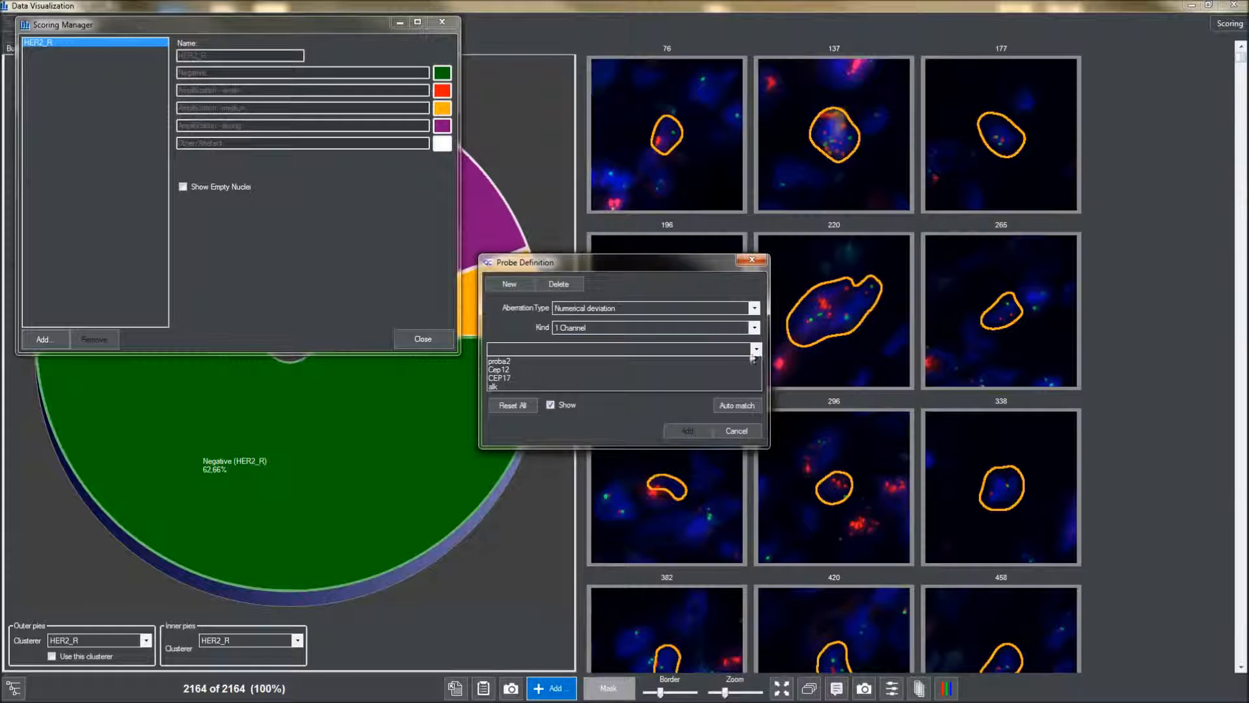
click(499, 377)
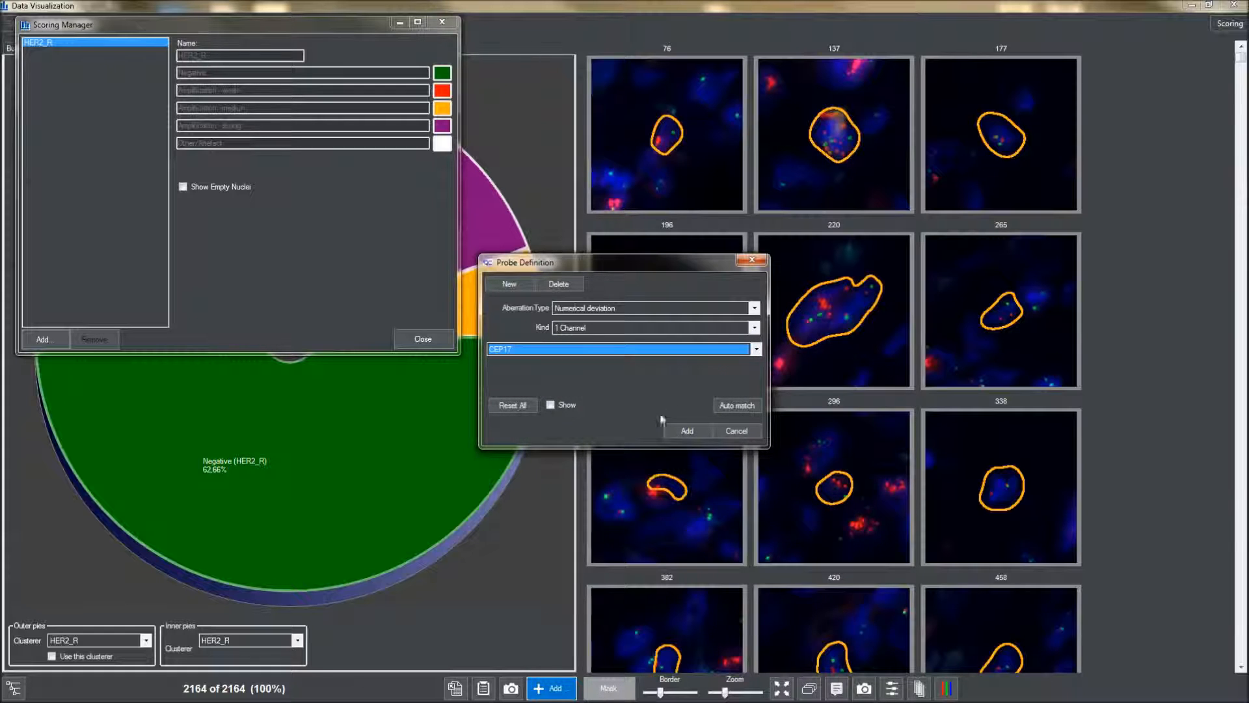
click(736, 431)
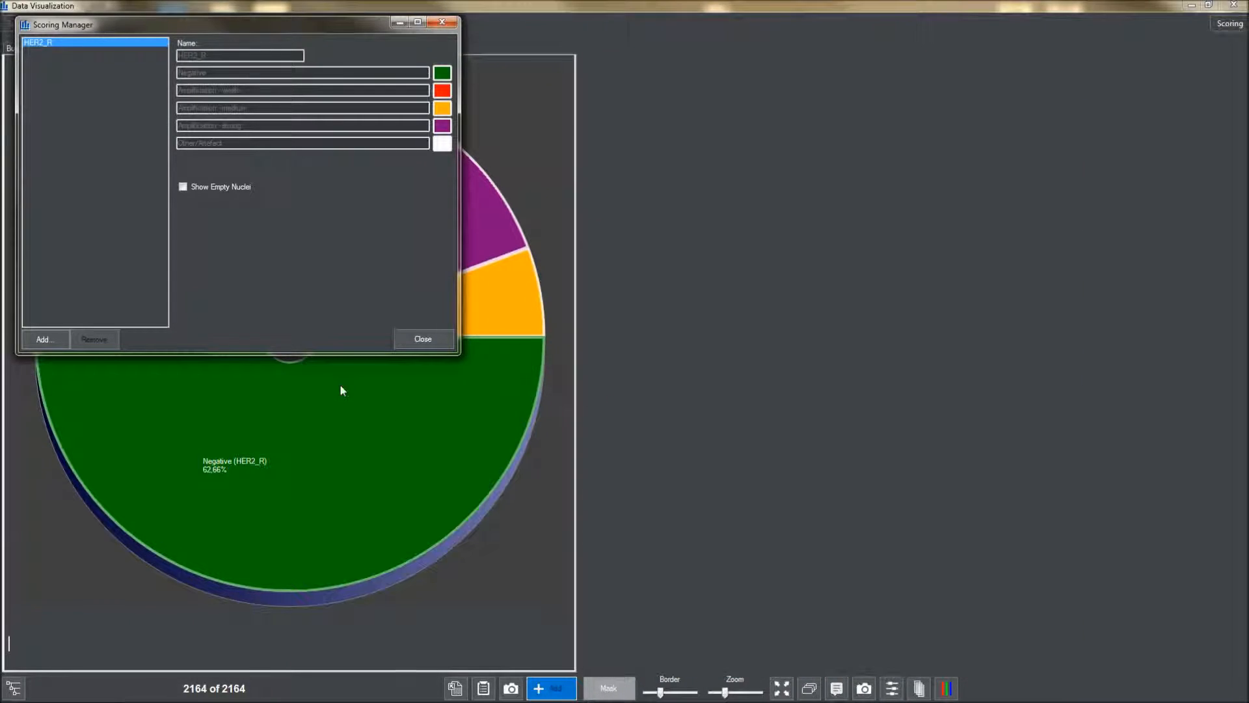
click(44, 339)
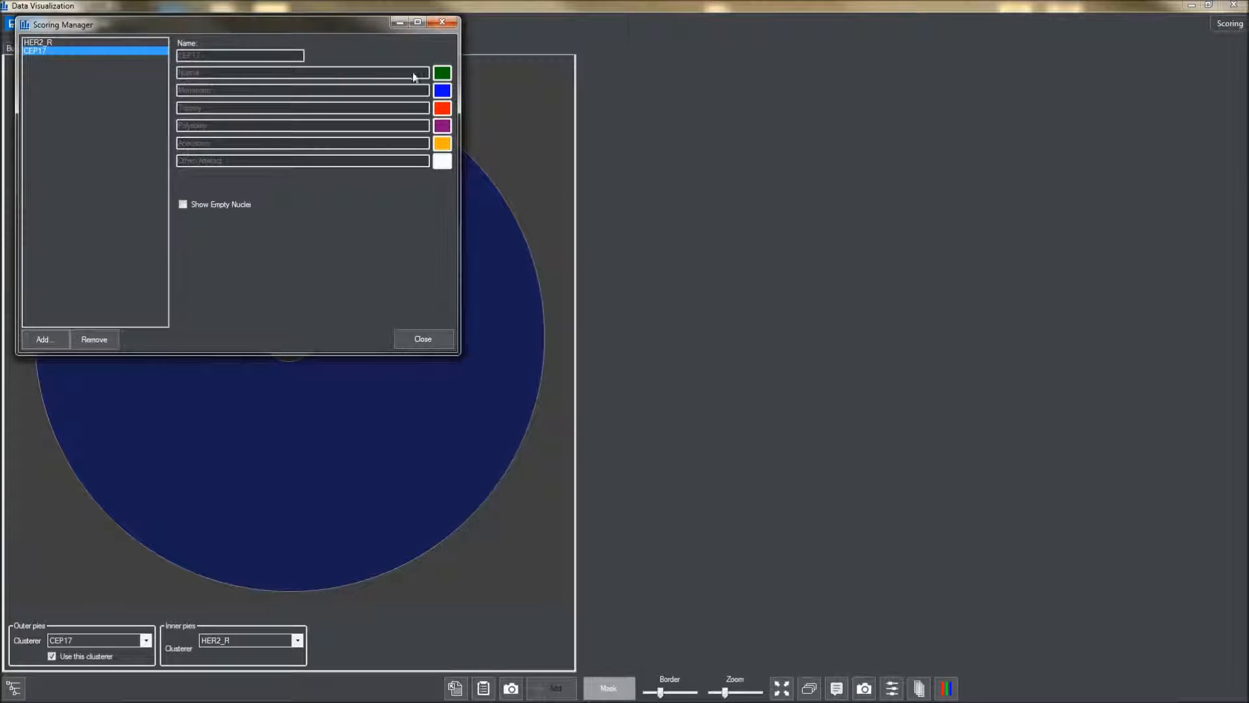
click(423, 339)
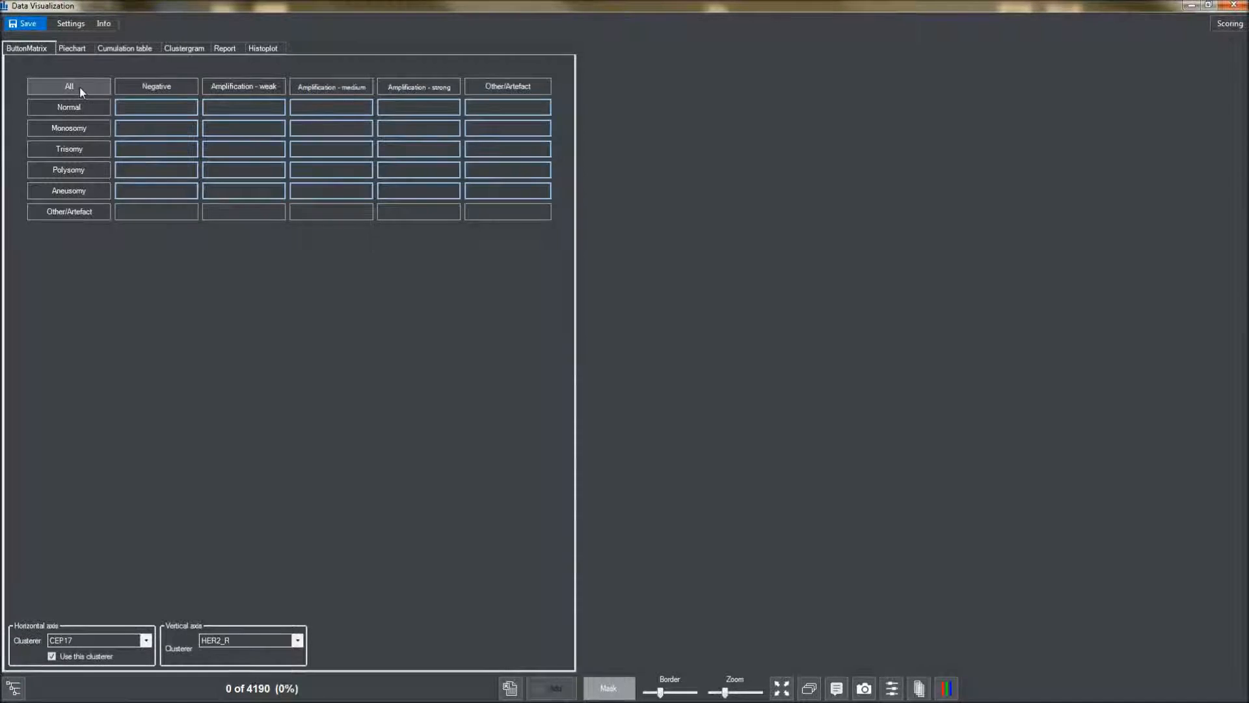
Select all class combinations, then exclude the HER2 and CEP17 Other/Artefact classes
click(508, 86)
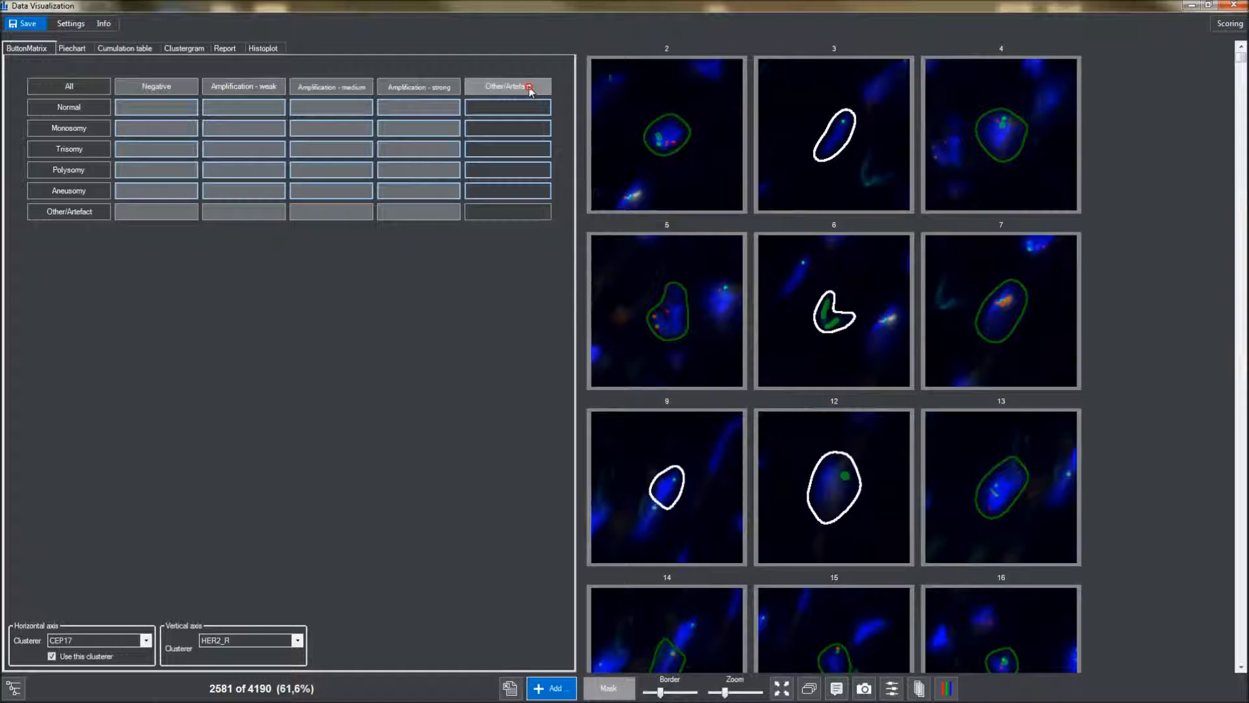
click(534, 86)
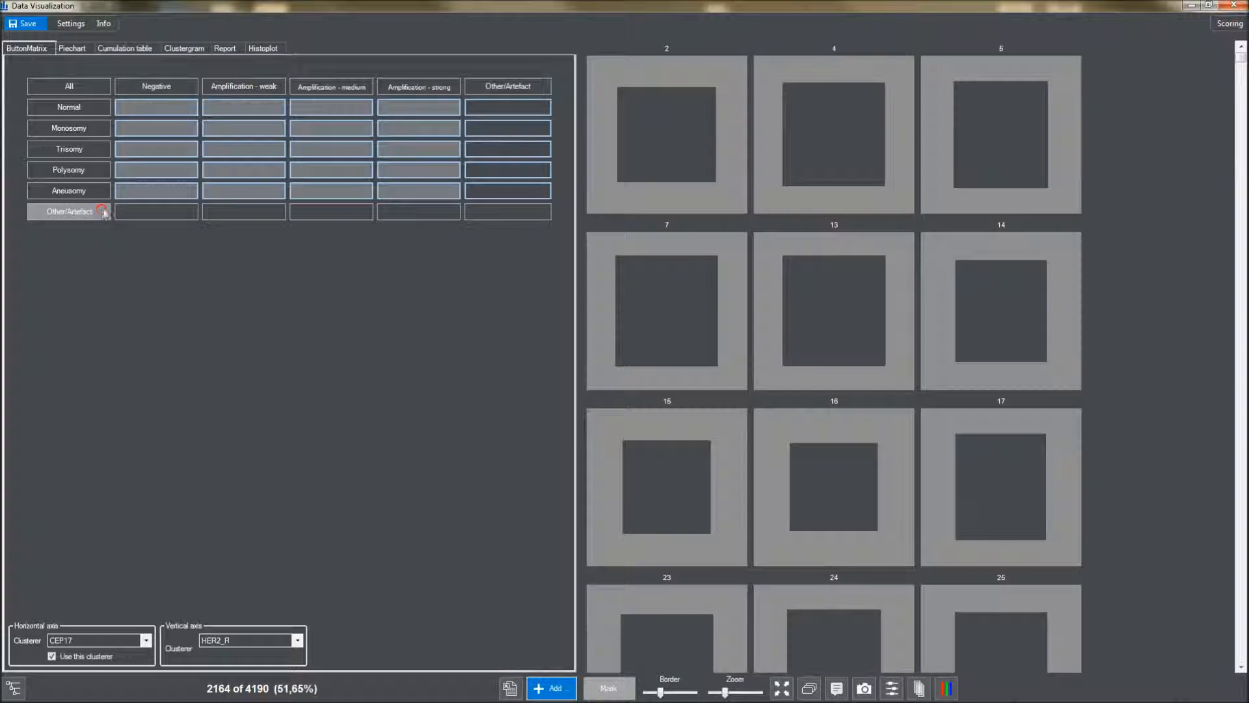
click(70, 49)
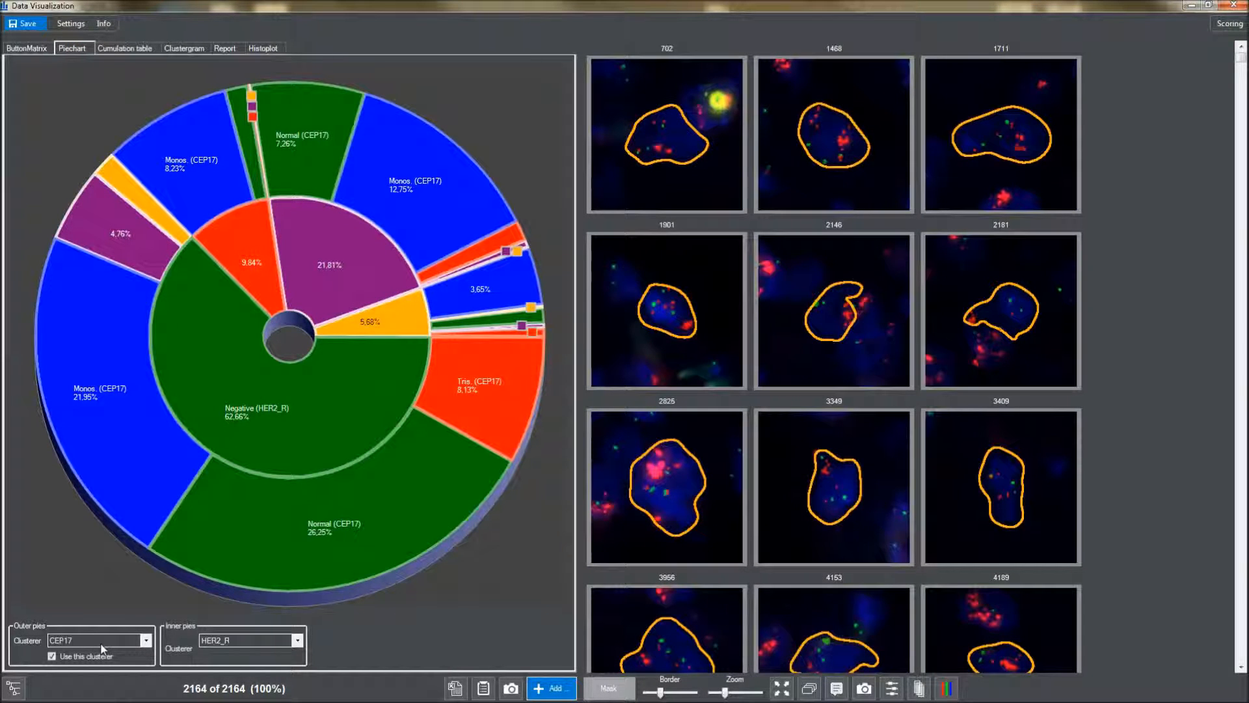
mouse_move(294, 474)
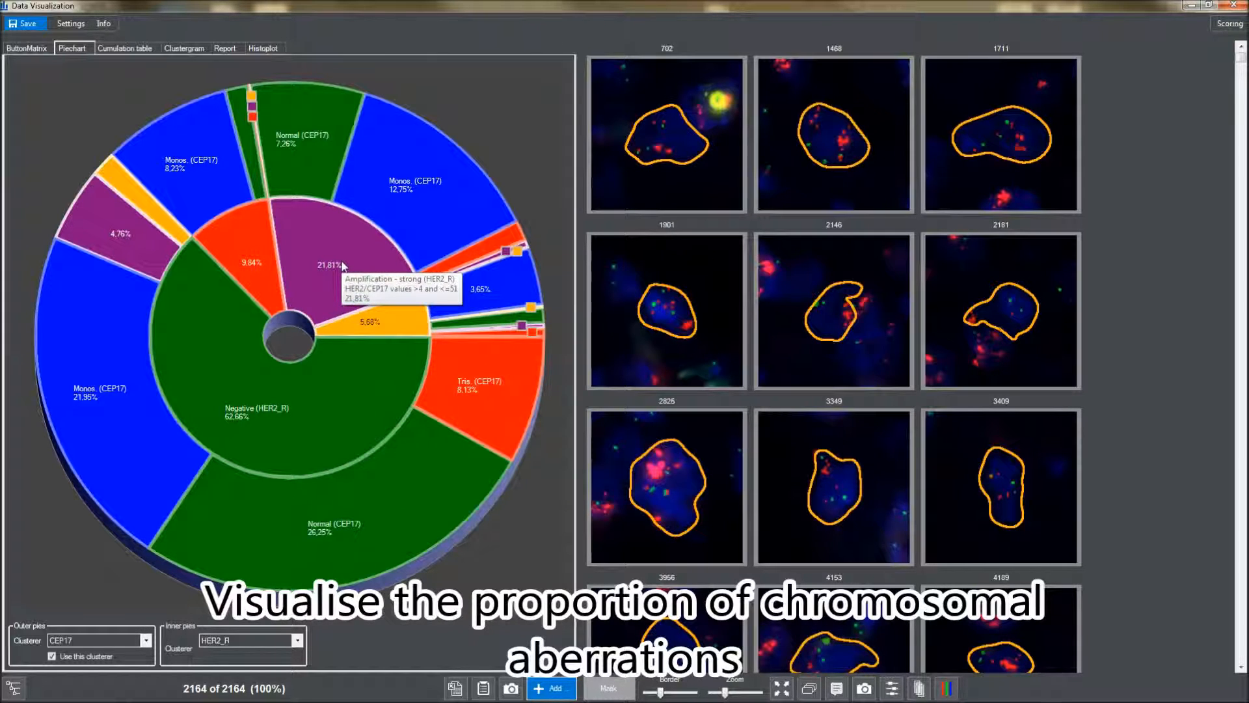
mouse_move(376, 322)
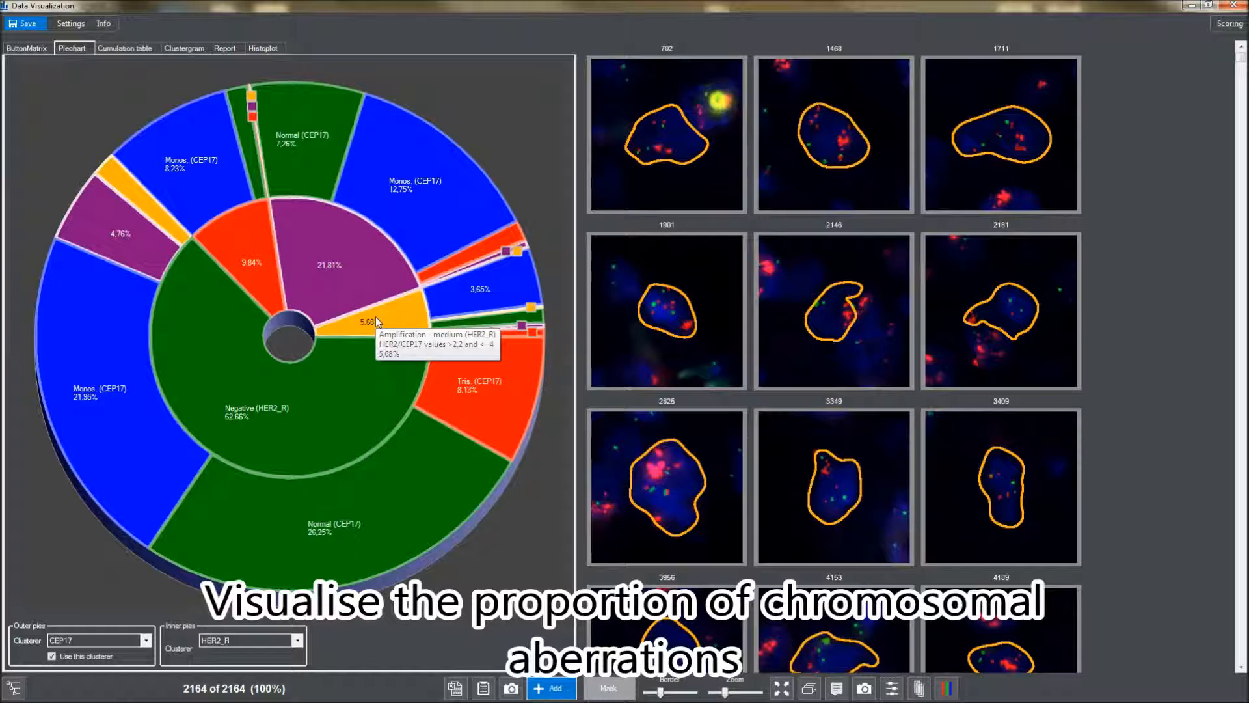
mouse_move(244, 258)
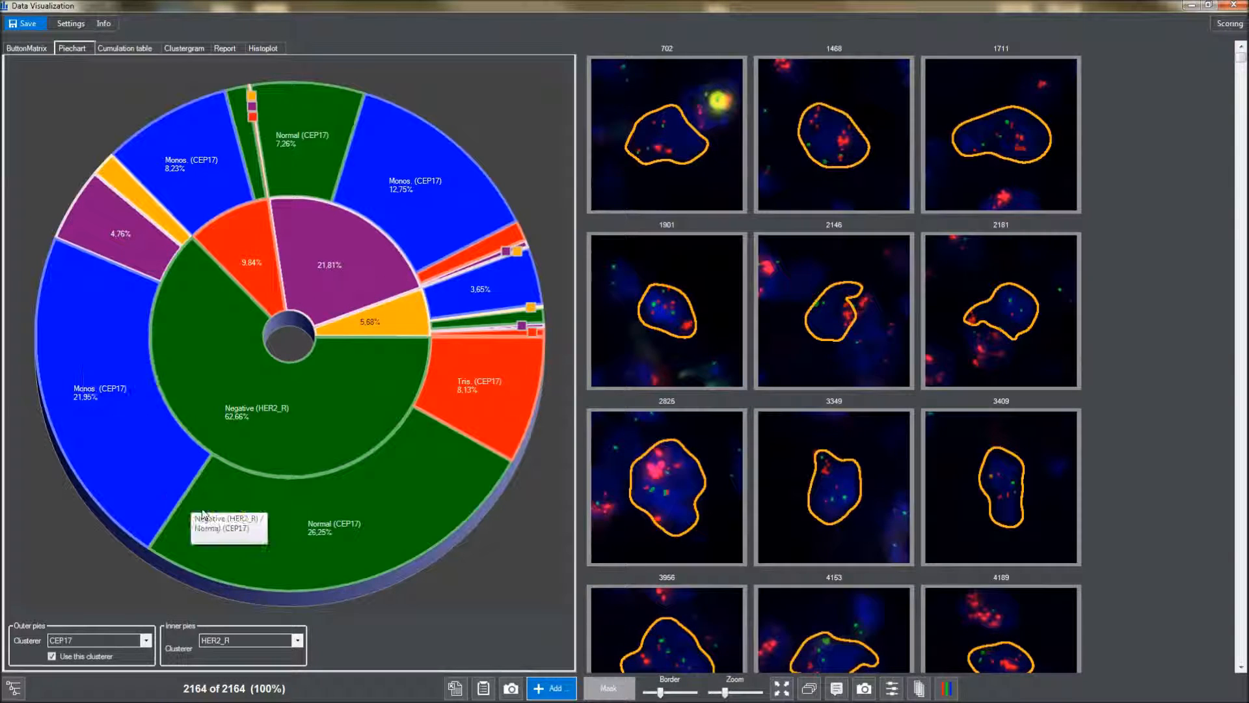
mouse_move(361, 541)
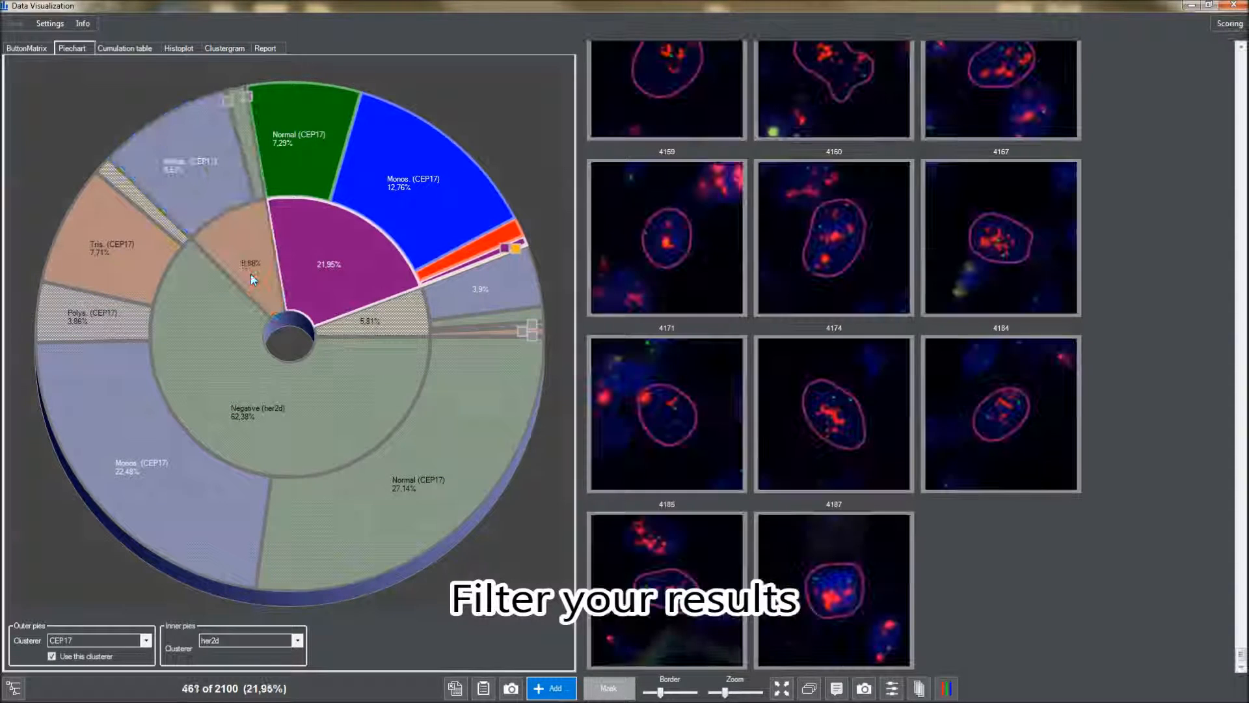
mouse_move(331, 281)
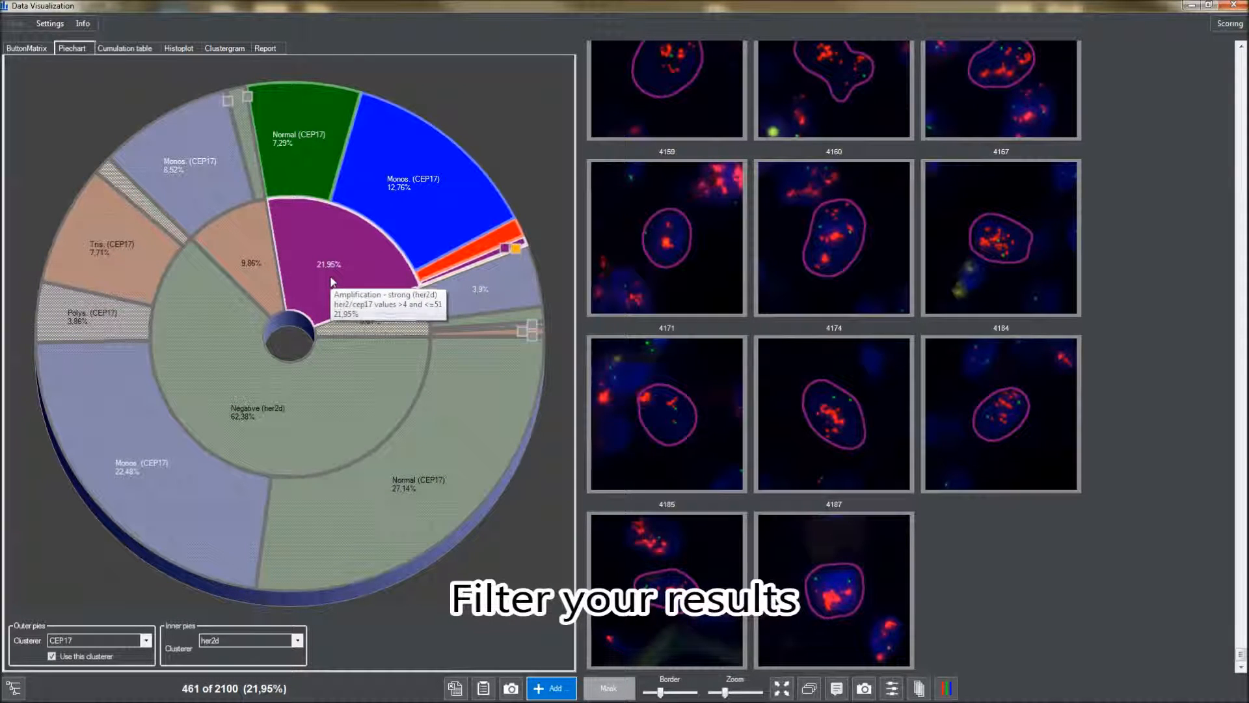
mouse_move(483, 495)
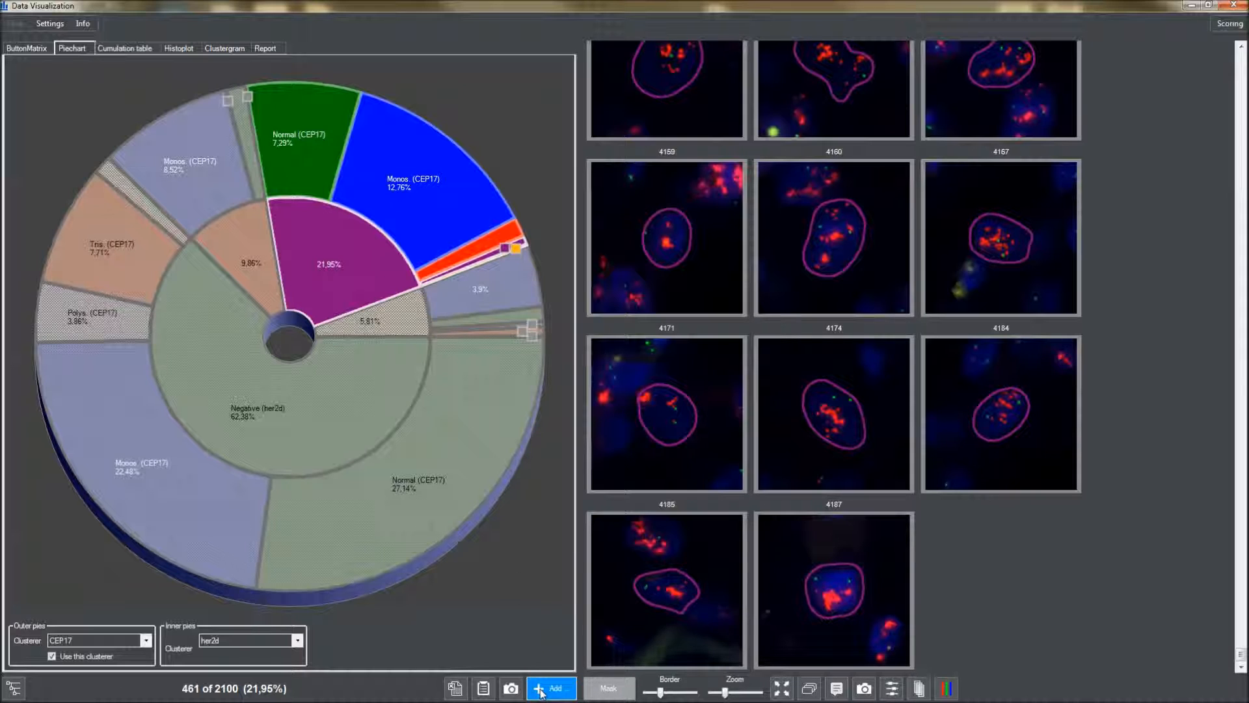
Bring up the Add menu listing table, scatterplot and histogram views
click(552, 687)
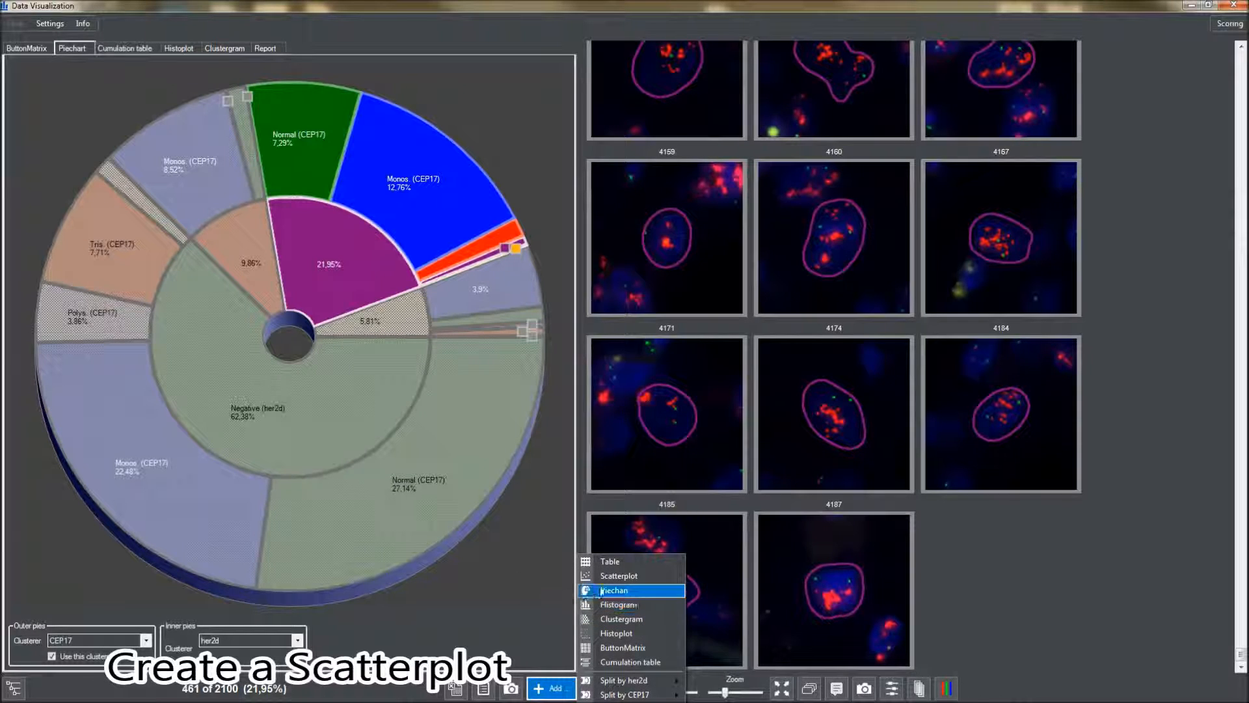
Add a scatterplot with Area on the vertical axis and Gene/Control on the horizontal axis
click(618, 590)
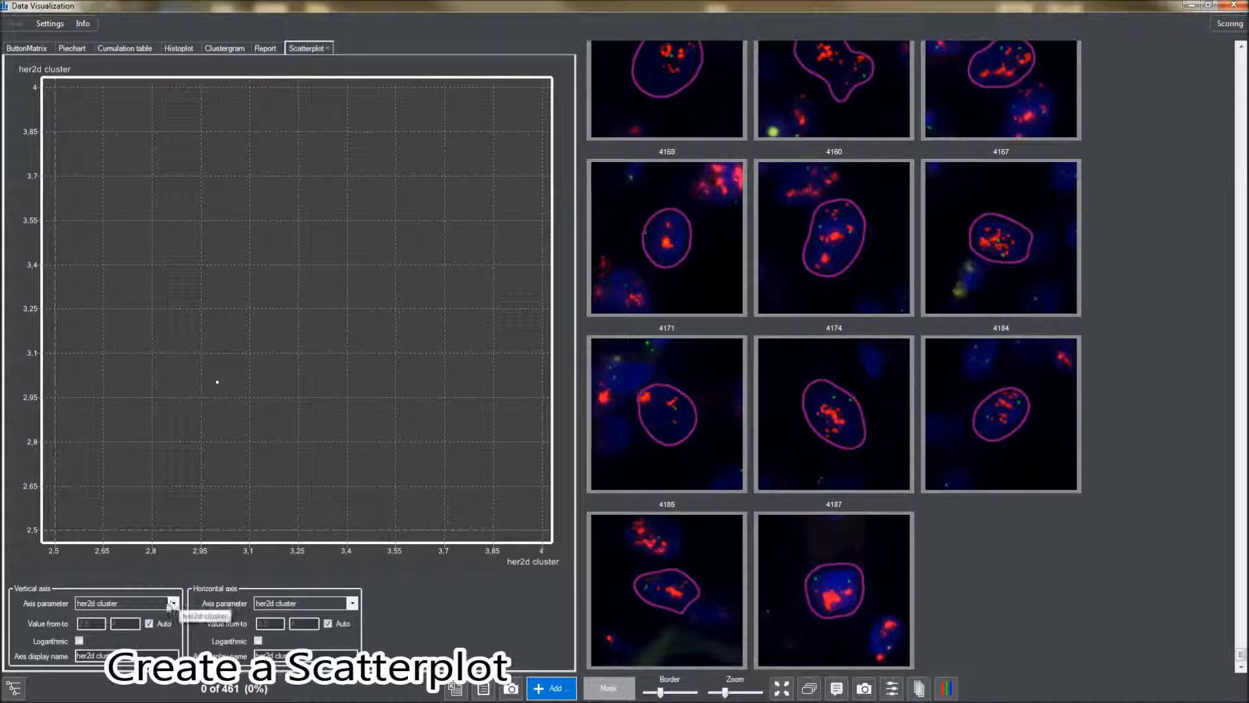
click(173, 603)
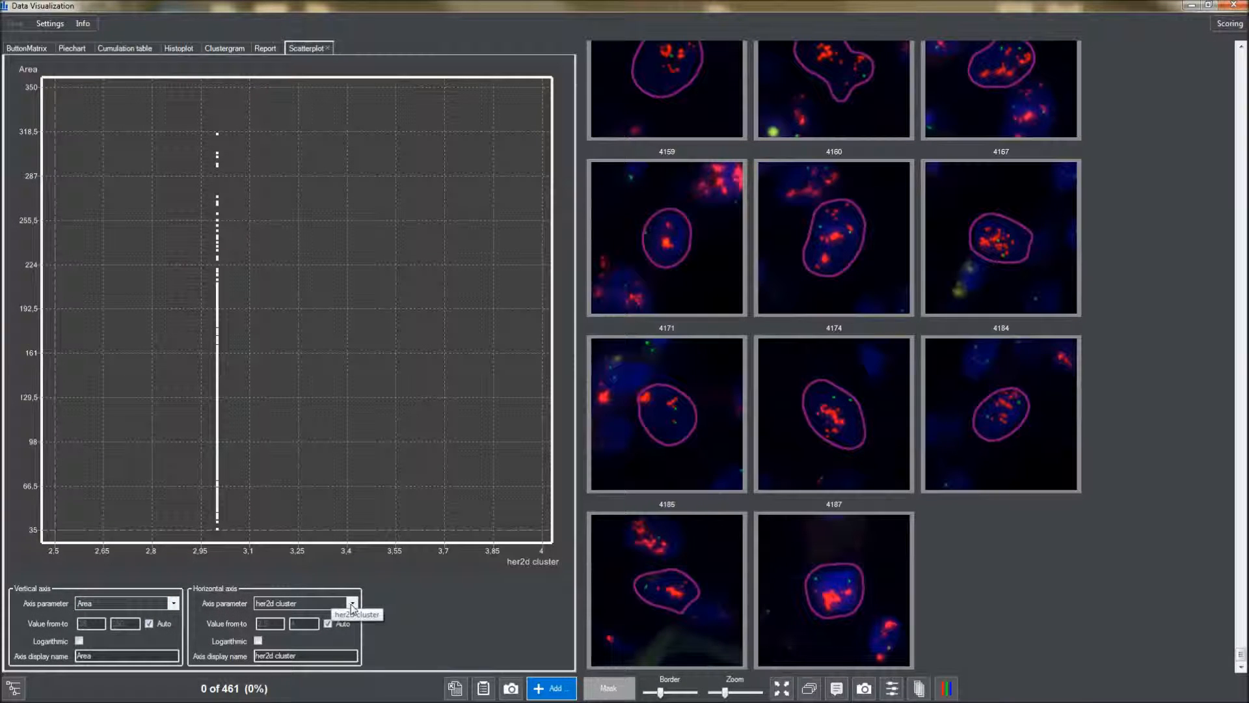
click(351, 603)
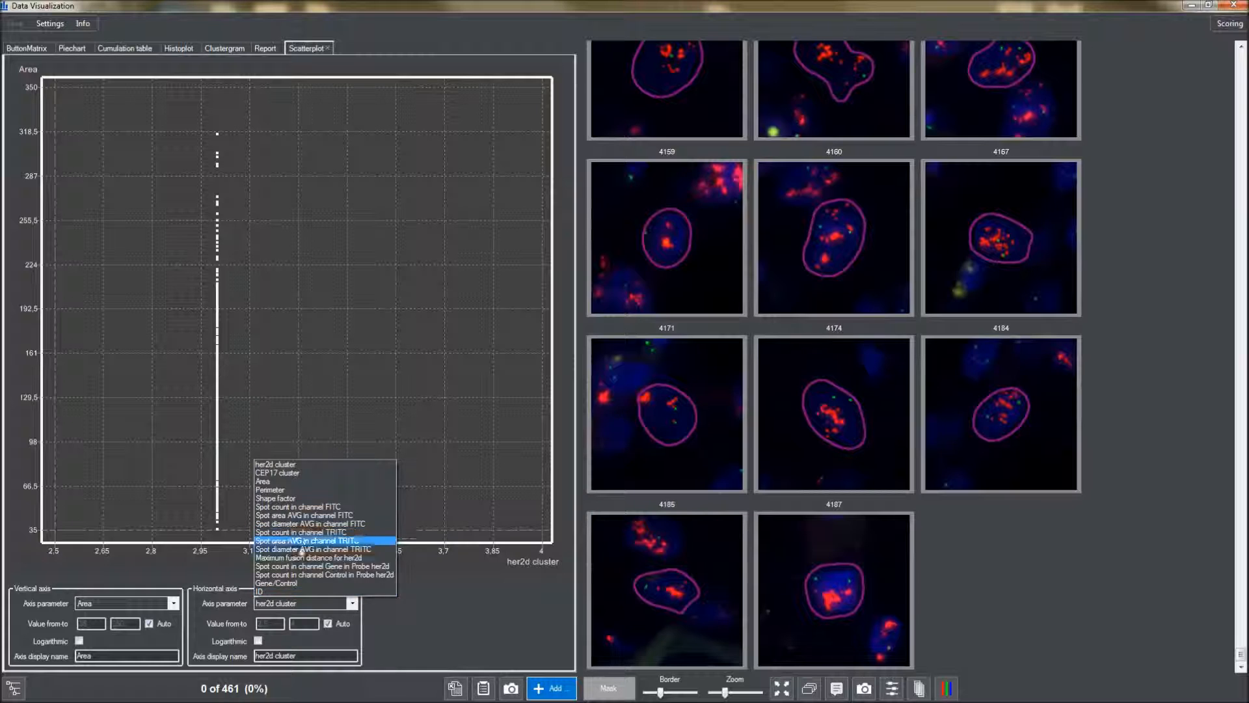
click(264, 574)
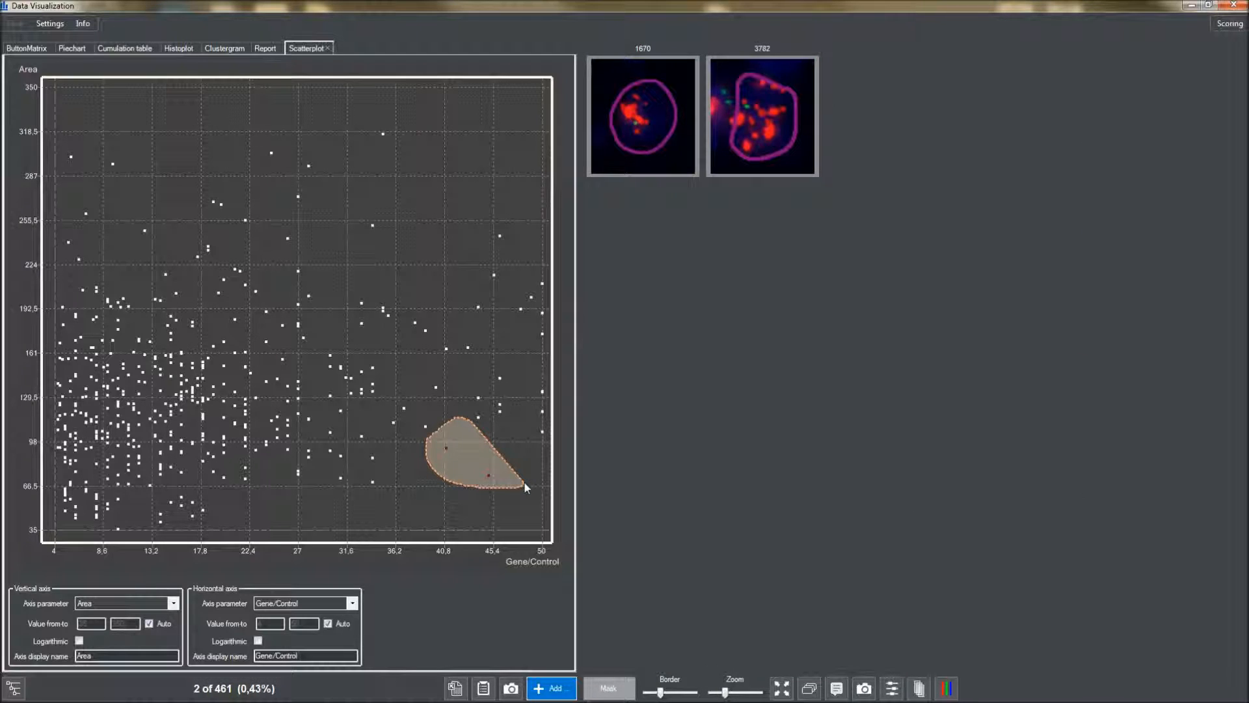
mouse_move(90, 523)
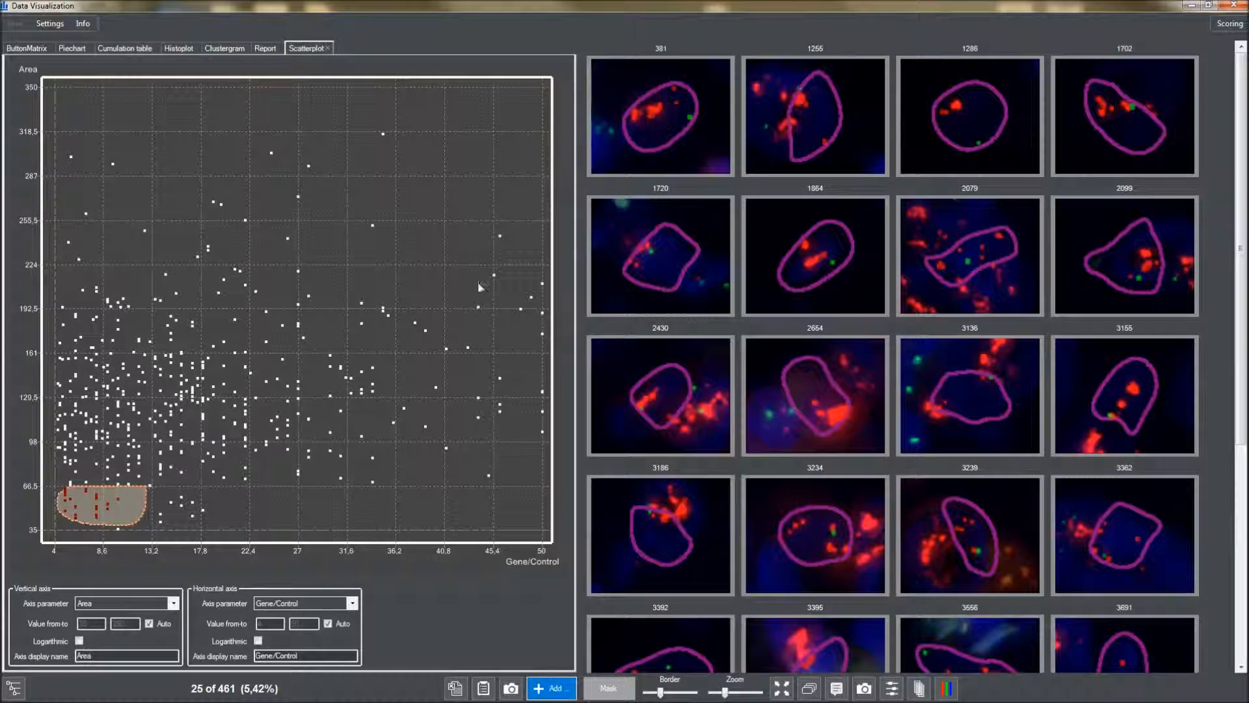
Gate the large-area, low Gene/Control points at top-left, then bring up options for nucleus 2824
drag(479, 287, 510, 359)
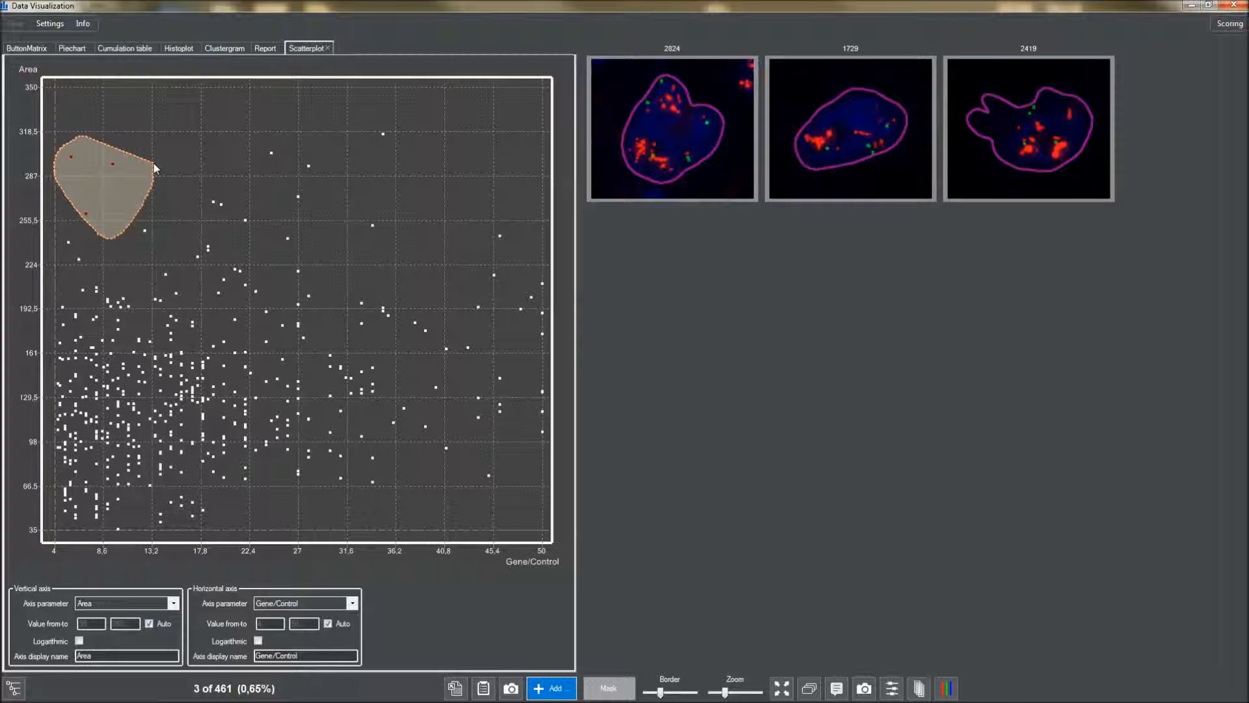
mouse_move(436, 128)
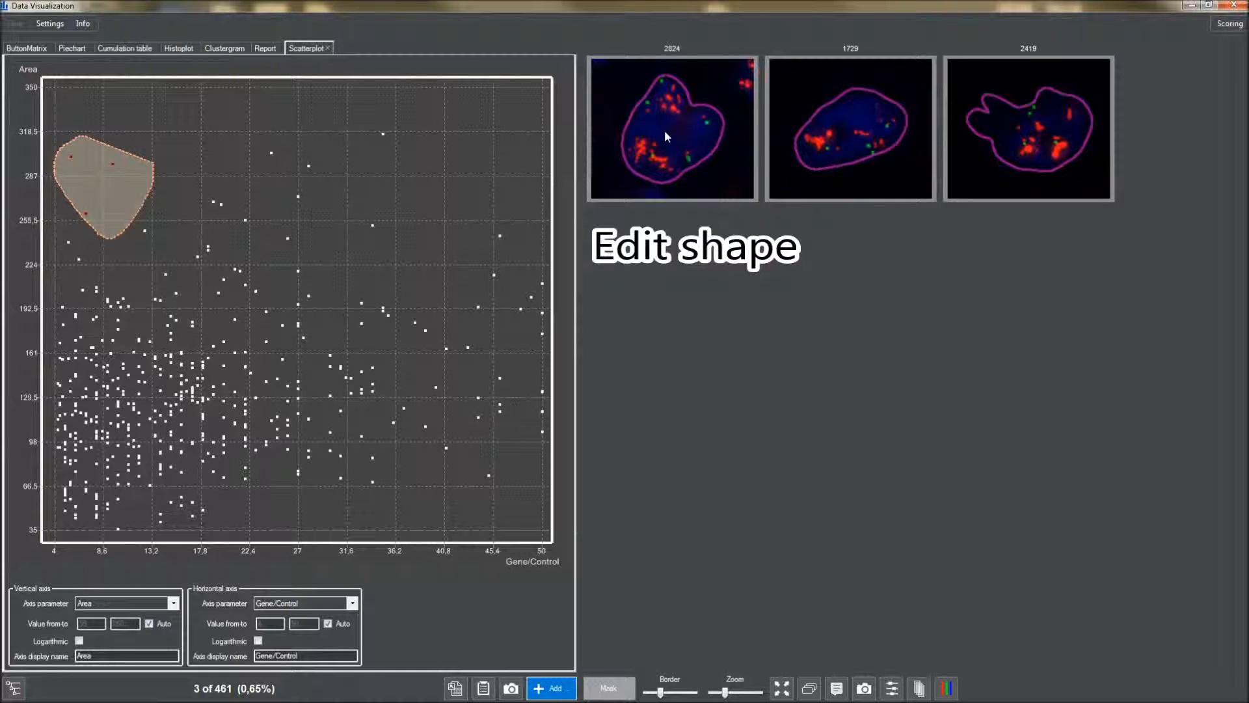
right_click(666, 136)
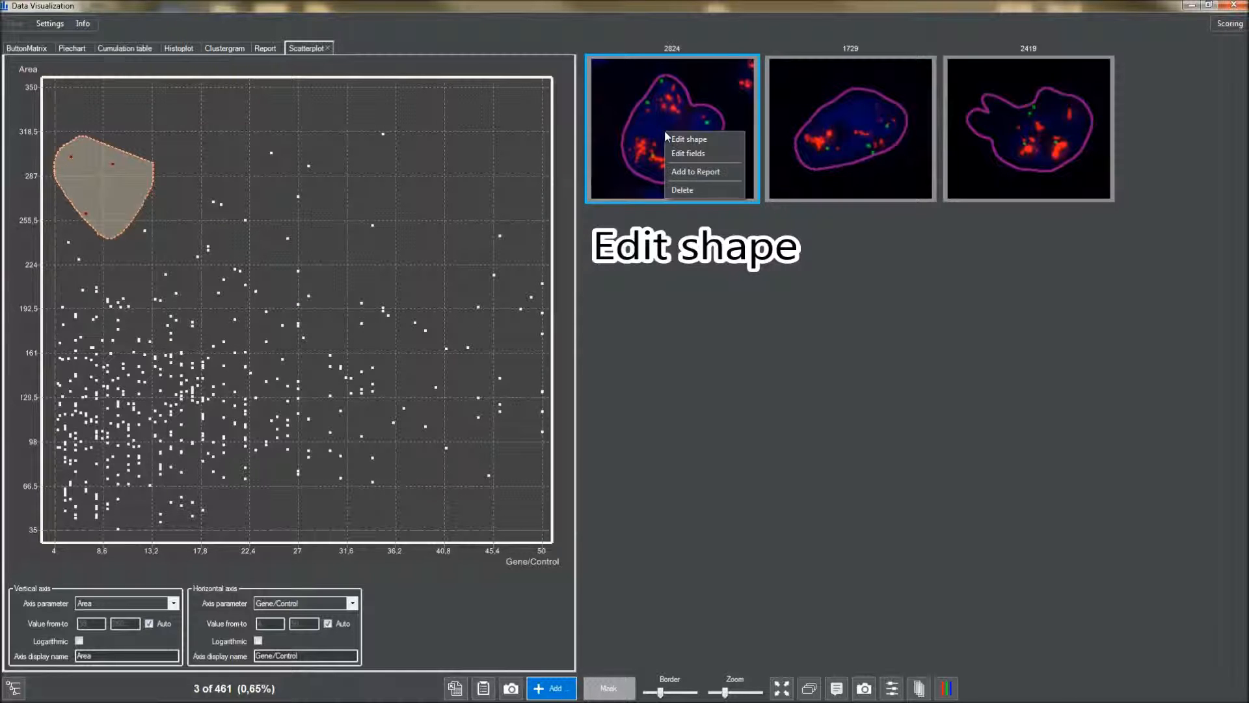
mouse_move(688, 139)
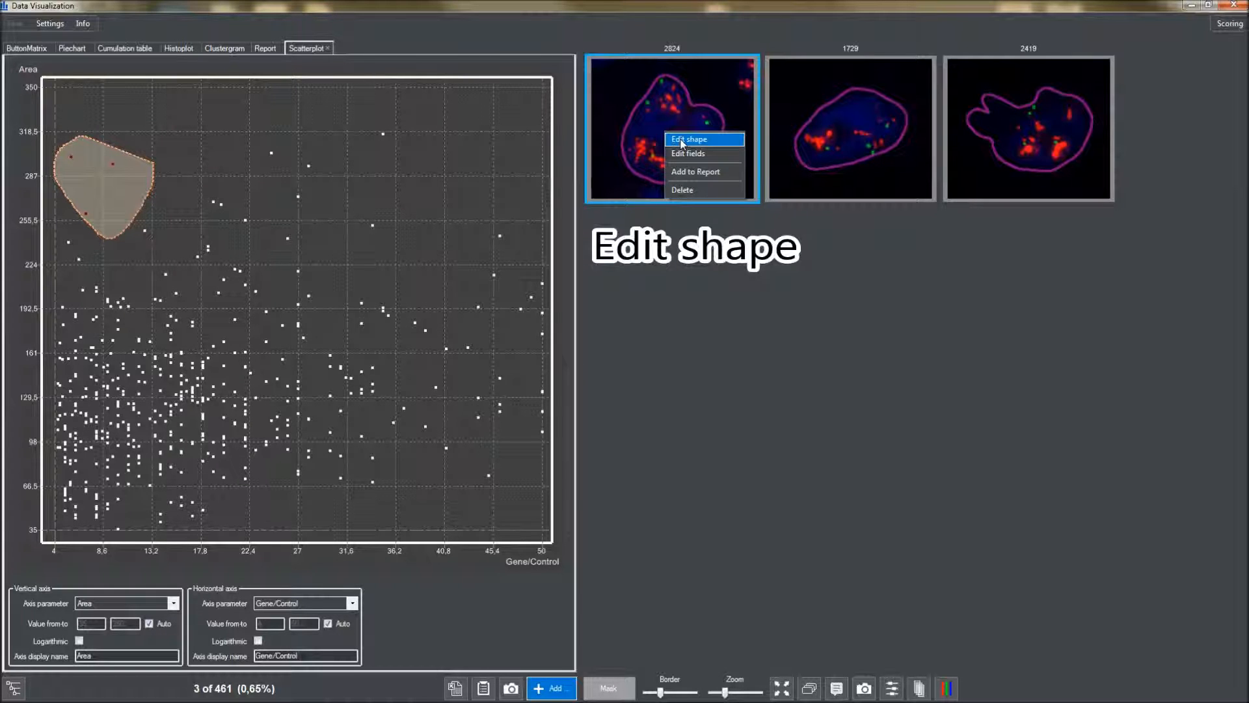
Edit nucleus 2824's shape, cutting a dividing line through the clump, then bring up options for new nucleus 4199
click(690, 138)
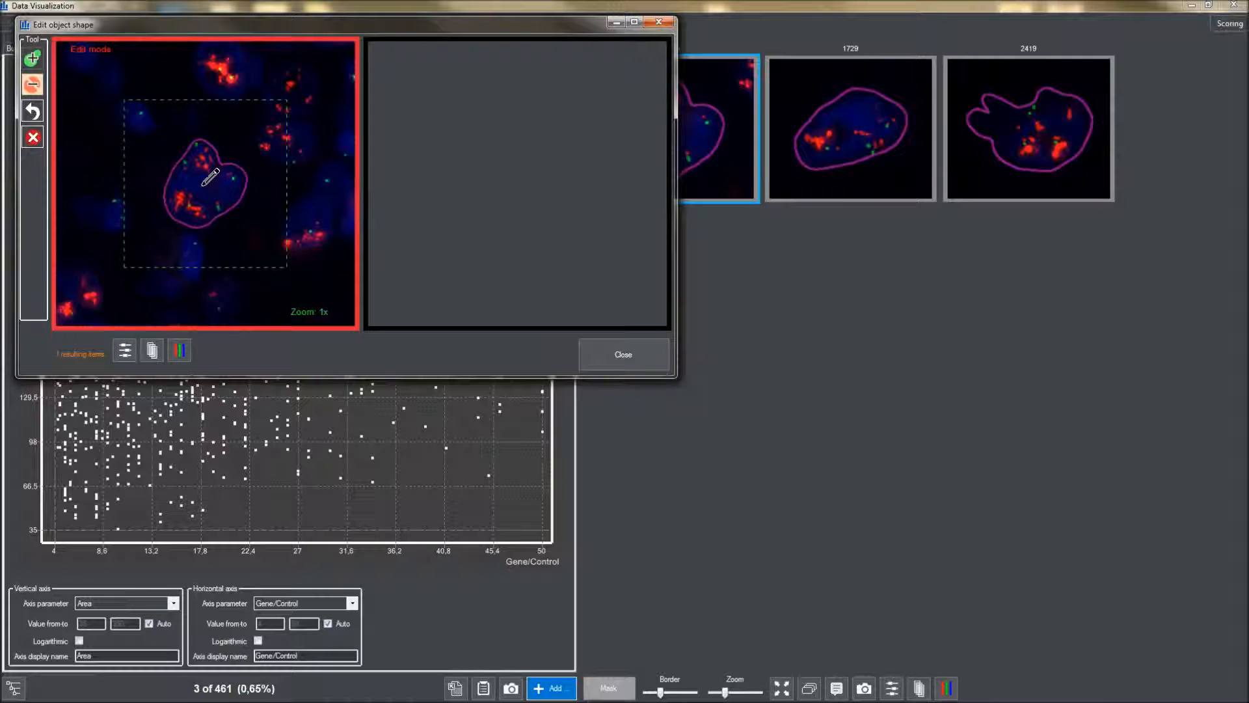
click(32, 83)
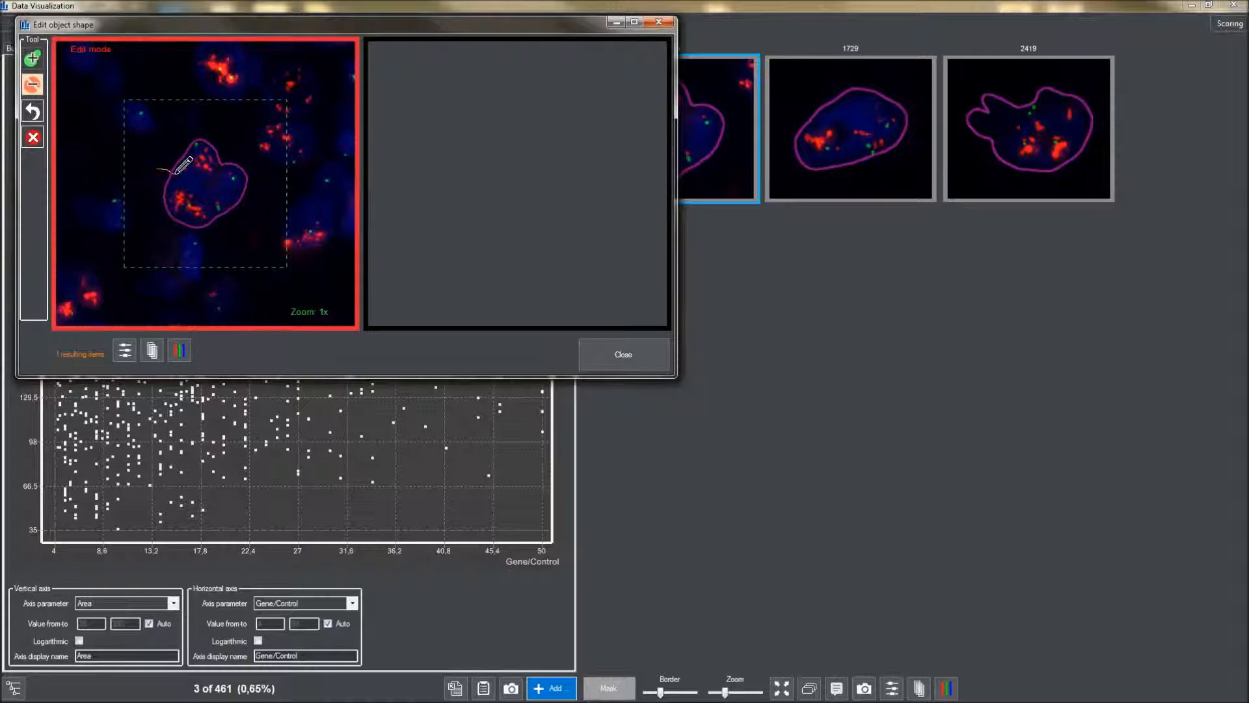
drag(163, 171, 215, 187)
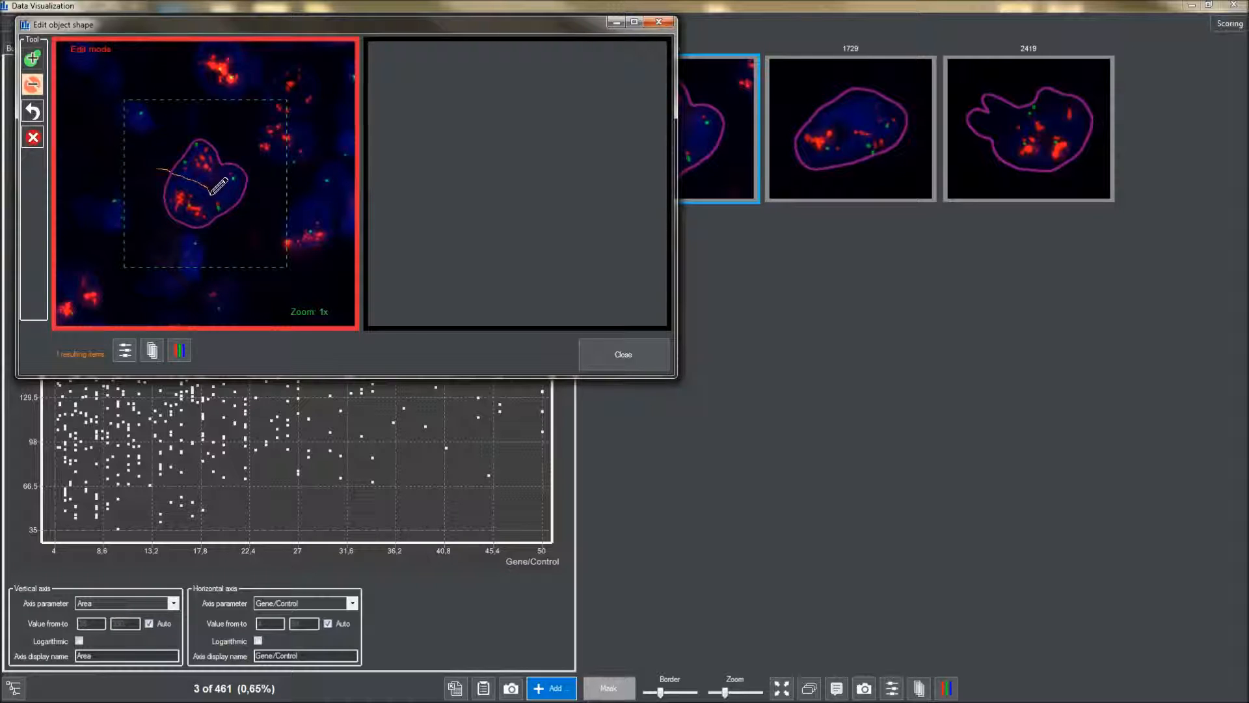
drag(219, 185, 221, 219)
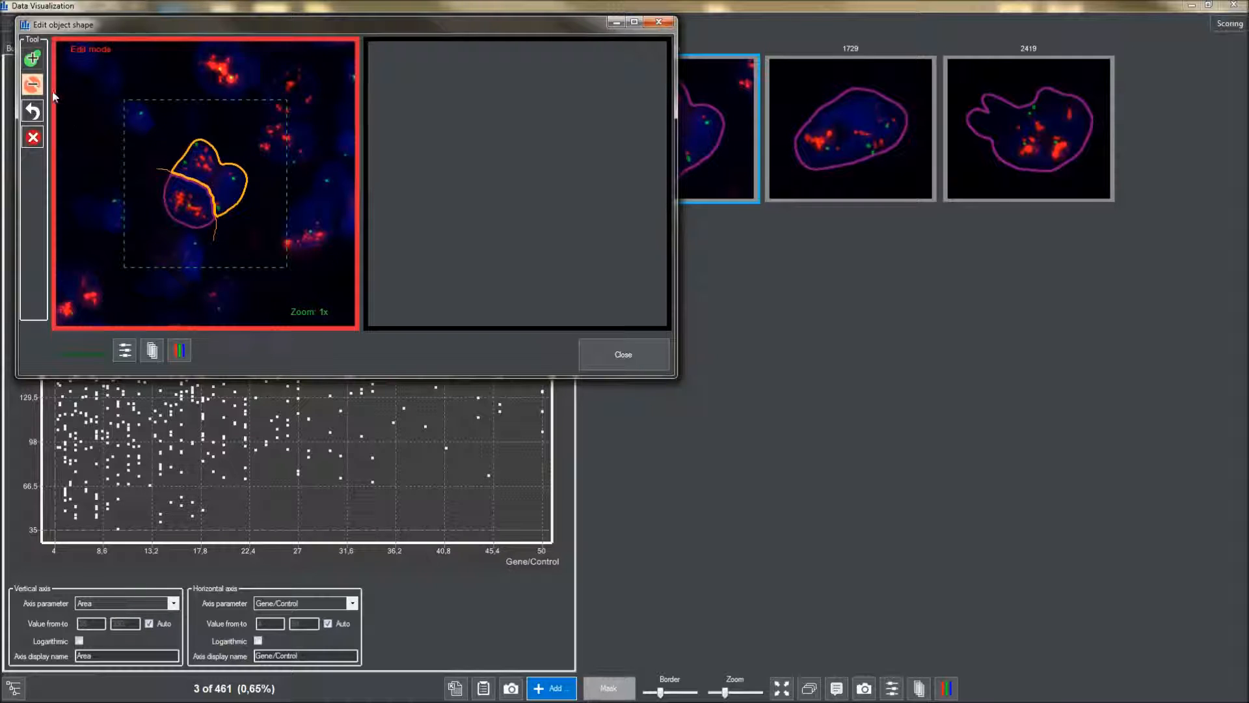
mouse_move(224, 146)
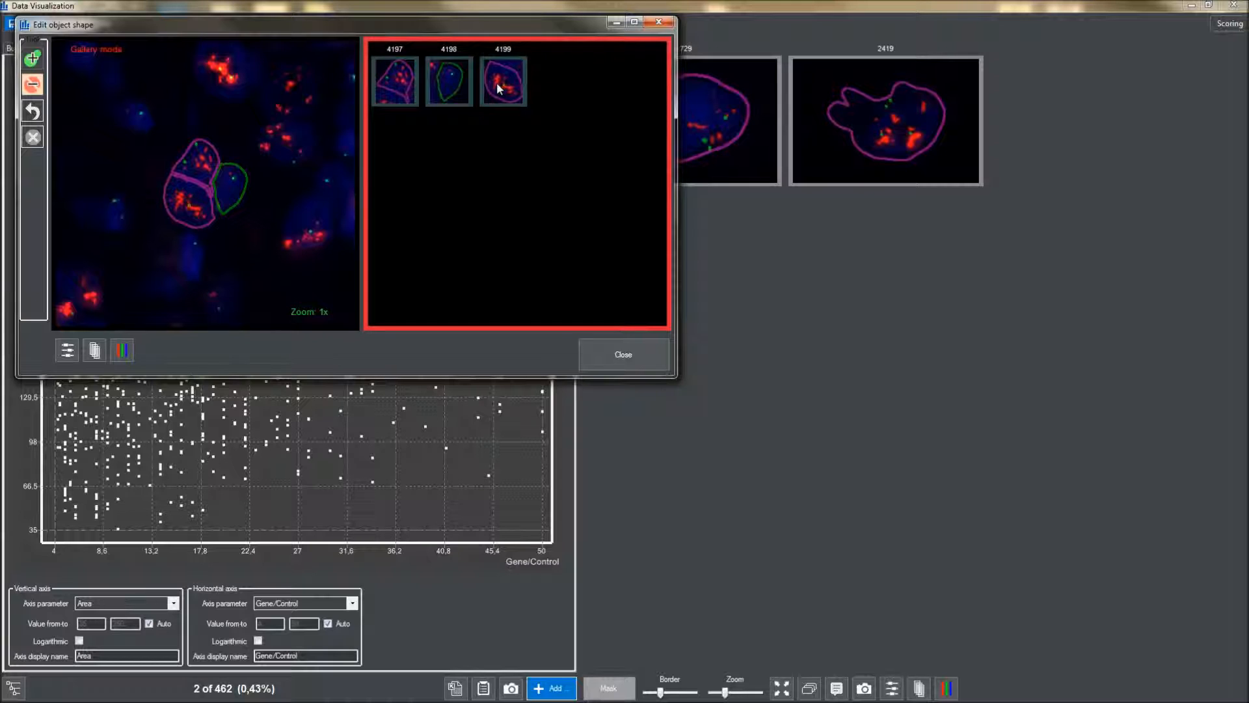
right_click(498, 83)
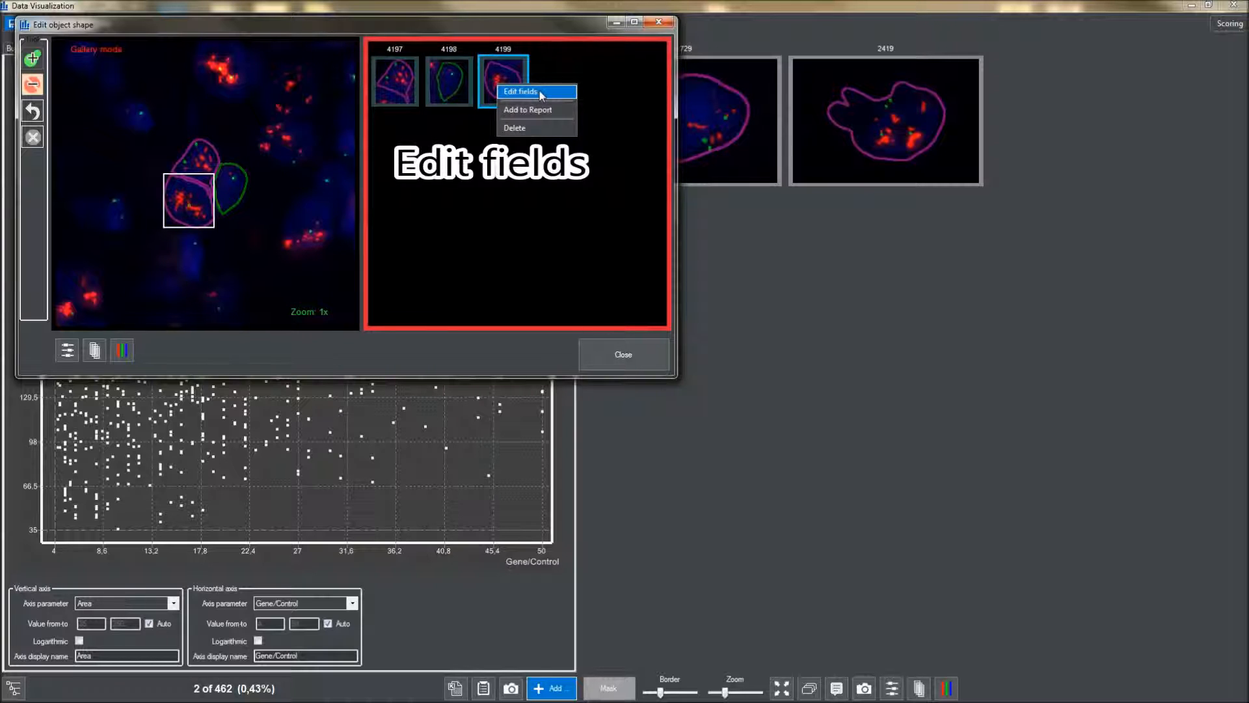
Edit nucleus 4199's fields, setting Spot count in channel TRITC to 25
click(521, 91)
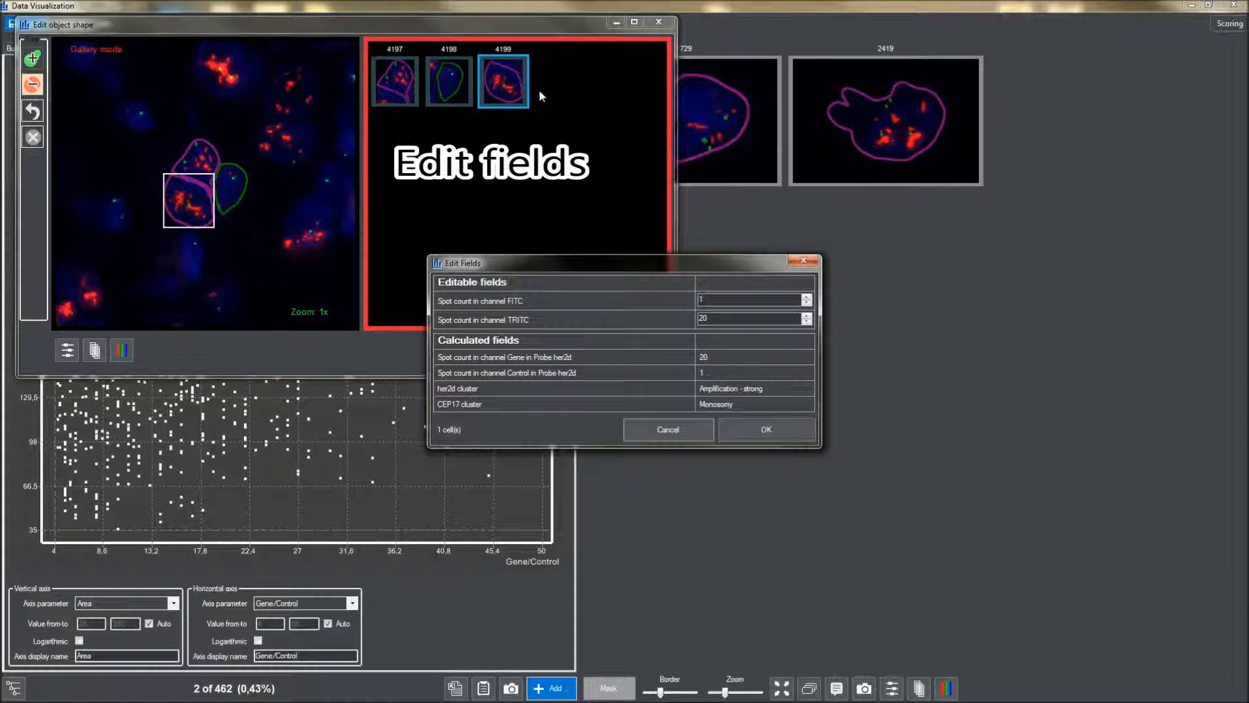
mouse_move(711, 337)
text(25)
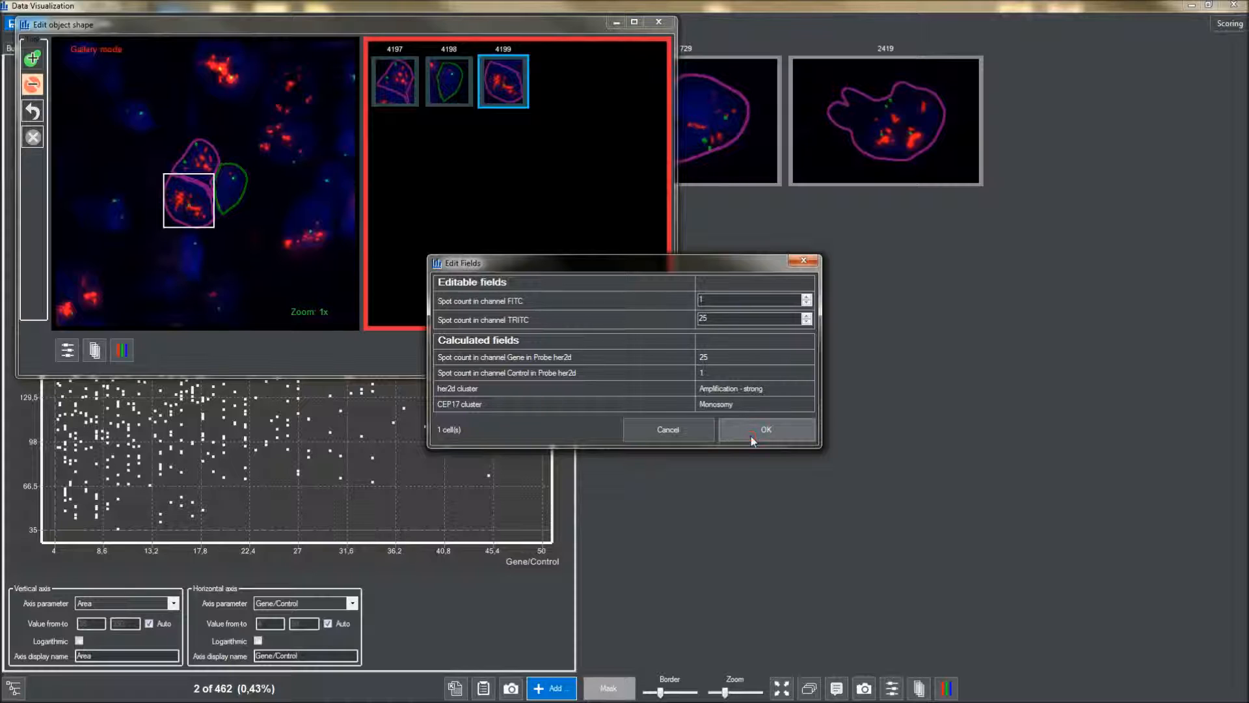
click(765, 429)
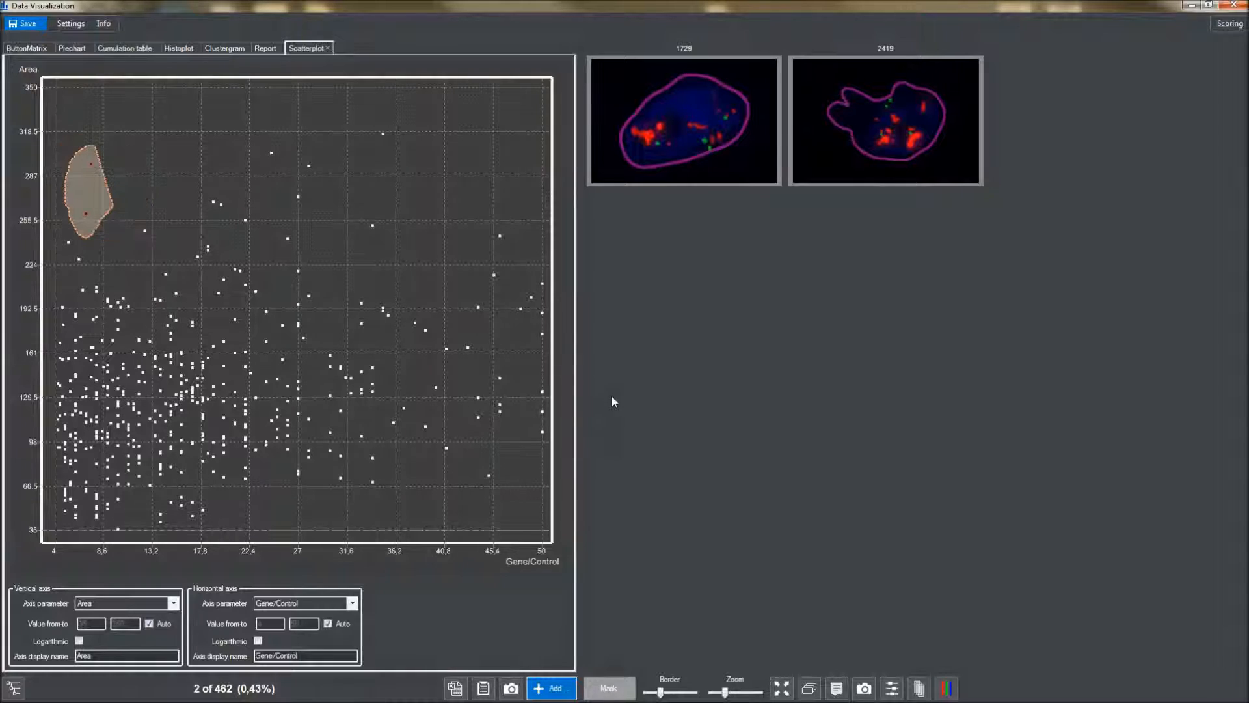
mouse_move(339, 353)
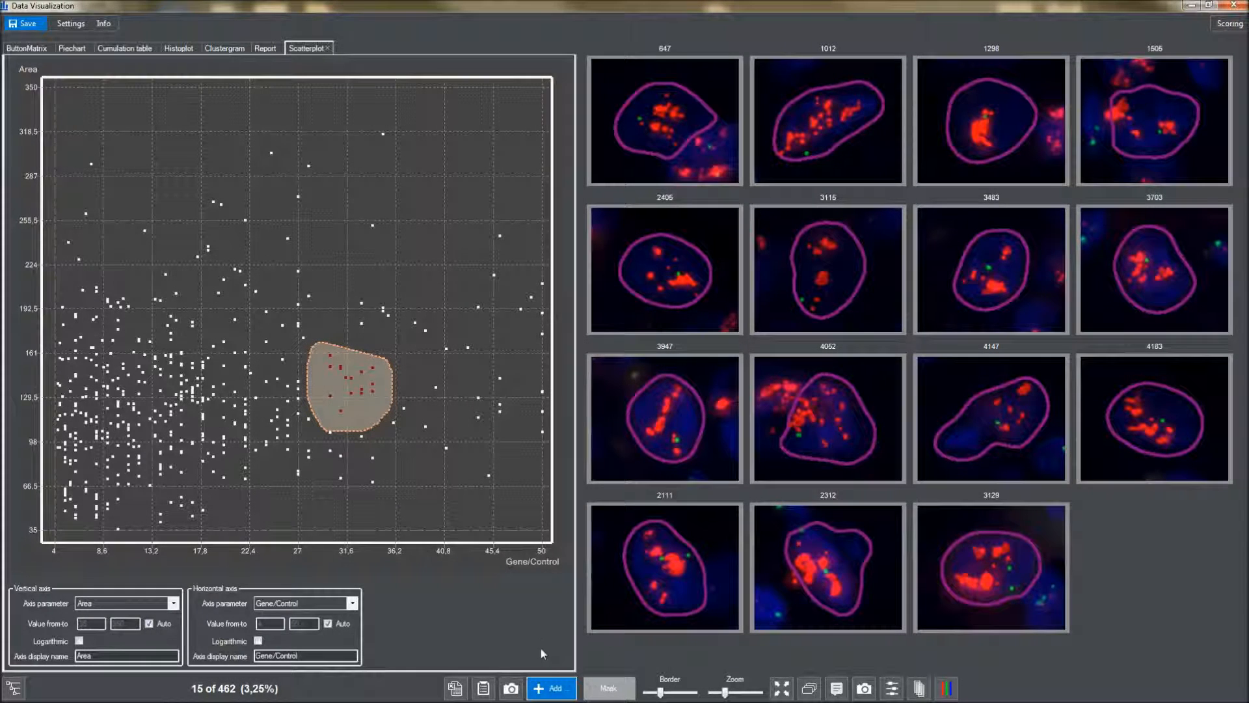
Add a Table view listing the 15 gated nuclei with their measurements
click(557, 687)
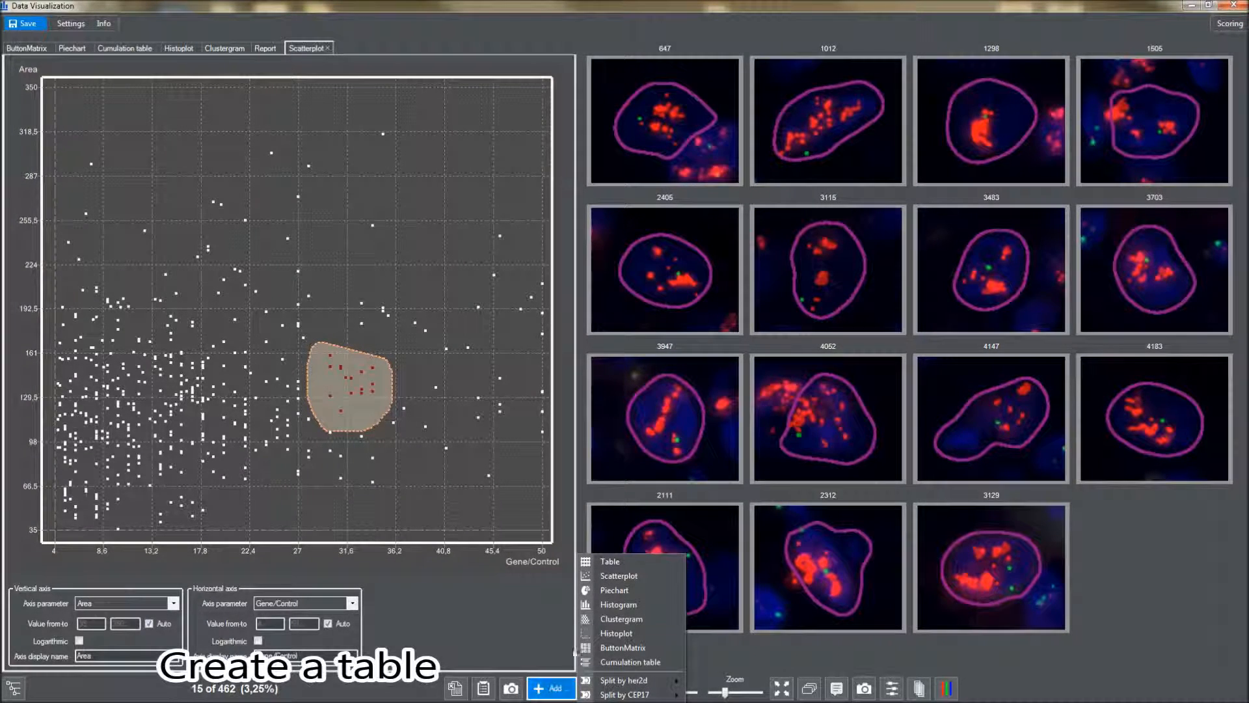
mouse_move(609, 561)
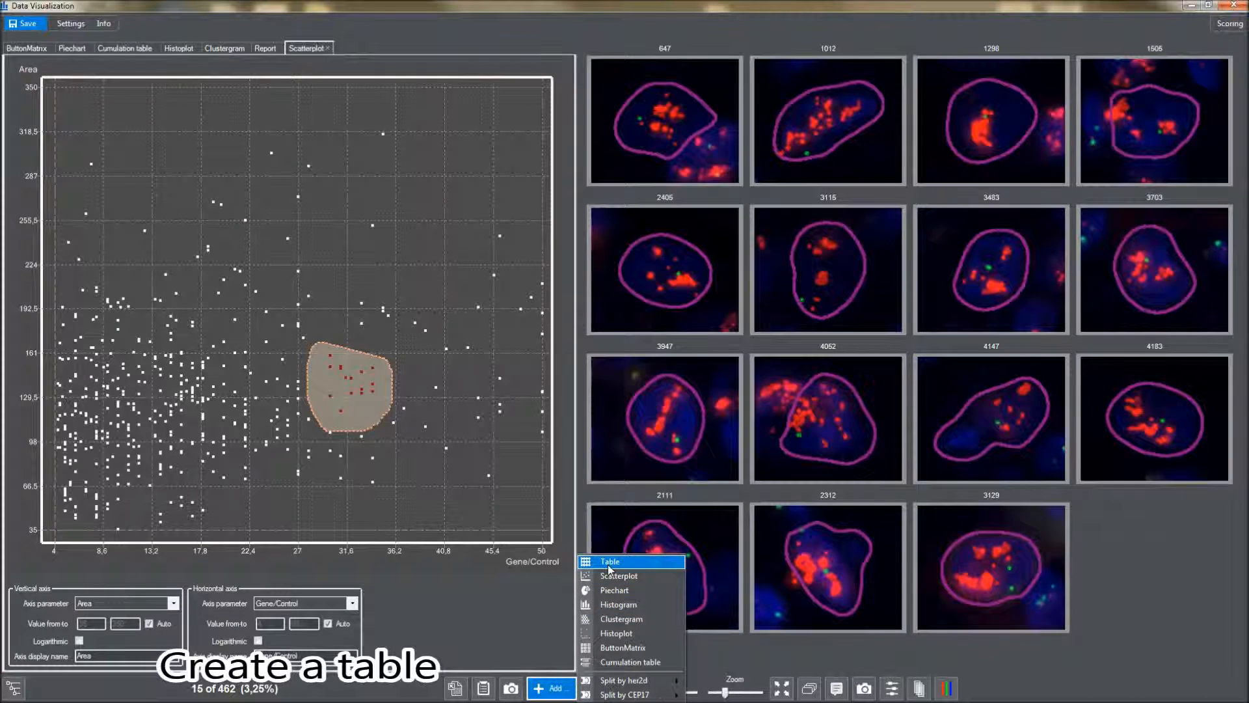
click(610, 561)
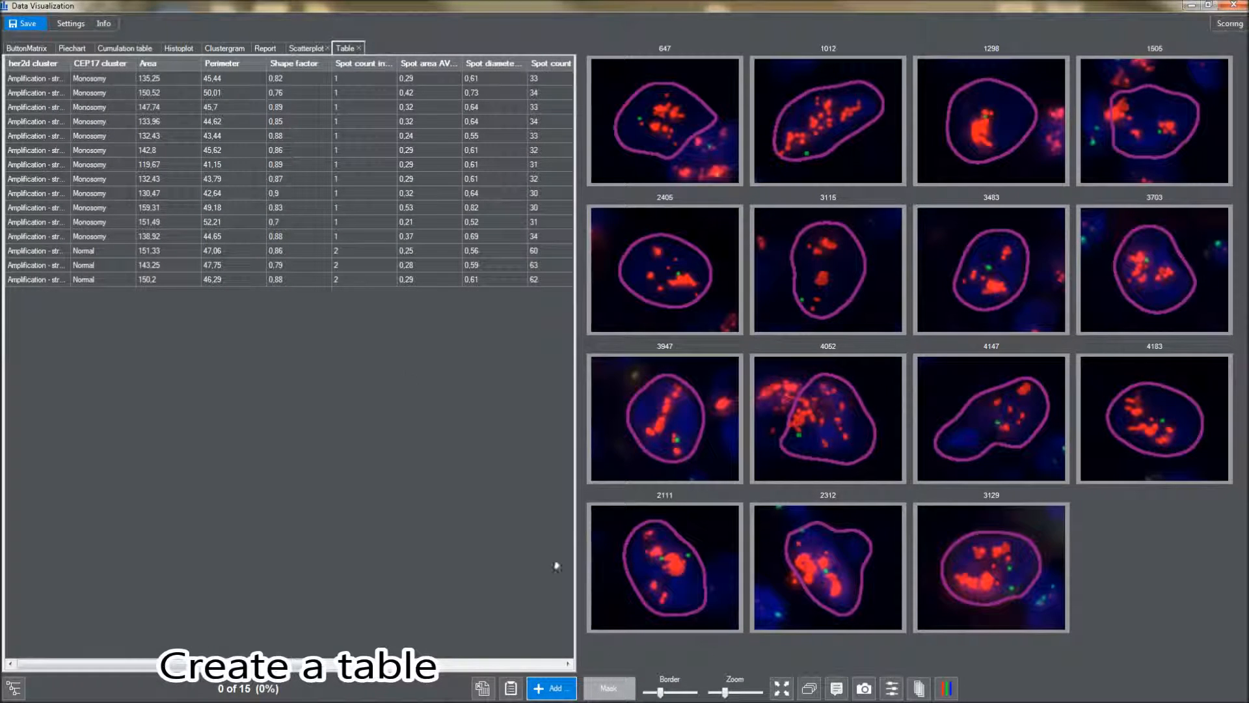
Browse table rows 1298 and 3115, then select nuclei 3483 and 3703 with their images
click(96, 81)
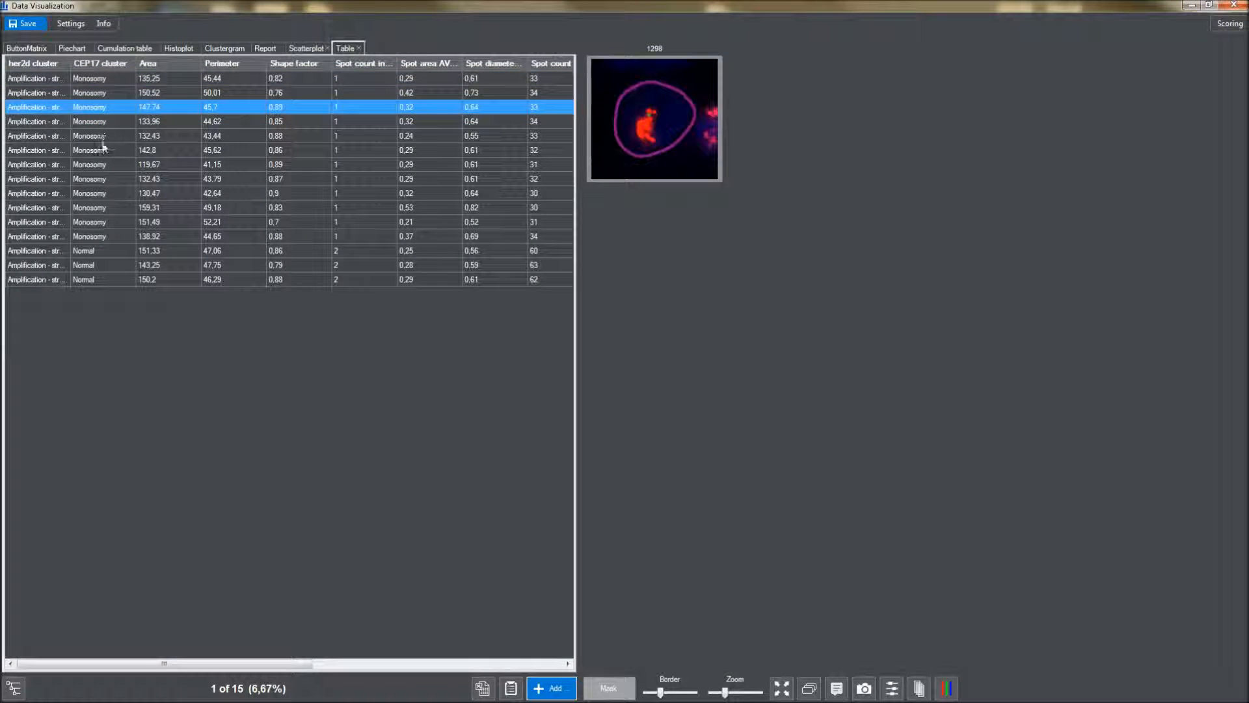
click(105, 150)
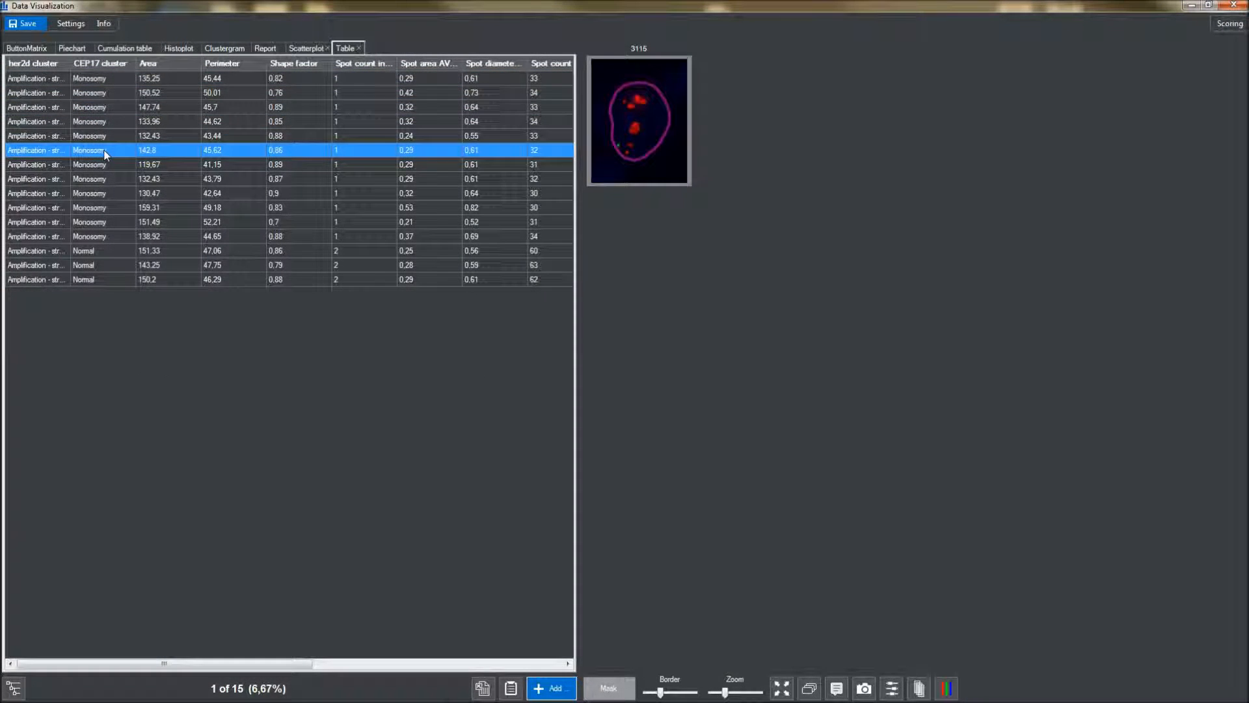
key(ctrl+a)
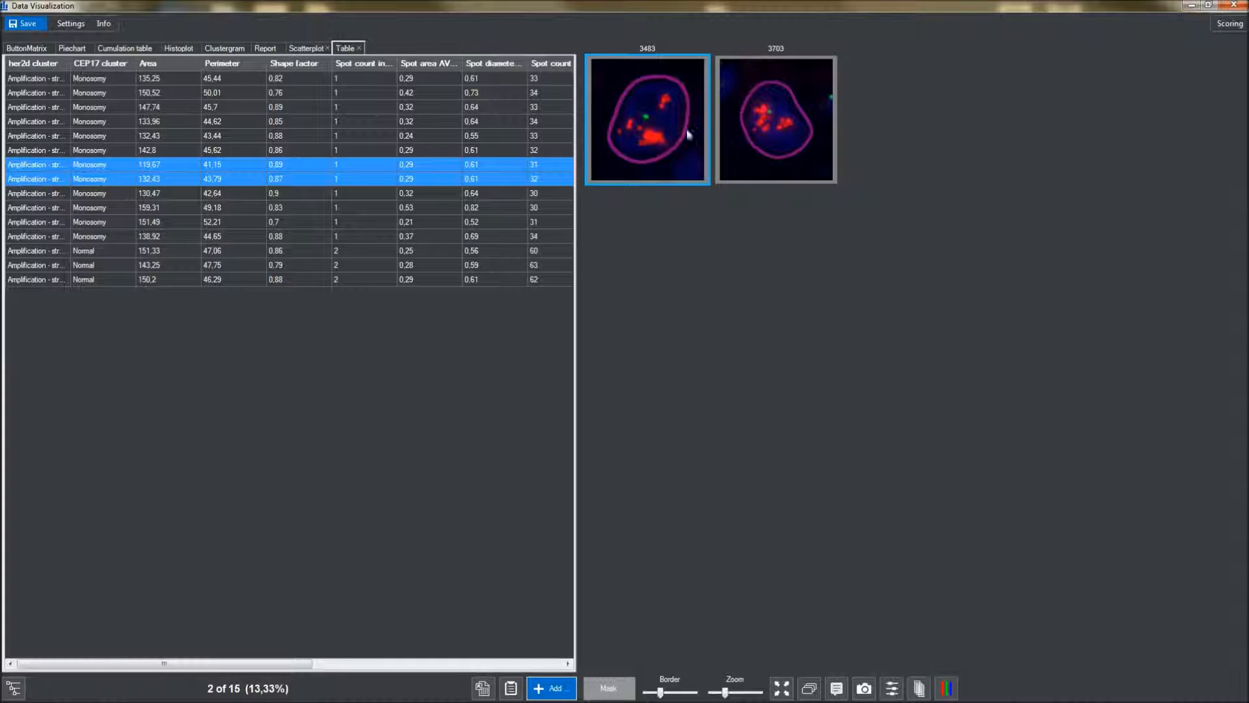
click(751, 133)
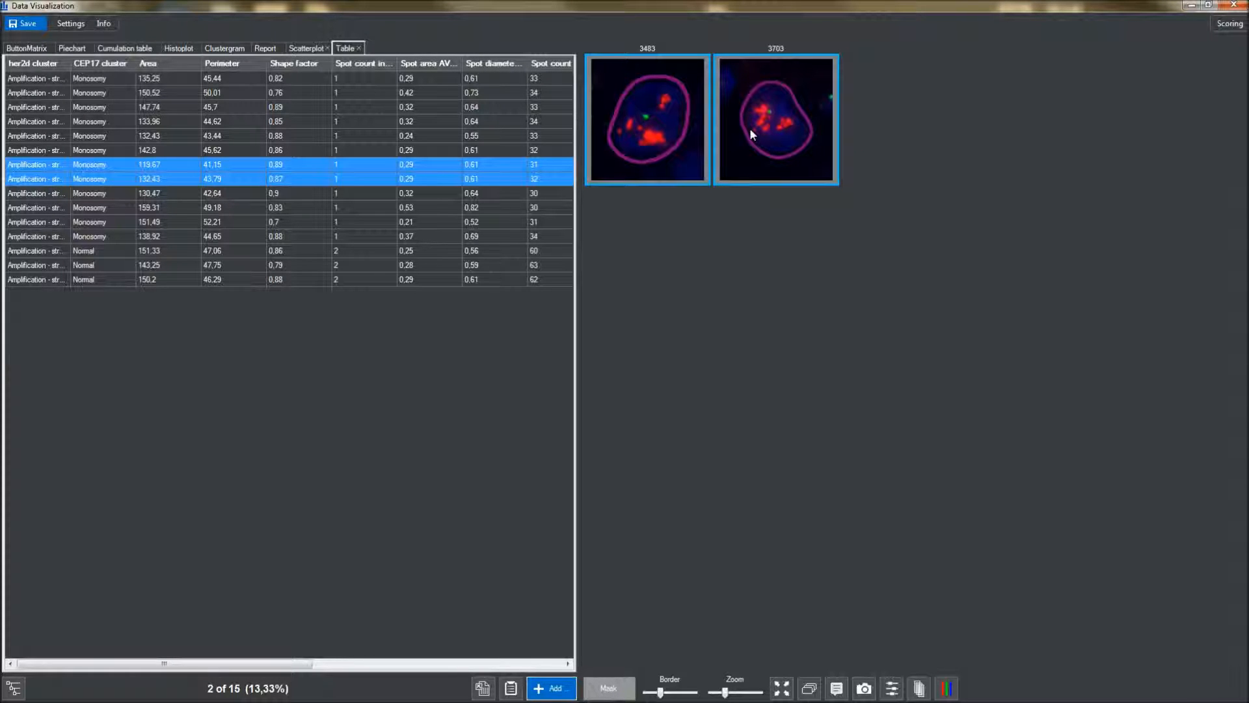
mouse_move(662, 430)
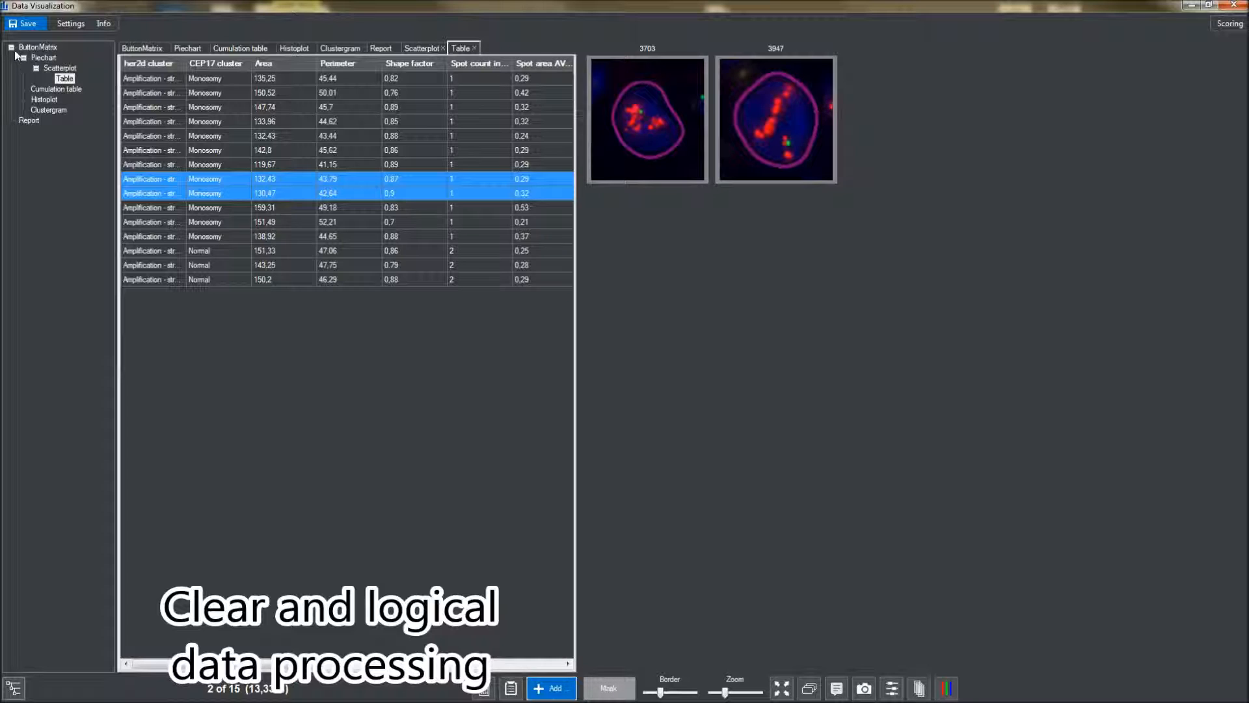
click(31, 47)
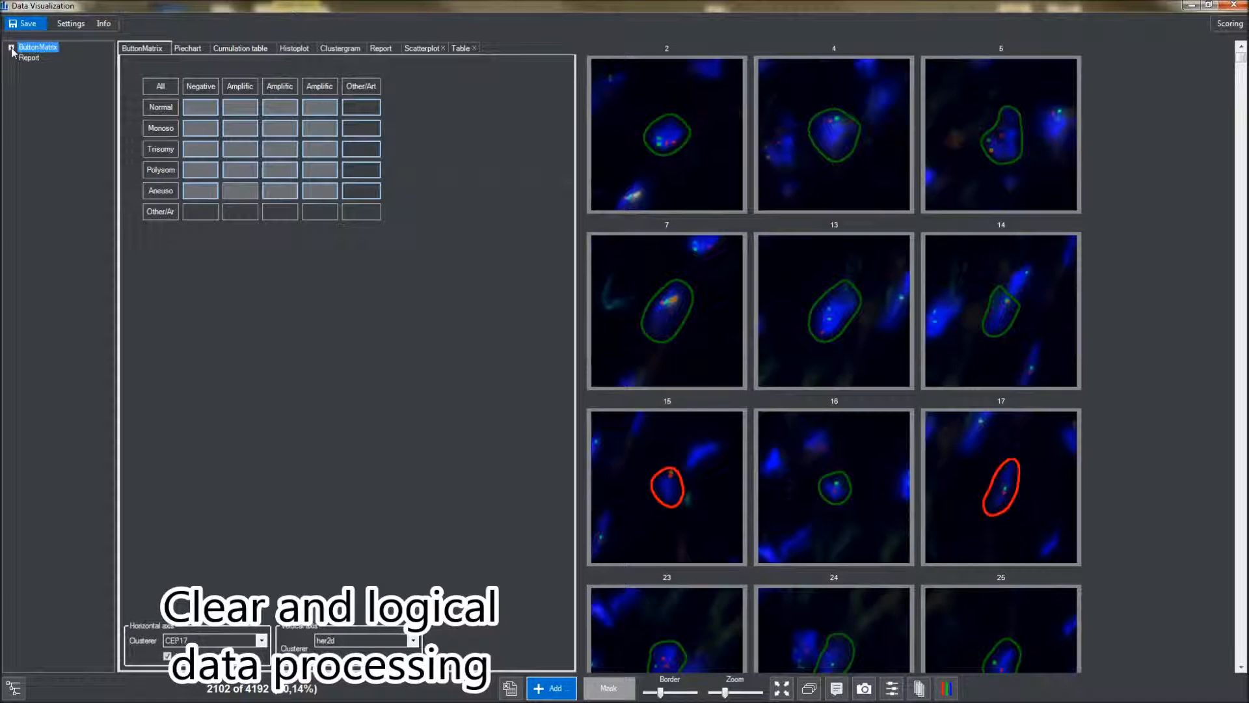
click(9, 47)
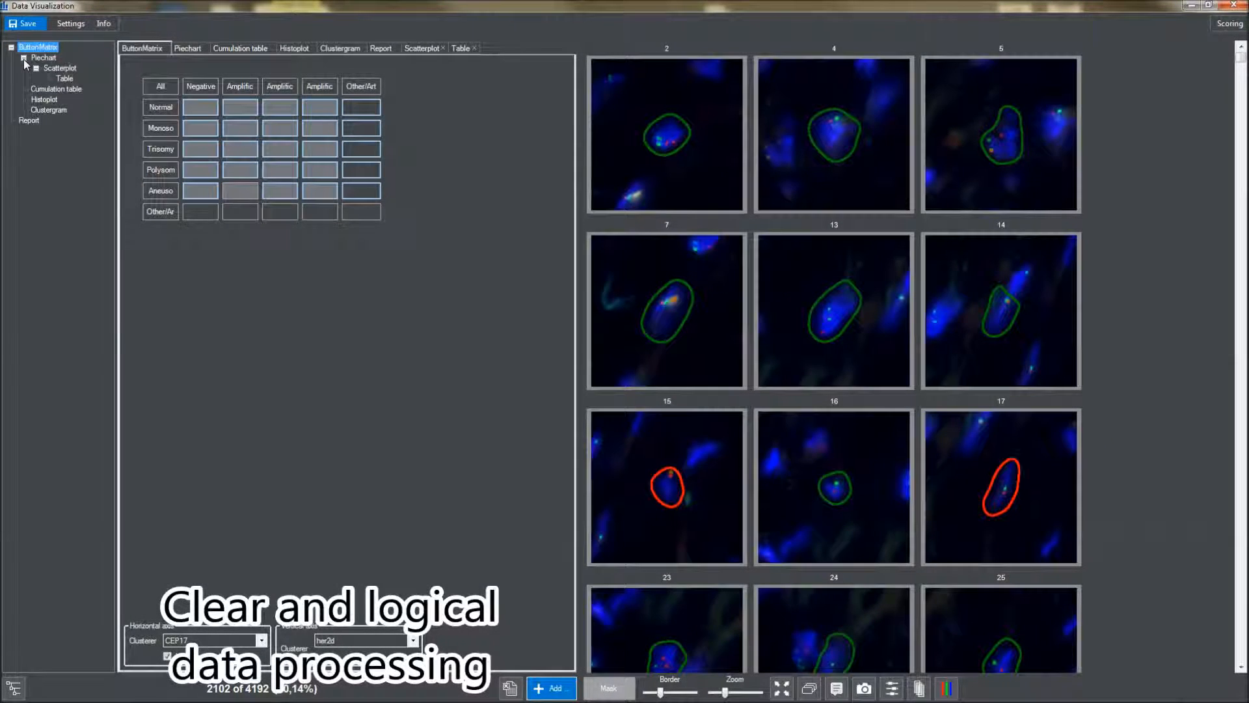
click(190, 48)
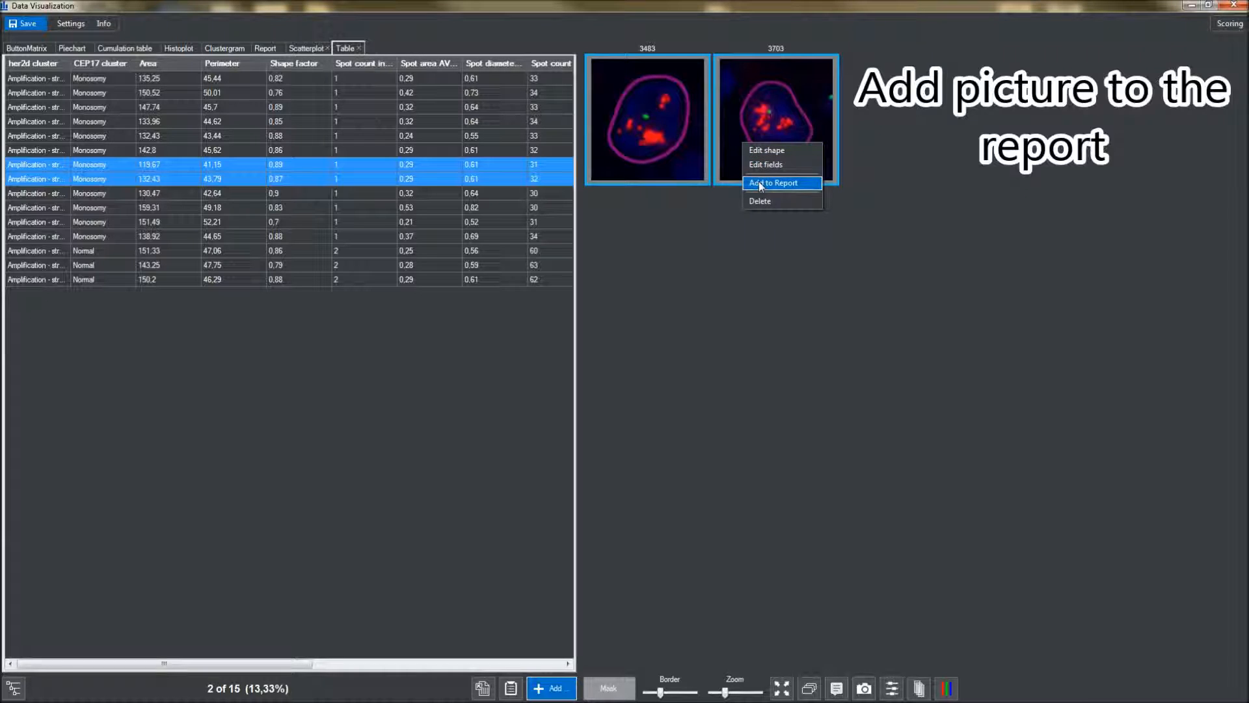
Add the two nucleus images to the report and generate the measurement report
click(775, 182)
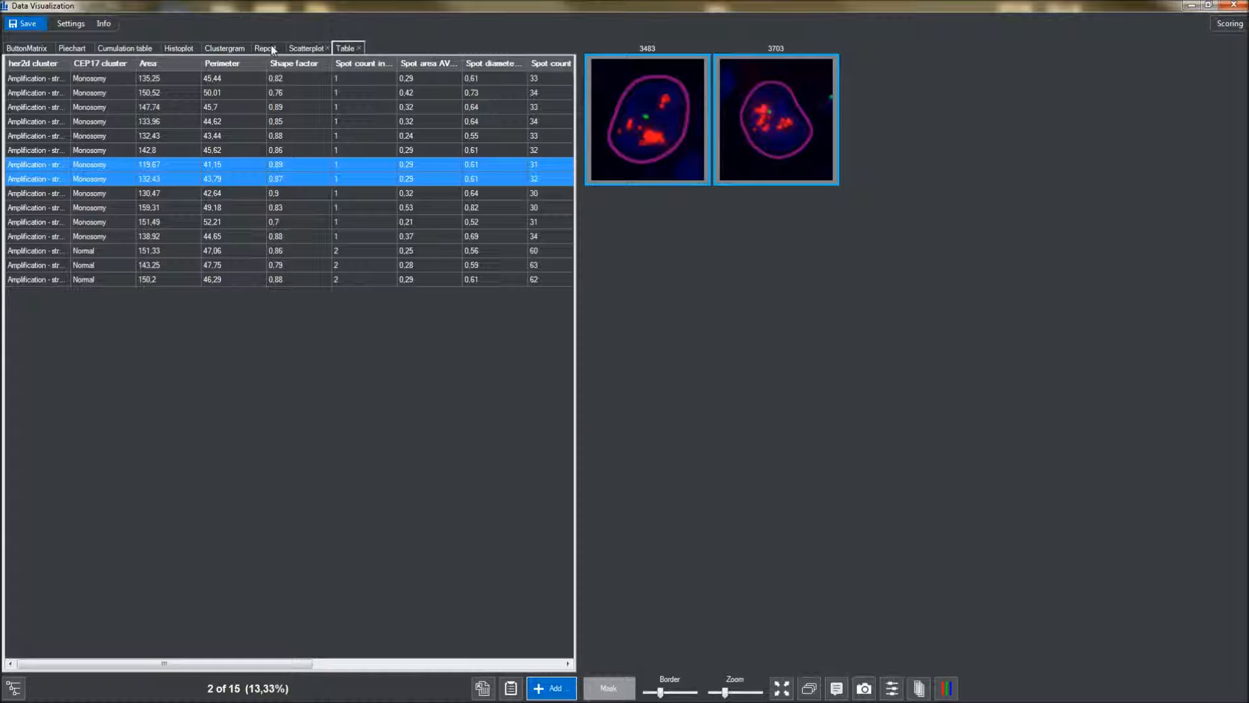
click(265, 47)
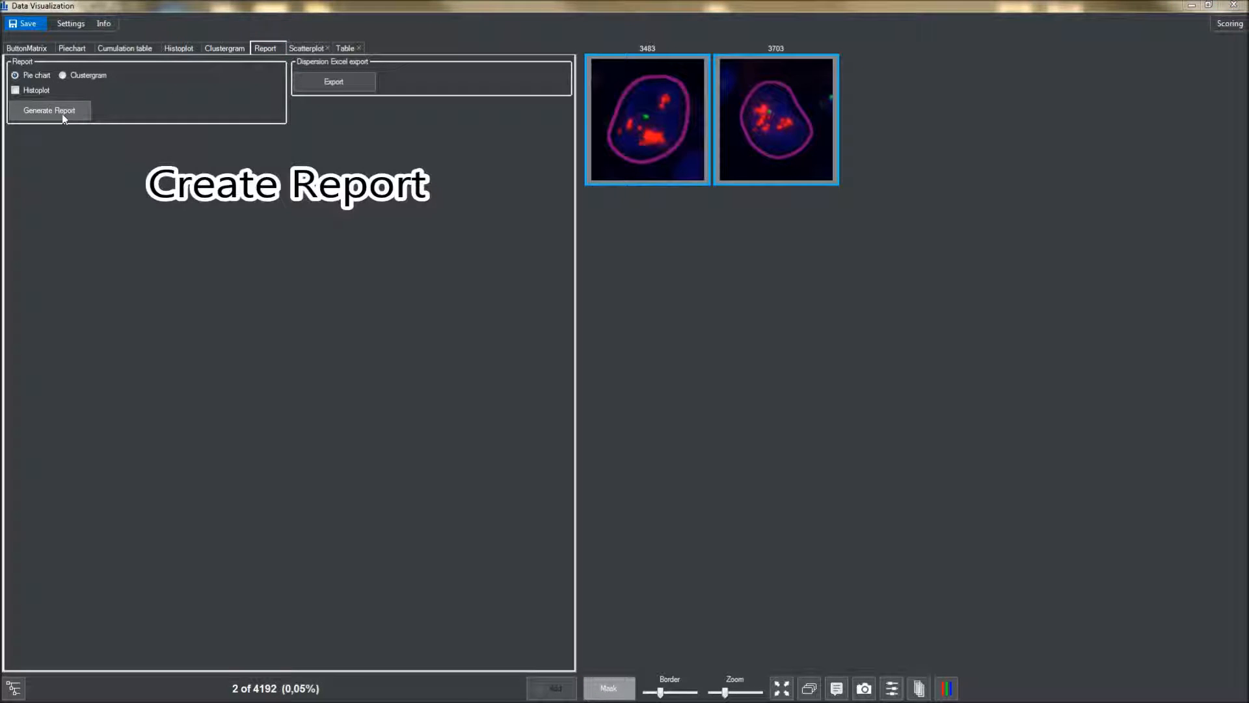
click(49, 110)
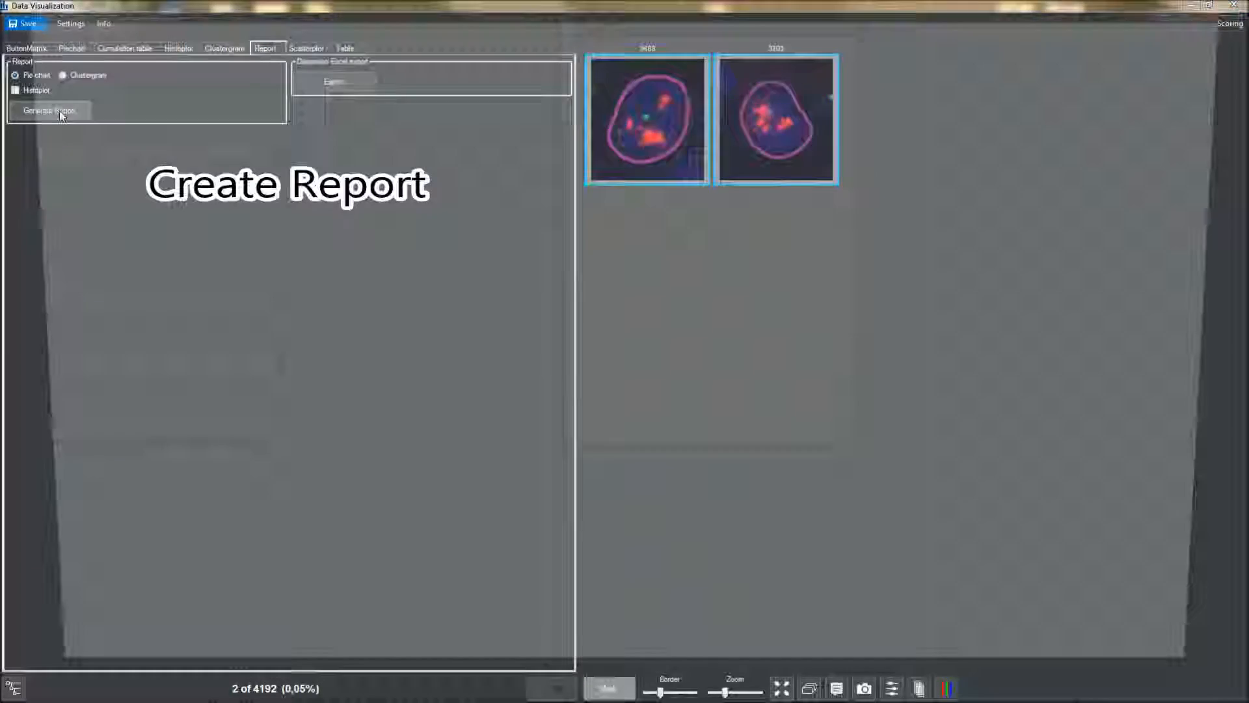
Fill the report's patient data with name 'Jo' and social insurance number 012589
click(50, 110)
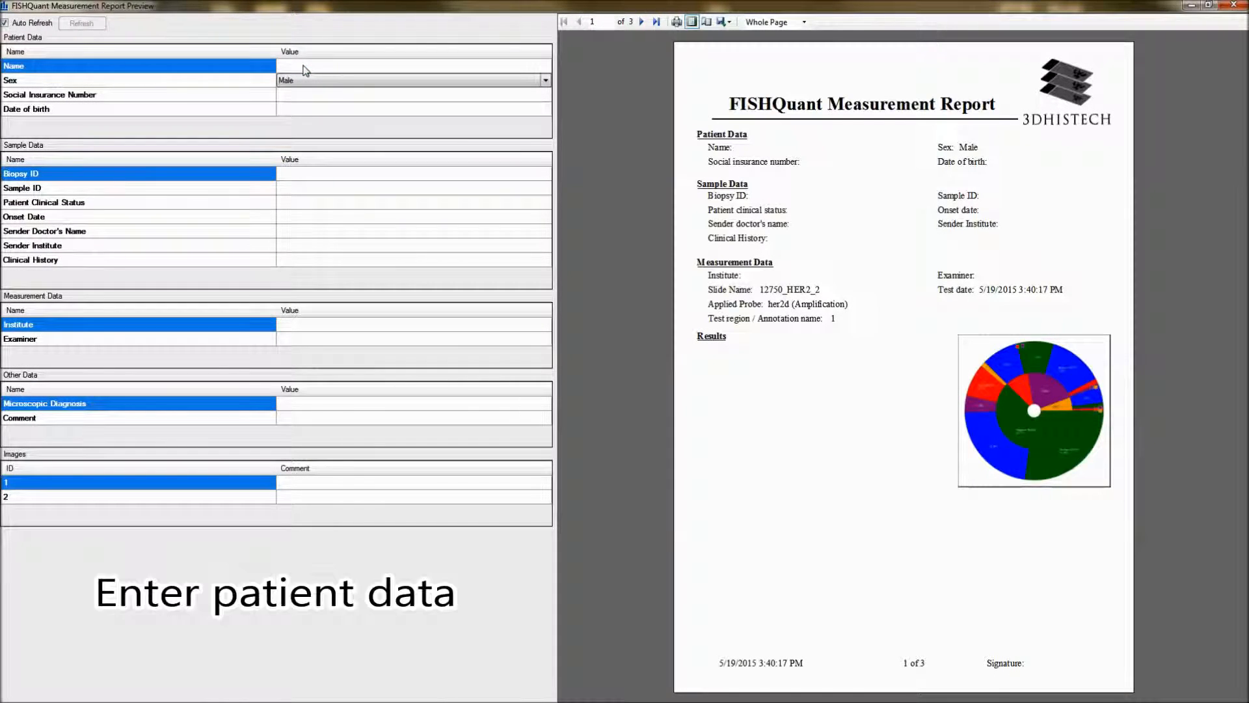
text(John Doe)
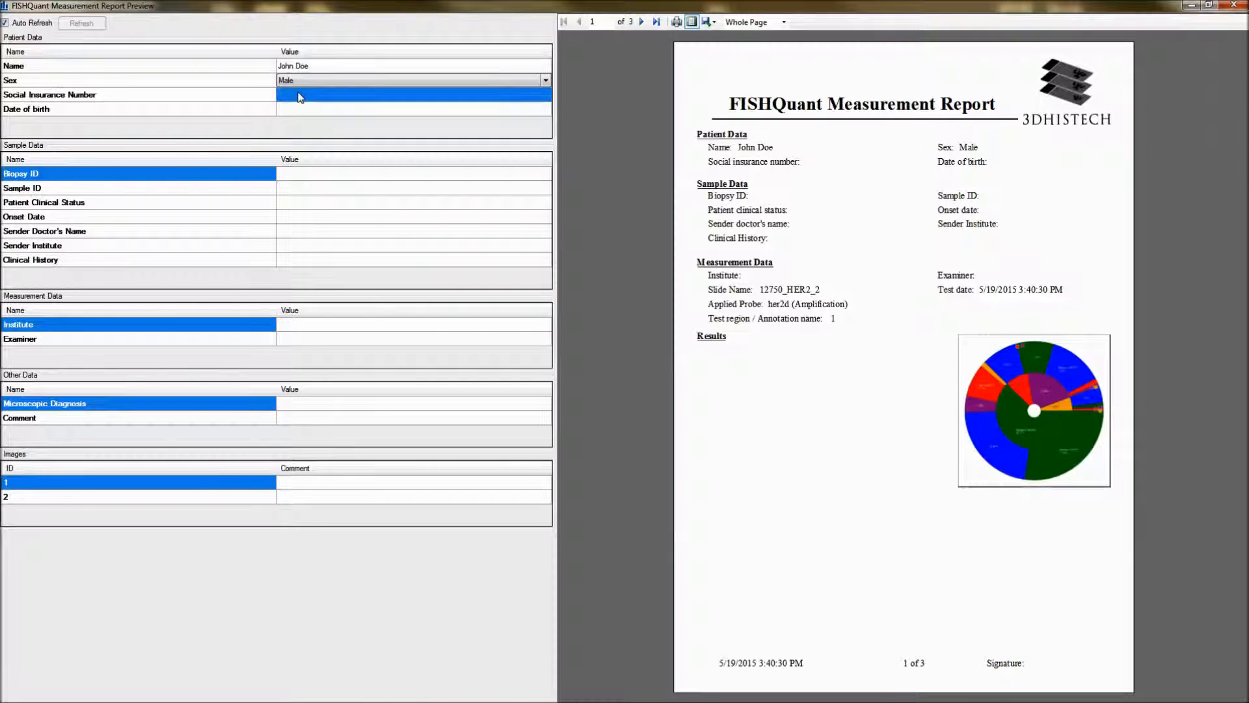
text(01258936)
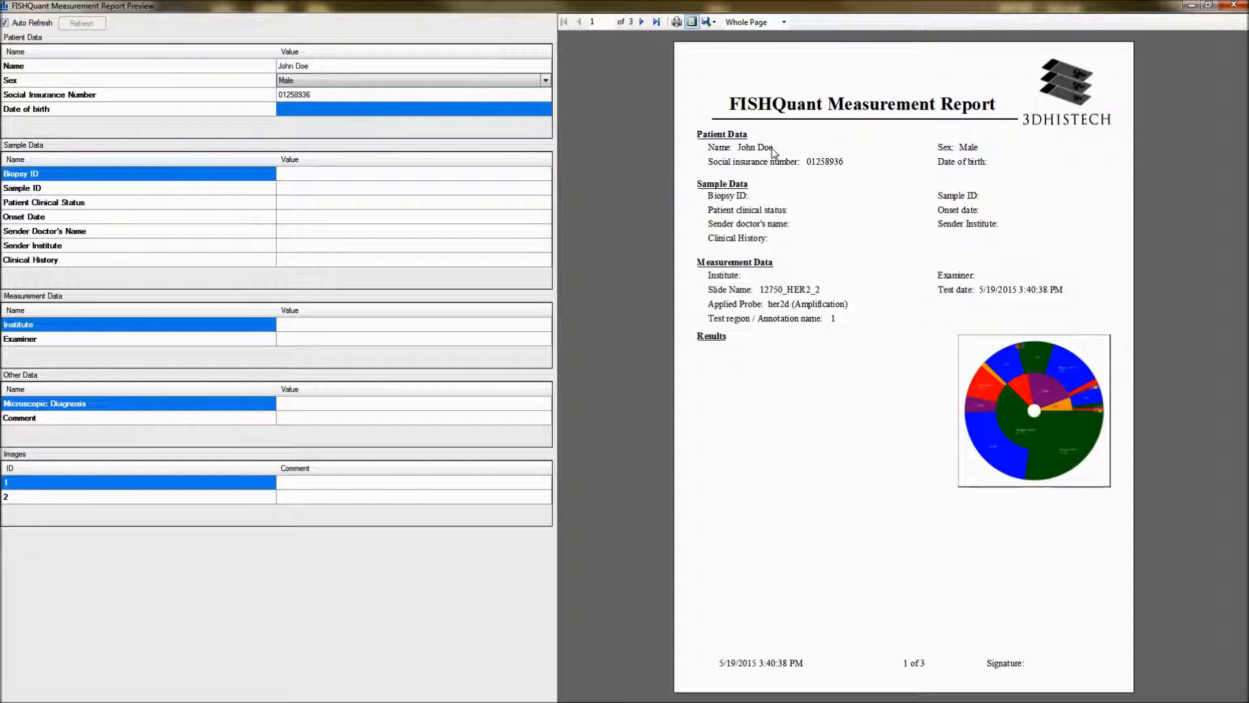
mouse_move(825, 153)
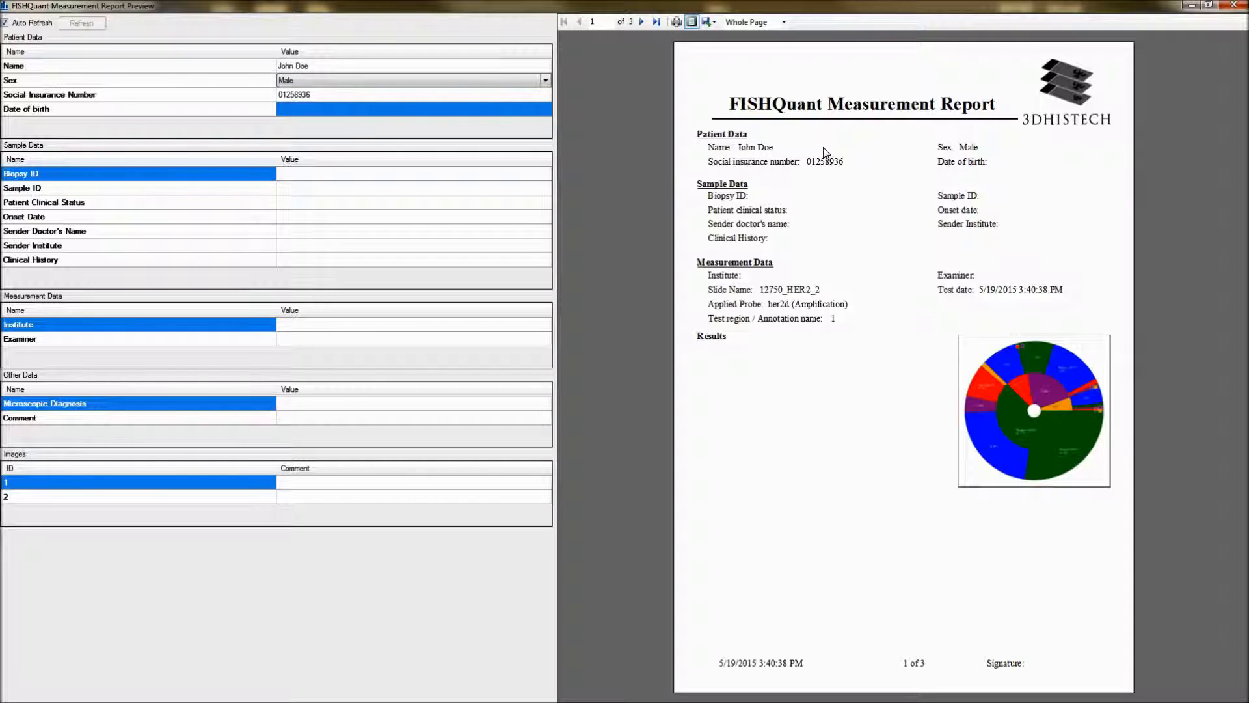
Page through the results table and nucleus-image pages, then choose PDF from the Export formats
click(643, 22)
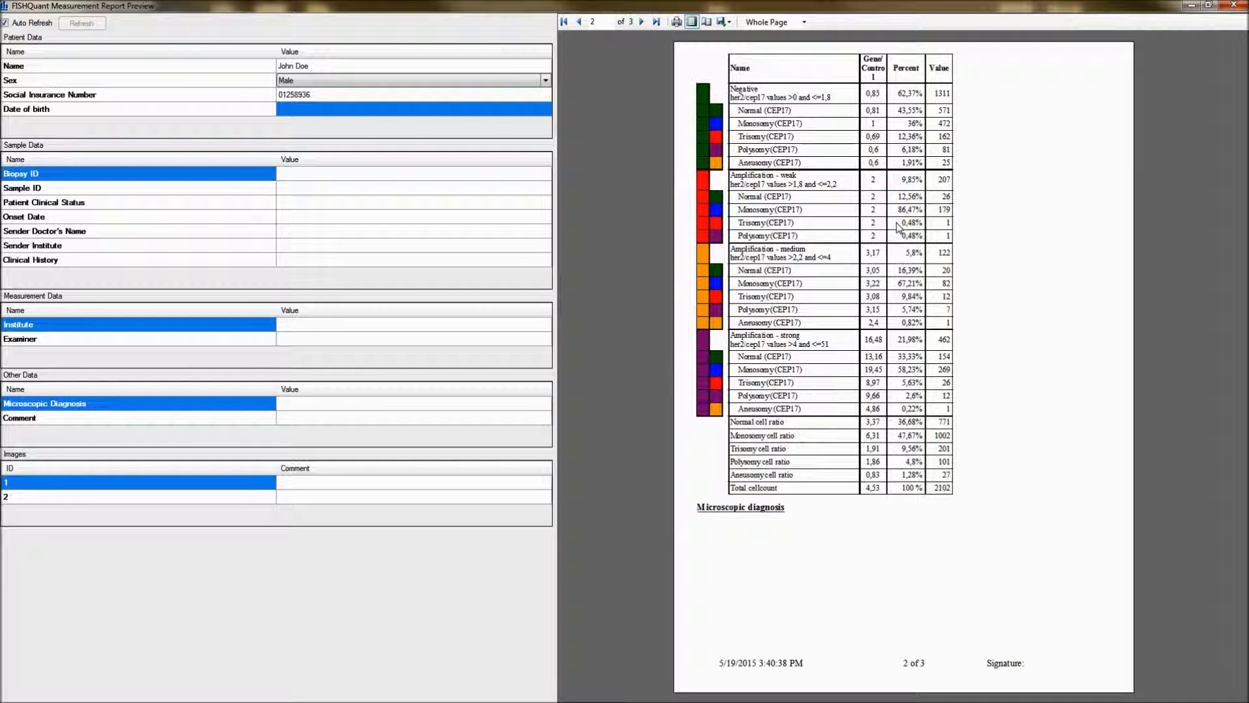
click(641, 21)
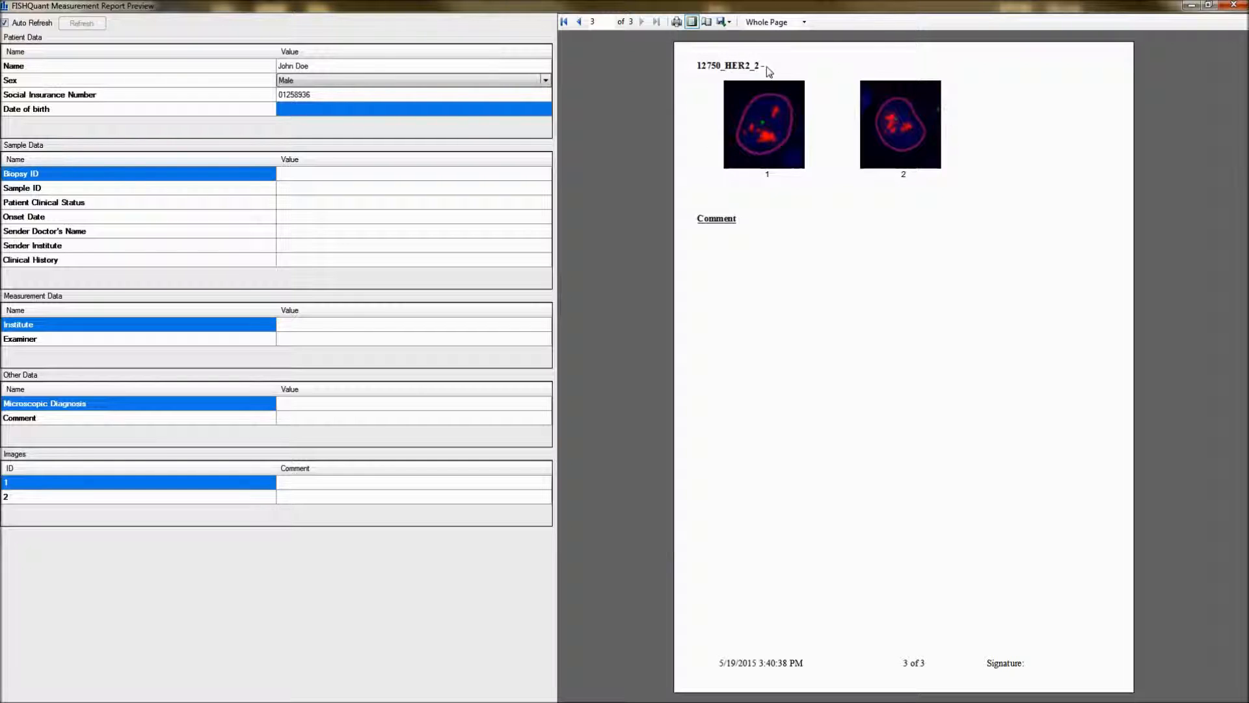
mouse_move(741, 129)
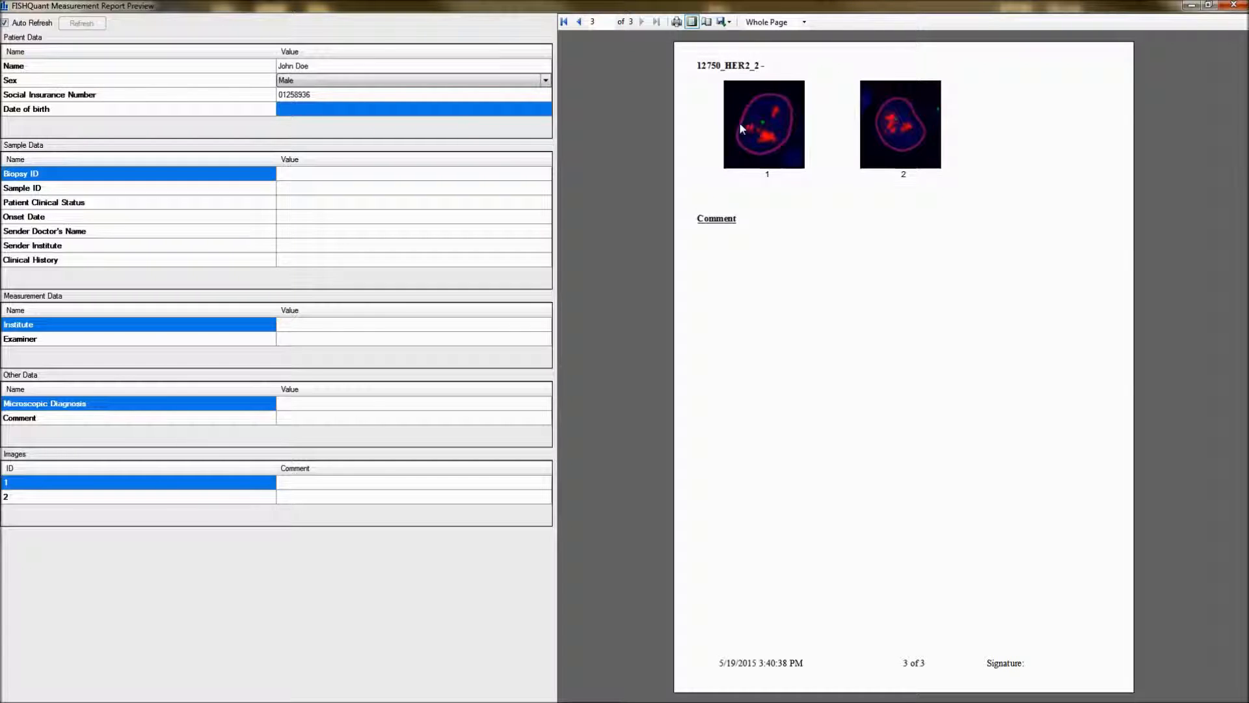
click(721, 21)
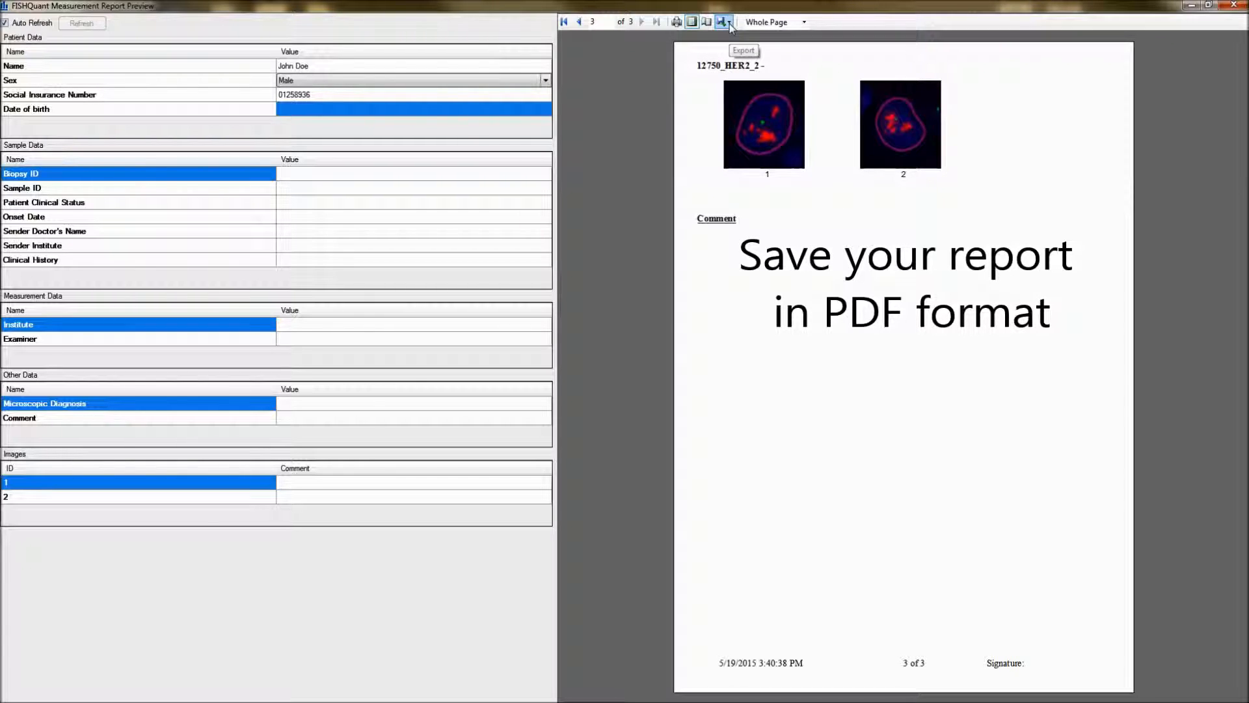
click(728, 22)
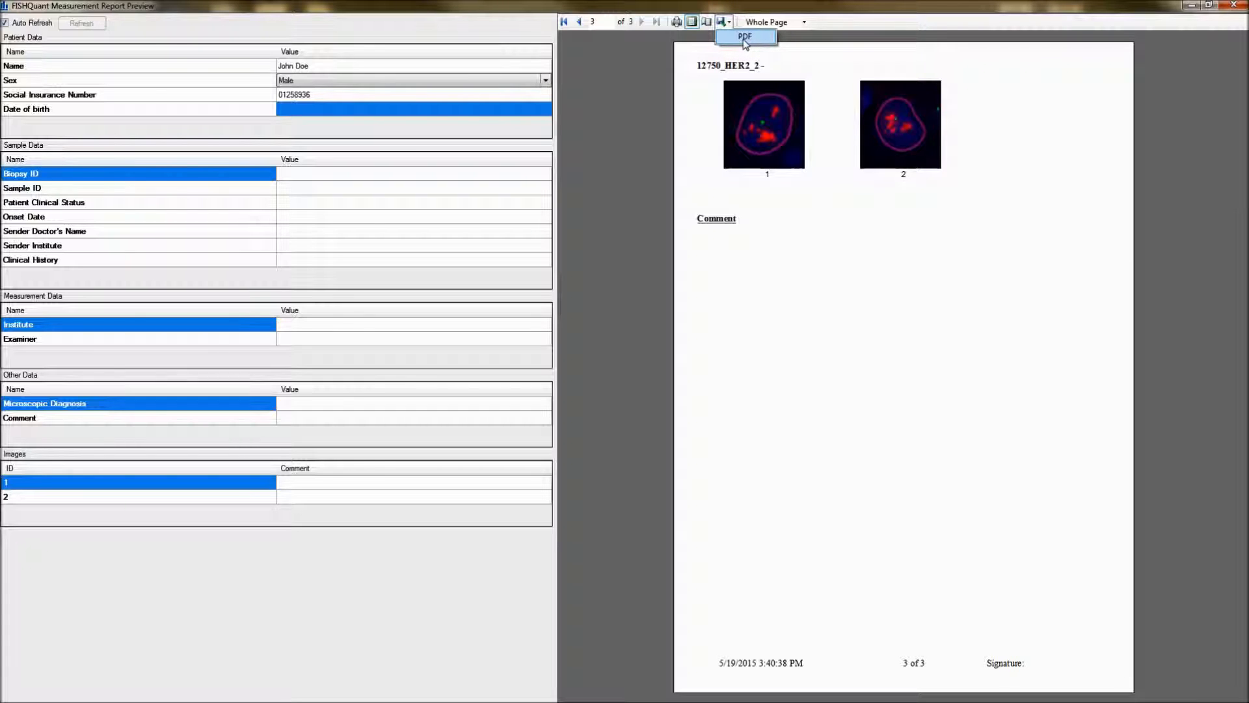